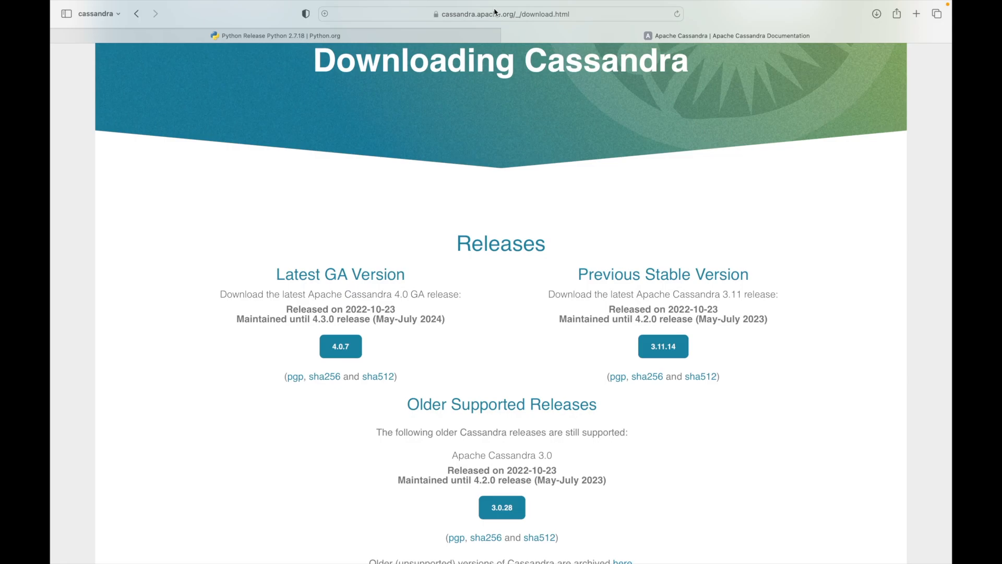
pyautogui.moveTo(508, 16)
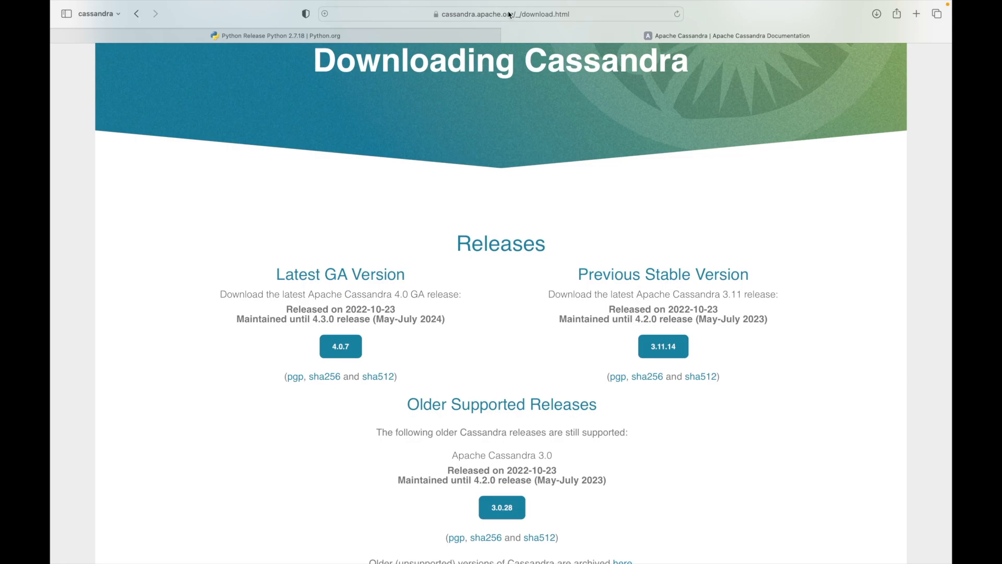
pyautogui.moveTo(427, 285)
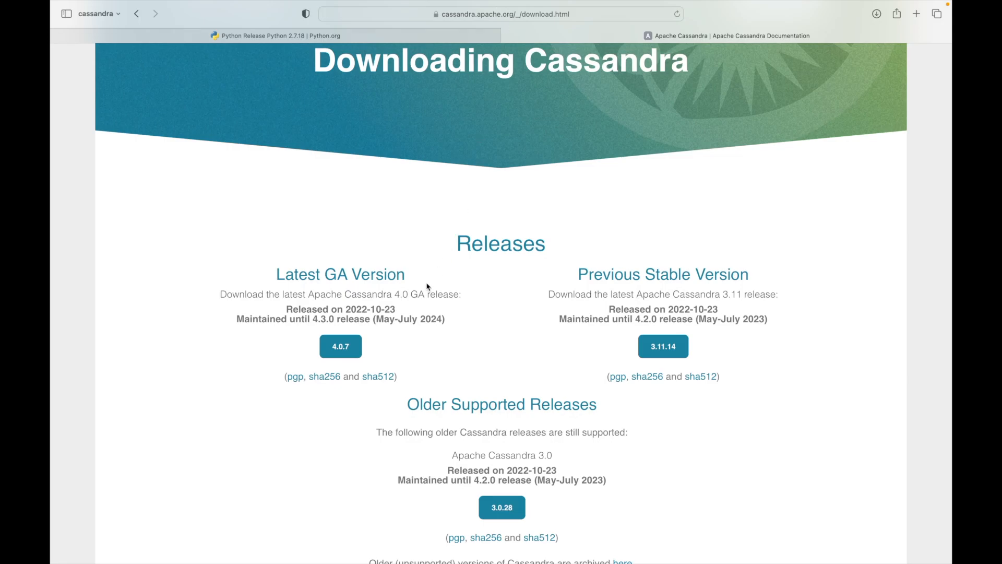
pyautogui.moveTo(390, 305)
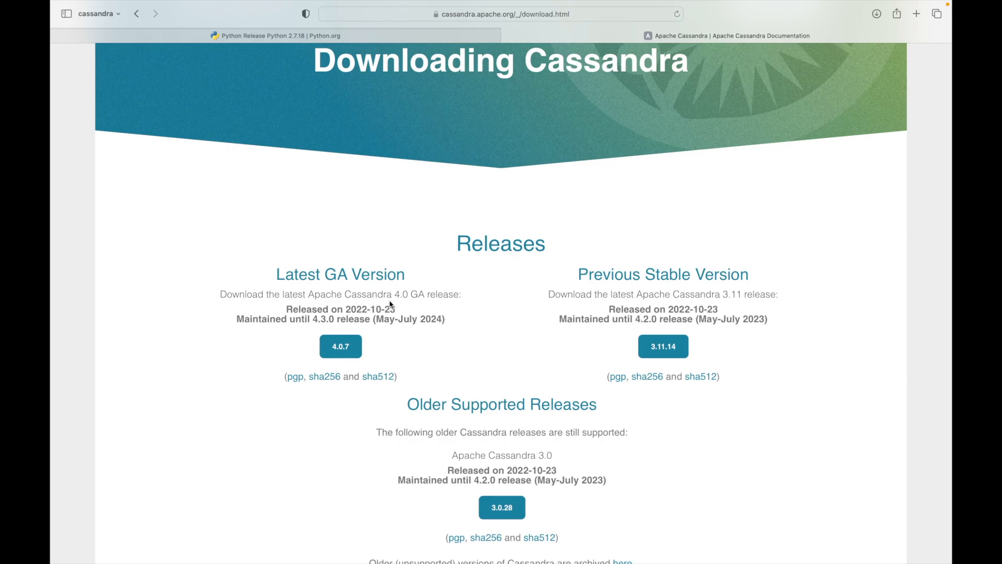
pyautogui.moveTo(380, 315)
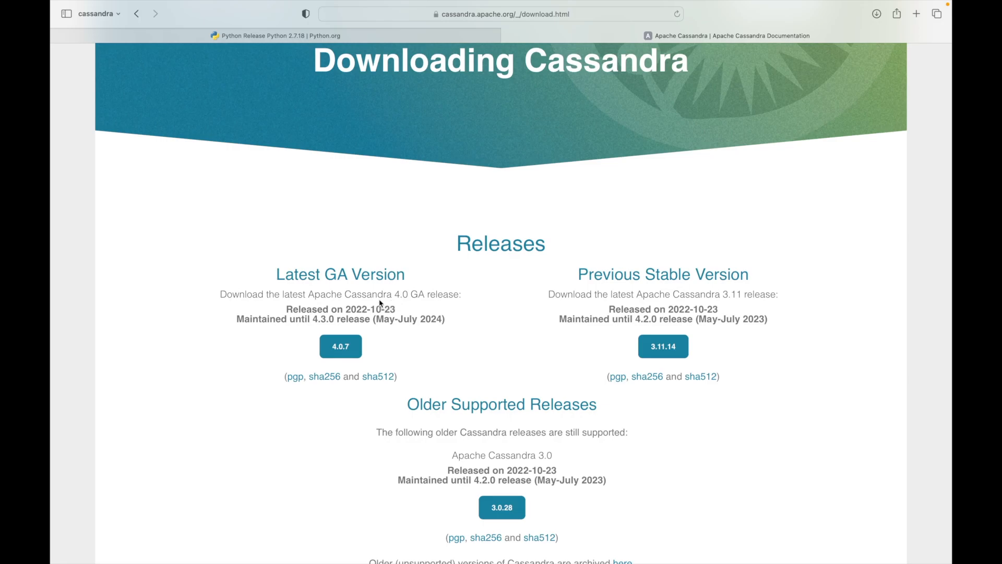
# Step: Start the Cassandra 4.0.7 download and switch to the Python 2.7.18 release page
pyautogui.click(341, 346)
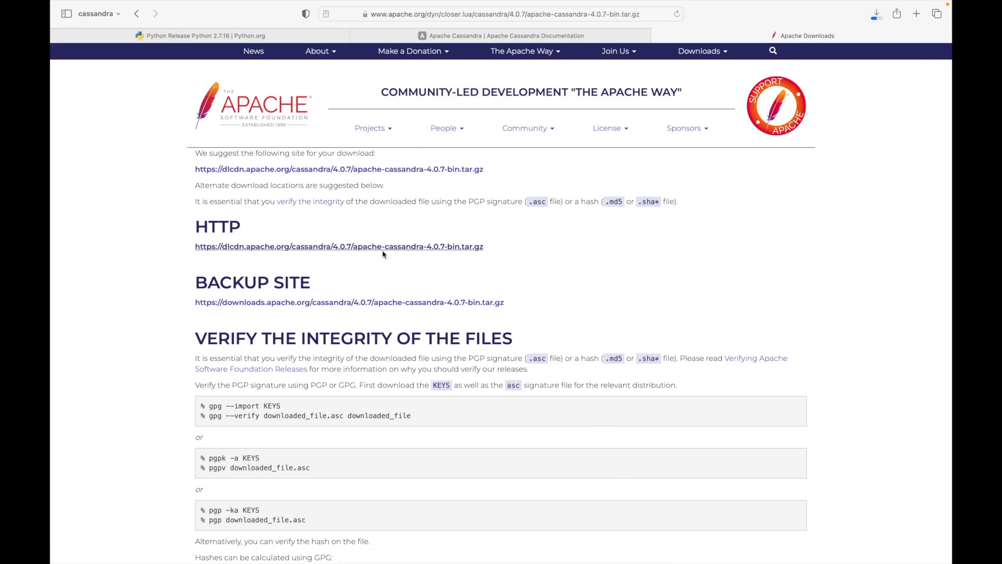
pyautogui.moveTo(370, 177)
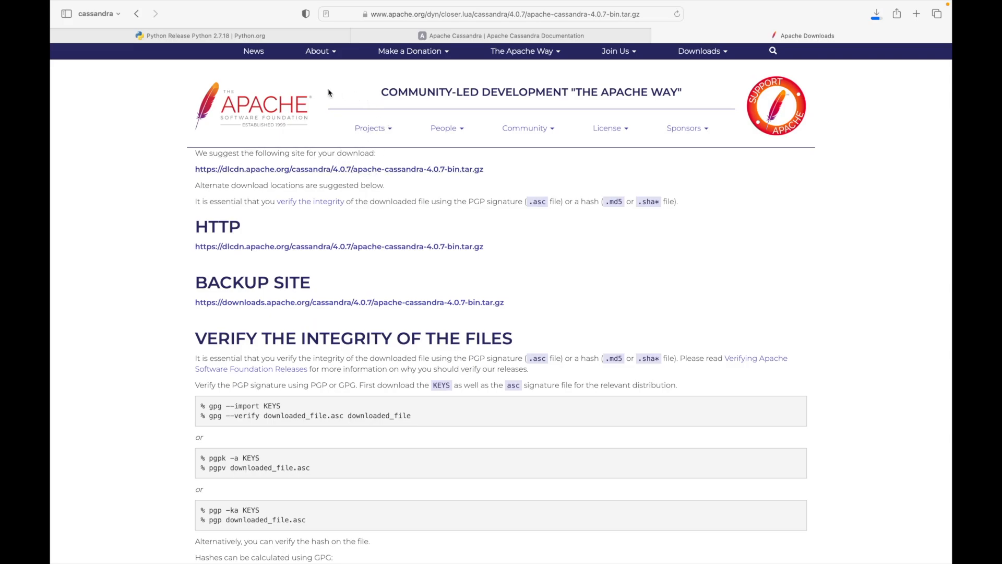
pyautogui.click(198, 35)
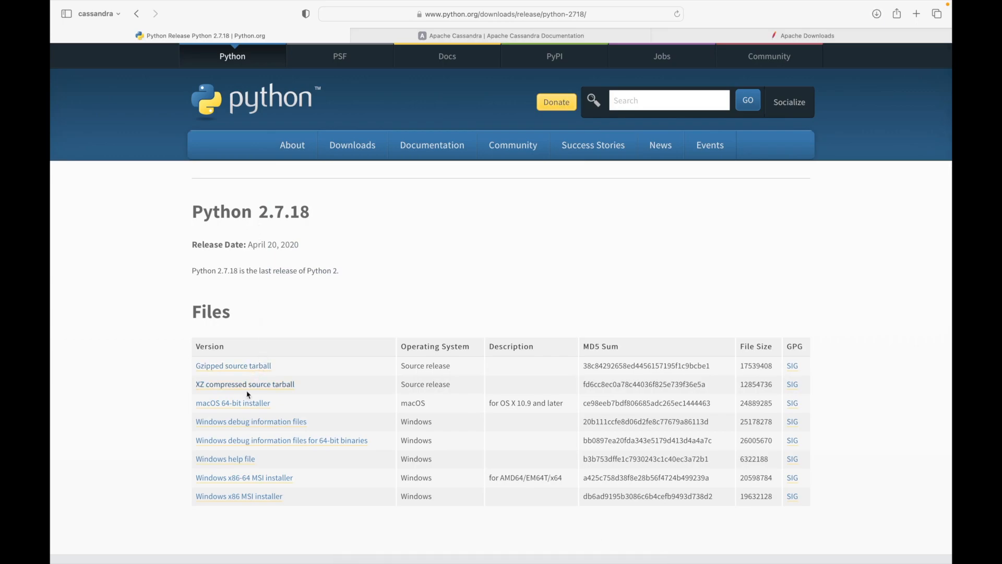
pyautogui.moveTo(241, 415)
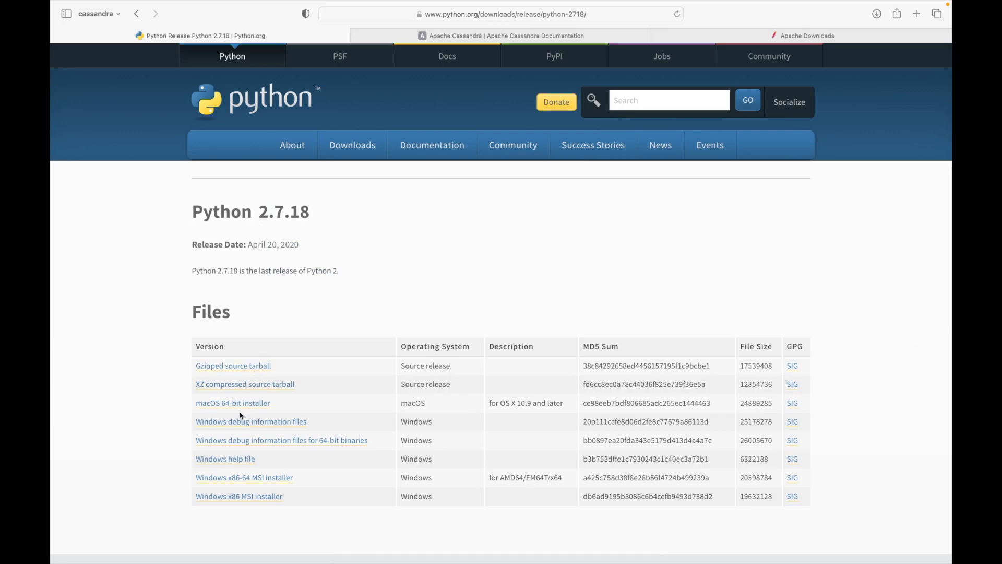
pyautogui.moveTo(250, 499)
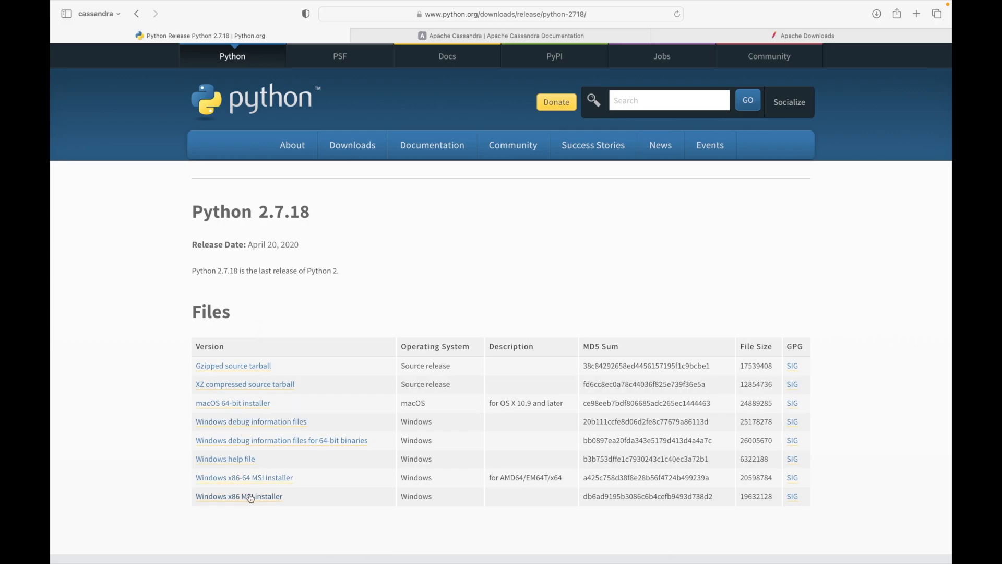
pyautogui.moveTo(354, 302)
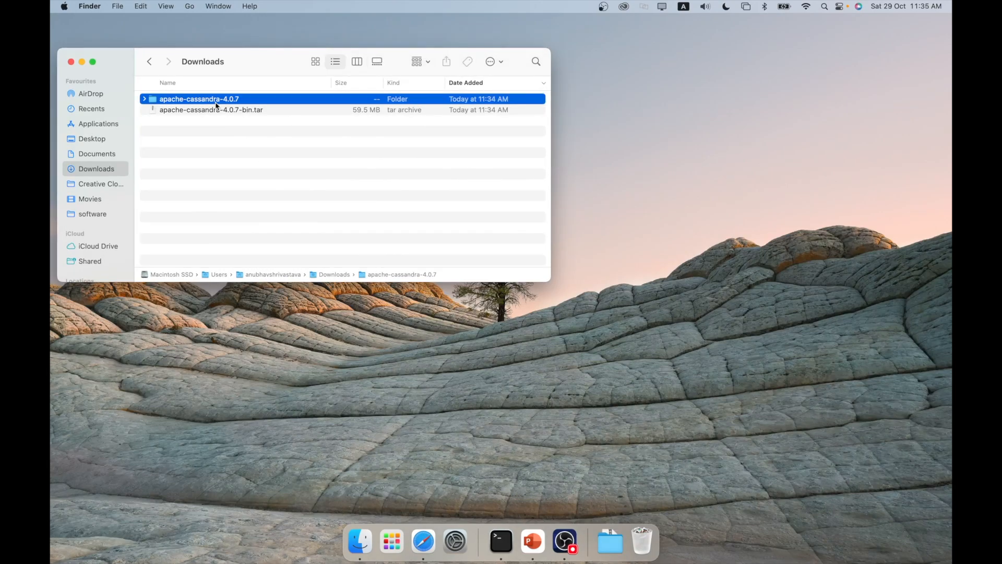
# Step: Check the extracted apache-cassandra-4.0.7 folder, then open apache-cassandra-4.0.6 under software
pyautogui.doubleClick(198, 99)
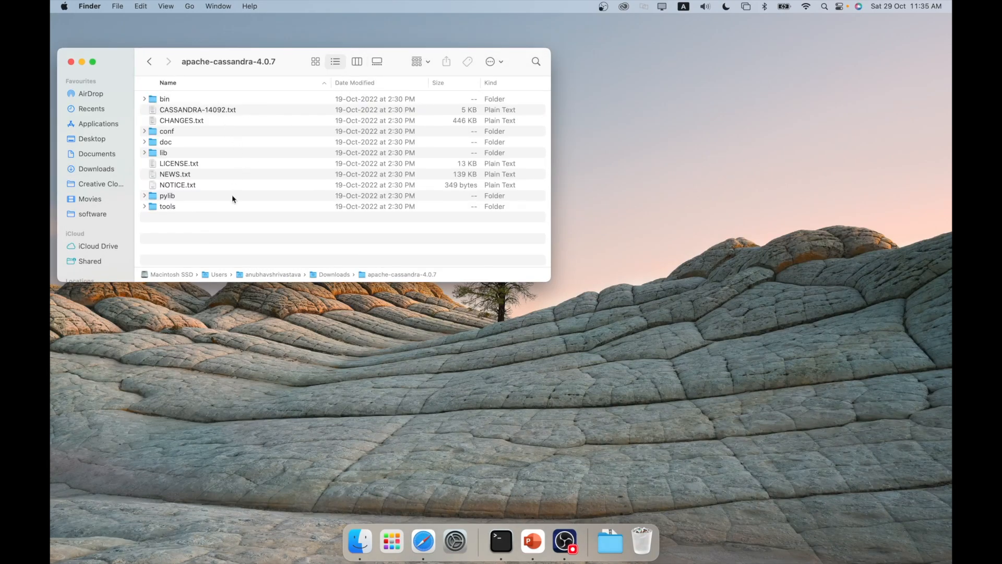
pyautogui.moveTo(202, 242)
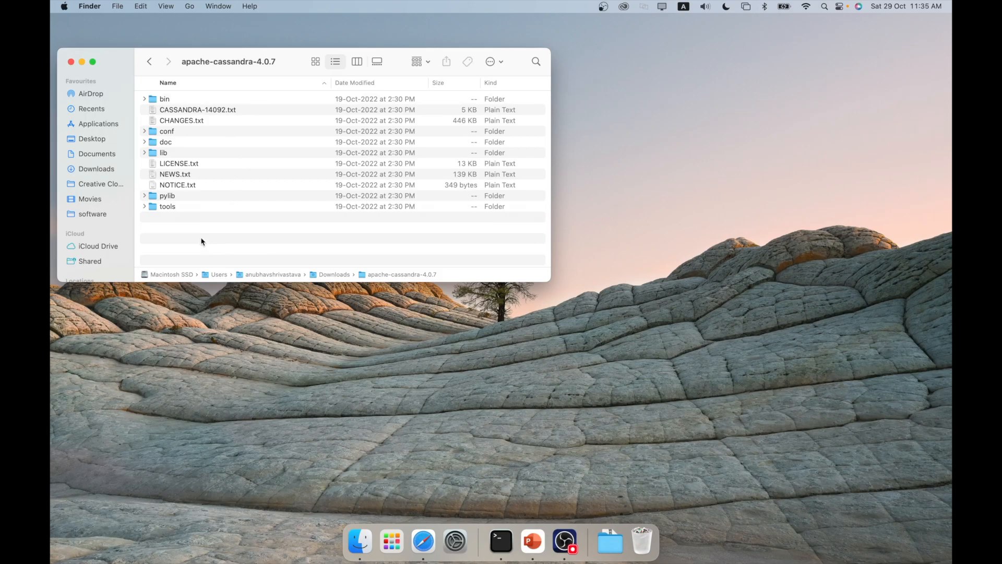
pyautogui.moveTo(227, 236)
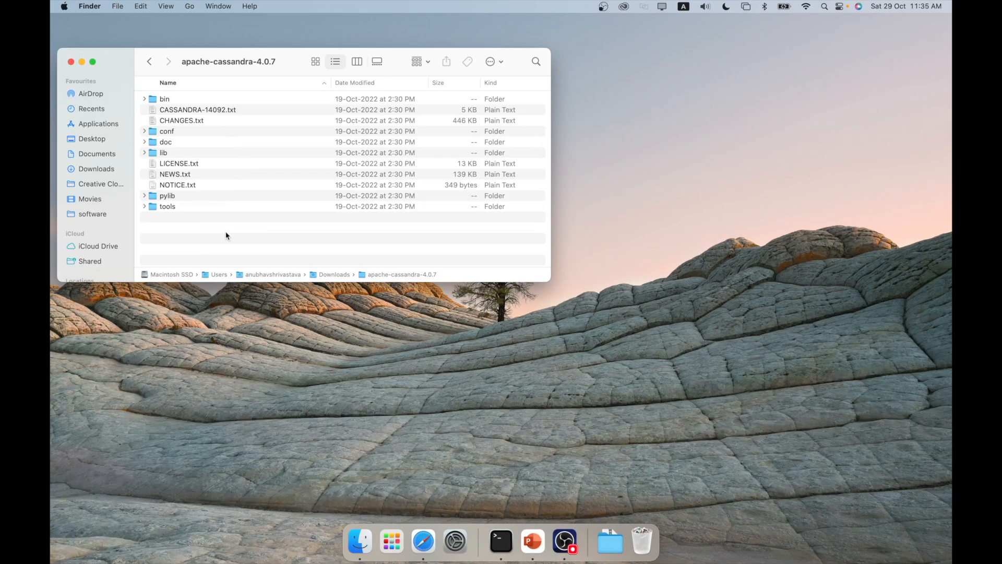
pyautogui.click(149, 61)
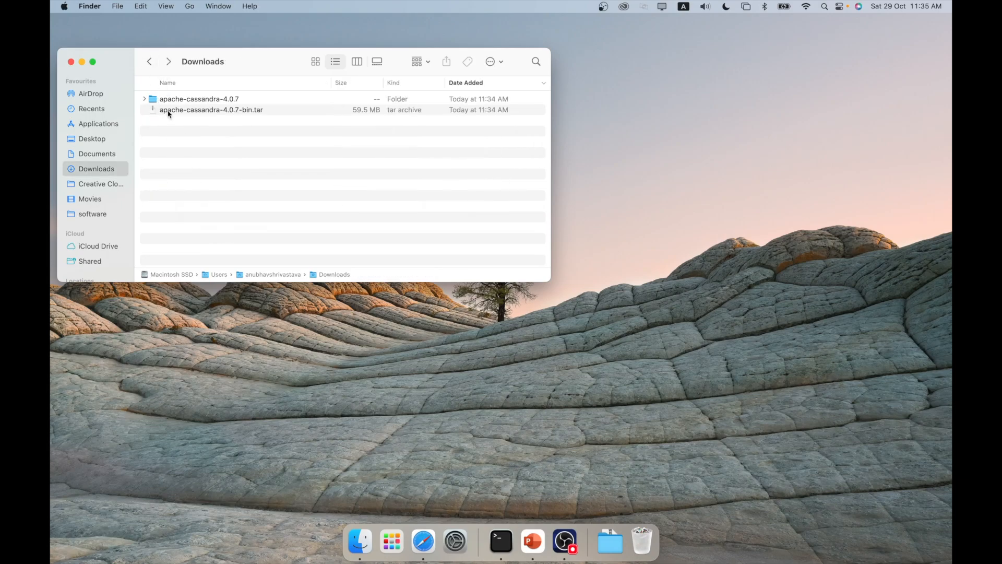
pyautogui.moveTo(192, 105)
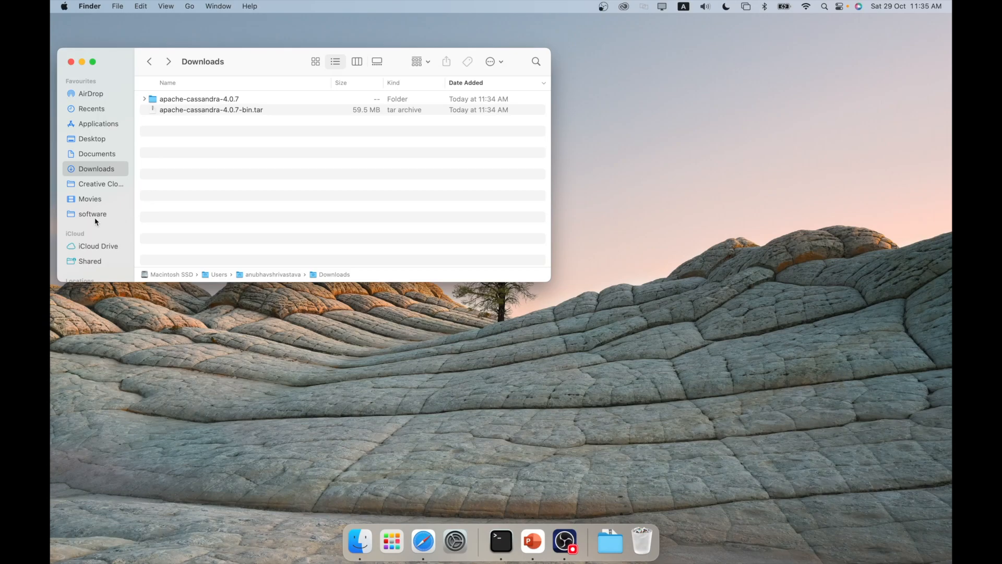
pyautogui.click(92, 214)
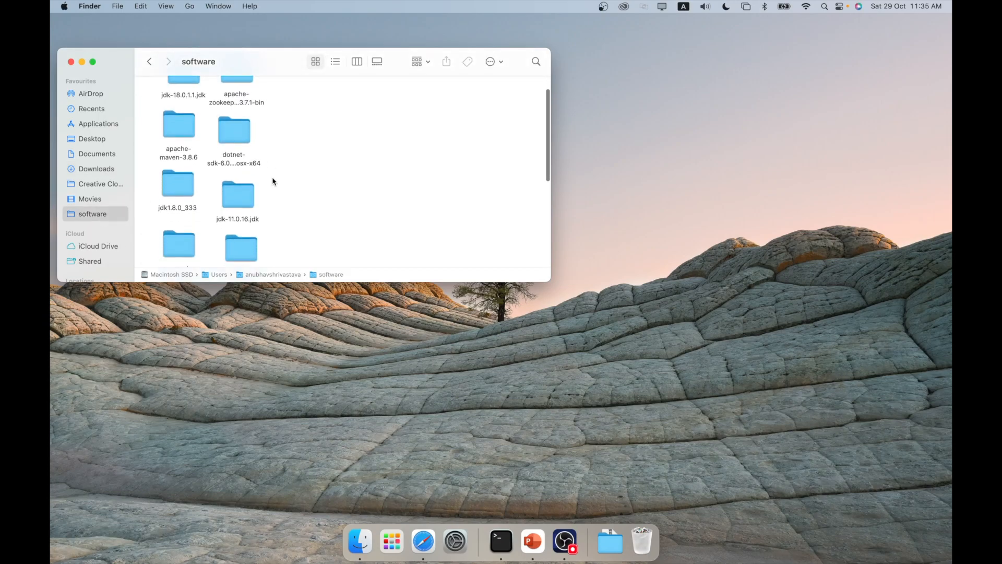
pyautogui.scroll(-3)
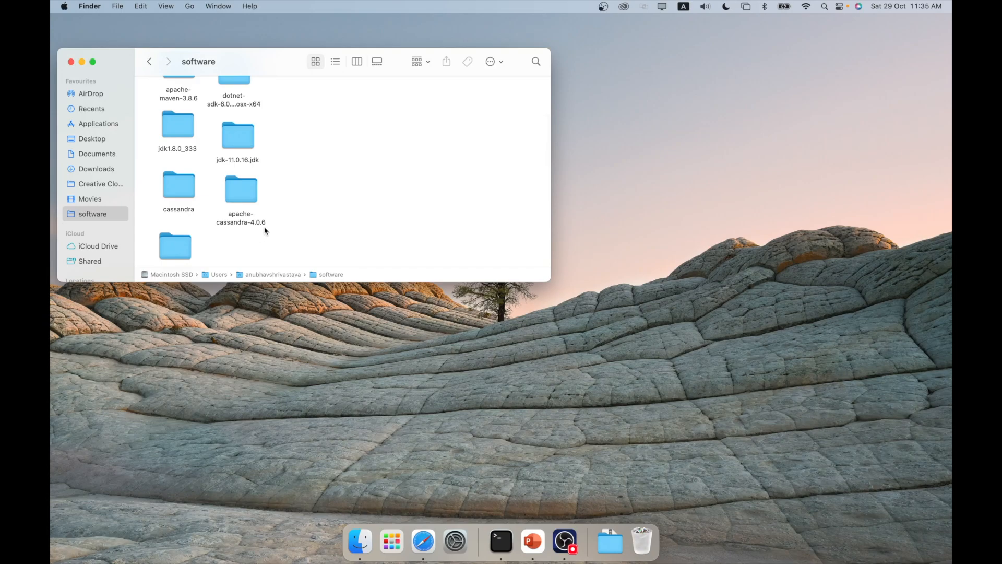
pyautogui.moveTo(268, 230)
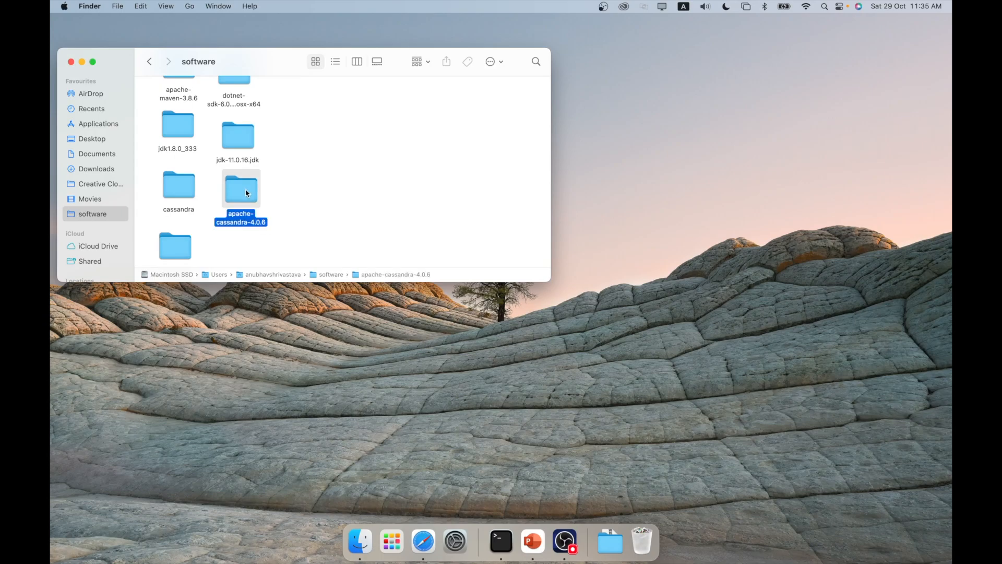
pyautogui.doubleClick(241, 188)
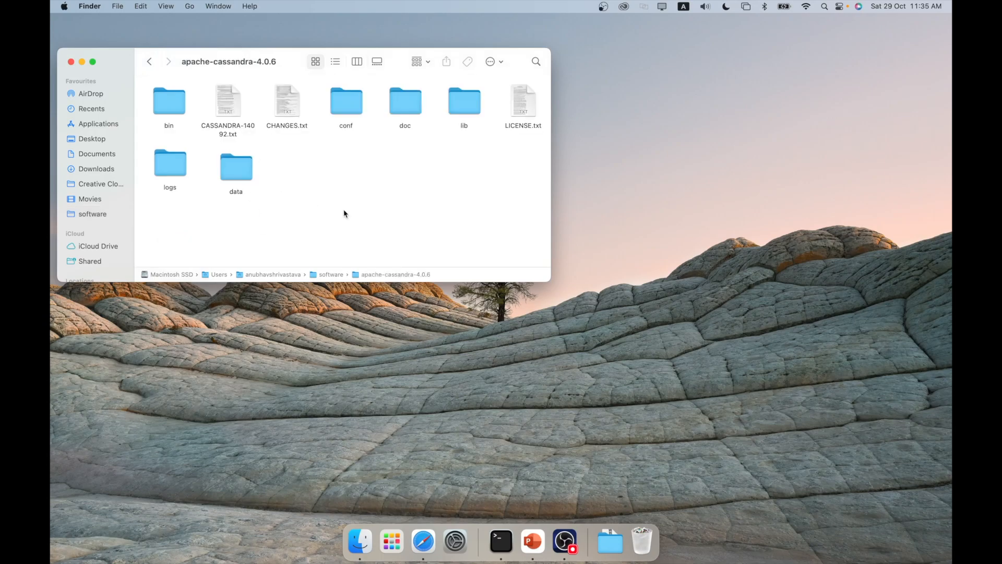
pyautogui.moveTo(514, 407)
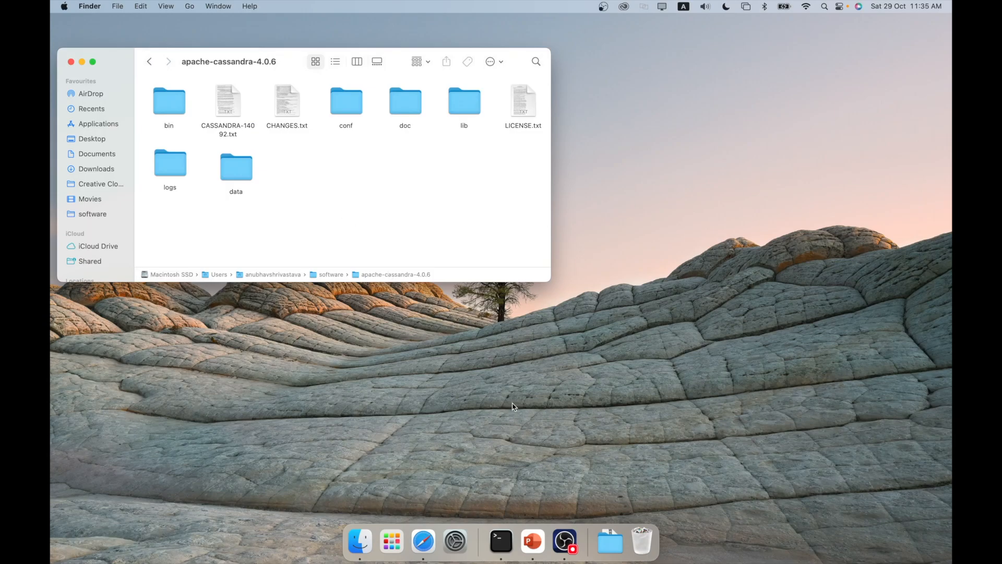
pyautogui.moveTo(468, 392)
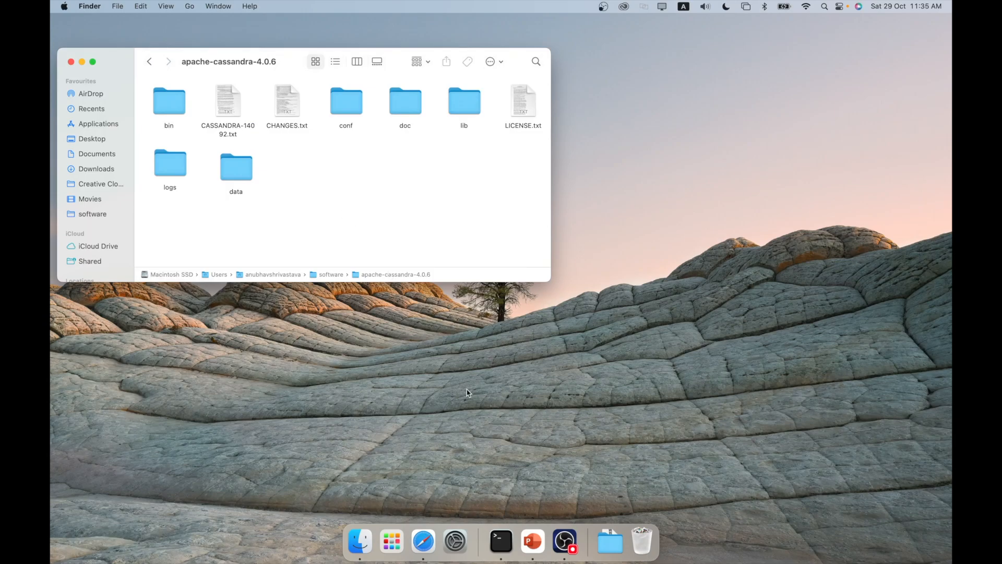
# Step: Edit ~/.bash_profile in vi, then begin reloading it with source ~/.bash_profile
pyautogui.write('terminal')
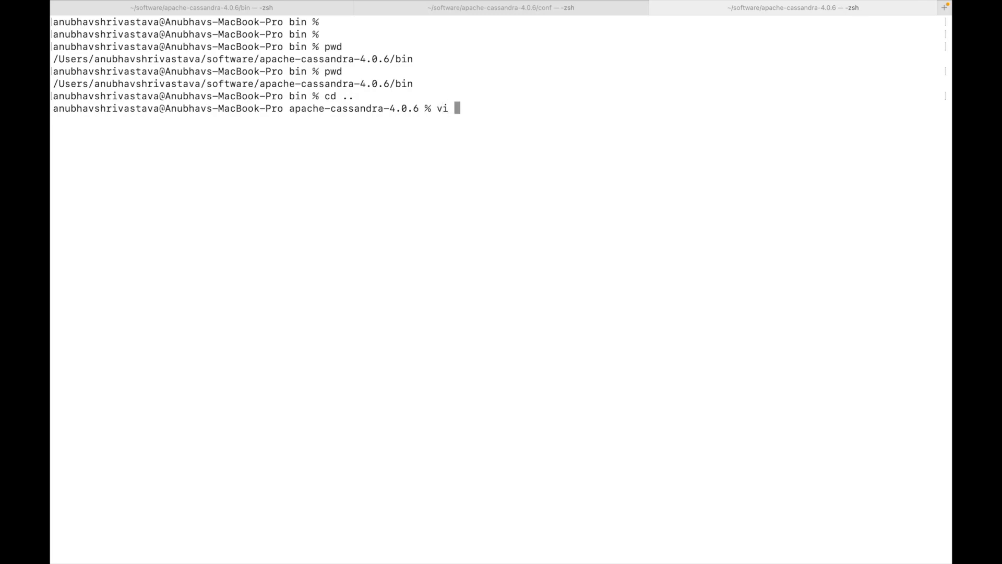
pyautogui.write('~/.bash_profile')
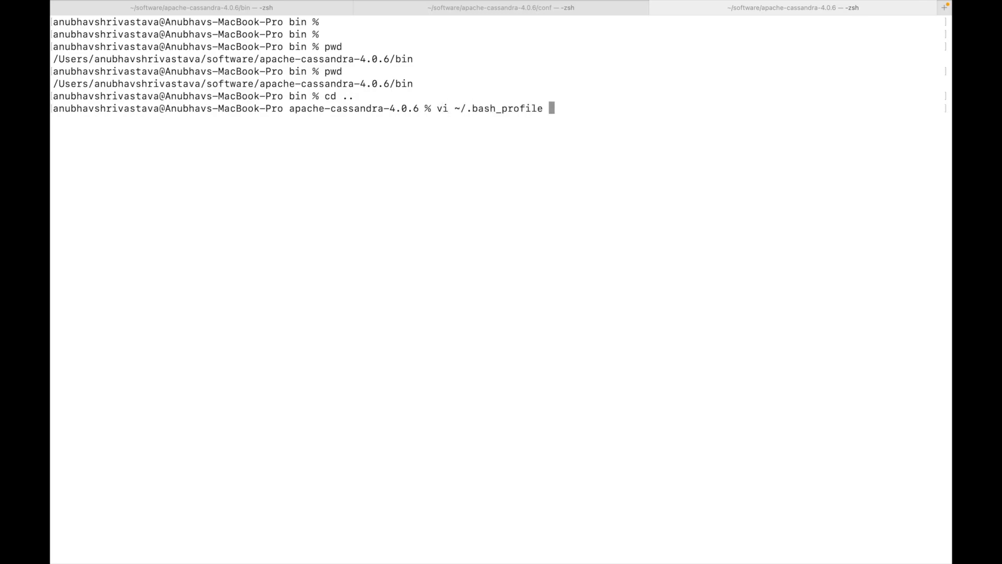
pyautogui.press('Enter')
pyautogui.write('sou')
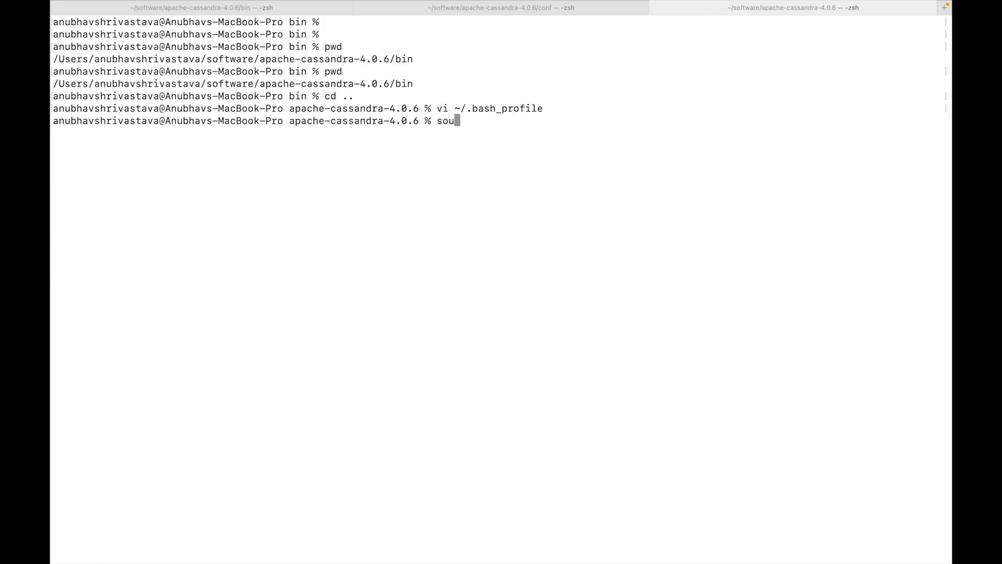
pyautogui.write('rce ~/.bash_profile')
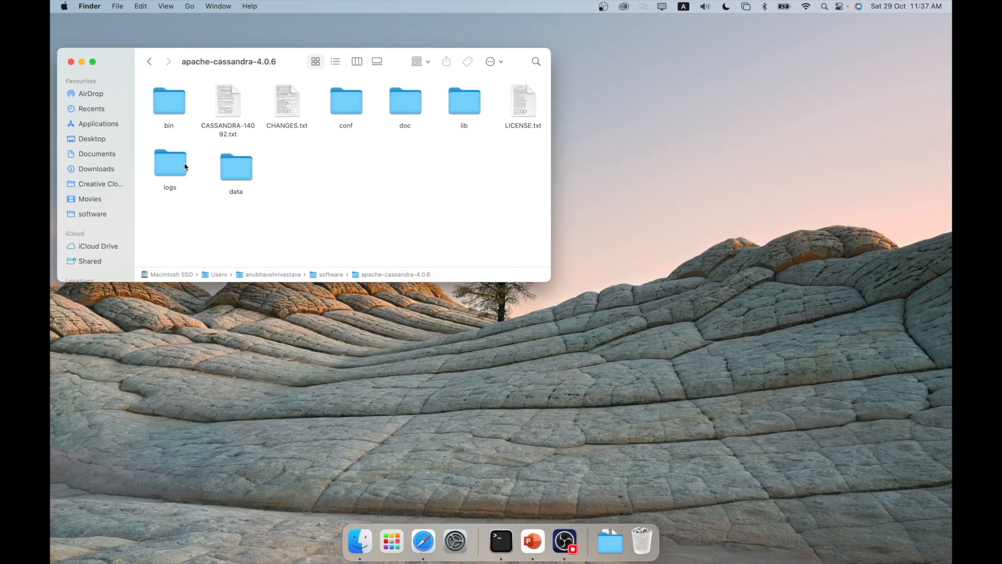
# Step: Enter the conf folder and bring up the Open With options for logback.xml
pyautogui.click(169, 162)
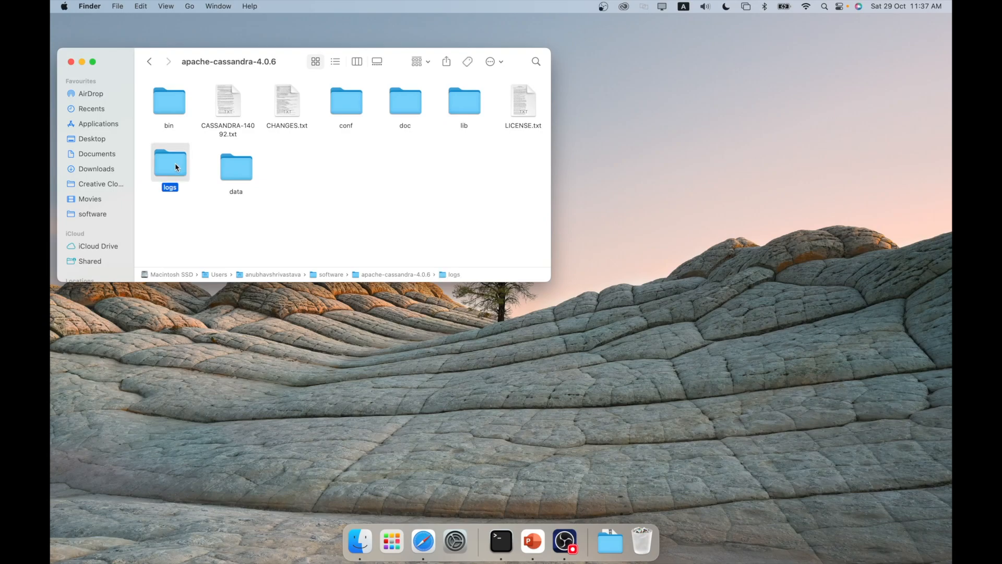
pyautogui.moveTo(251, 184)
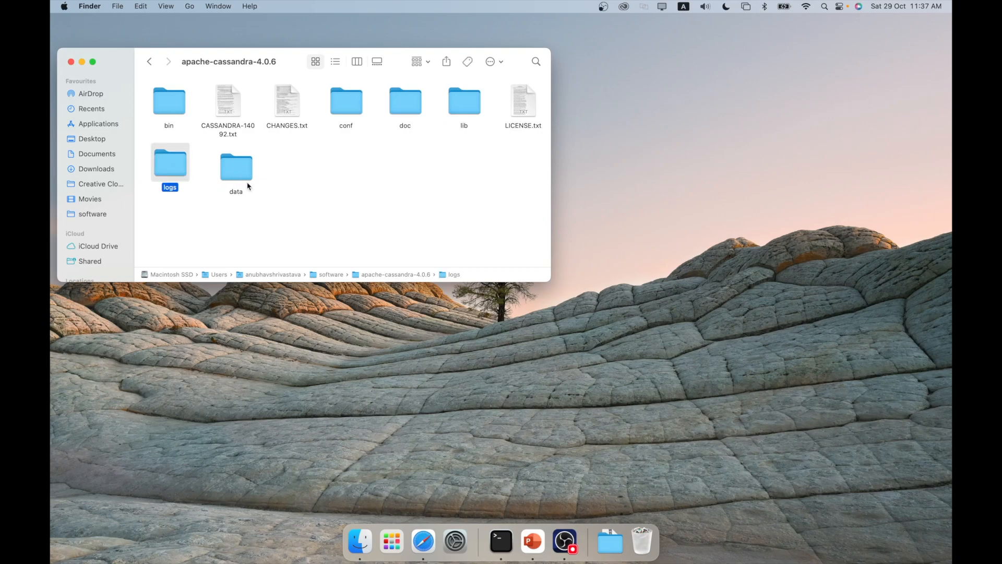
pyautogui.moveTo(314, 160)
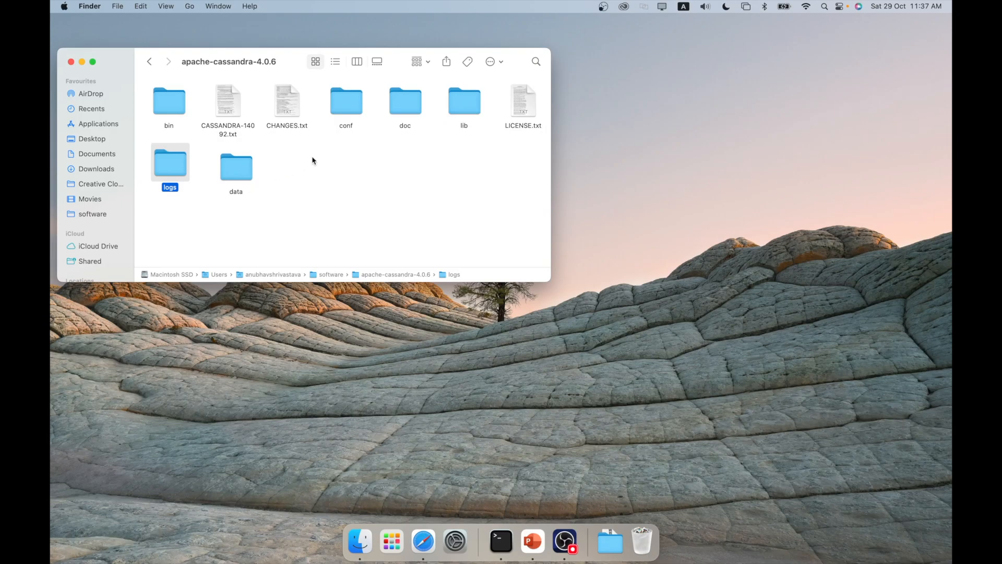
pyautogui.click(346, 100)
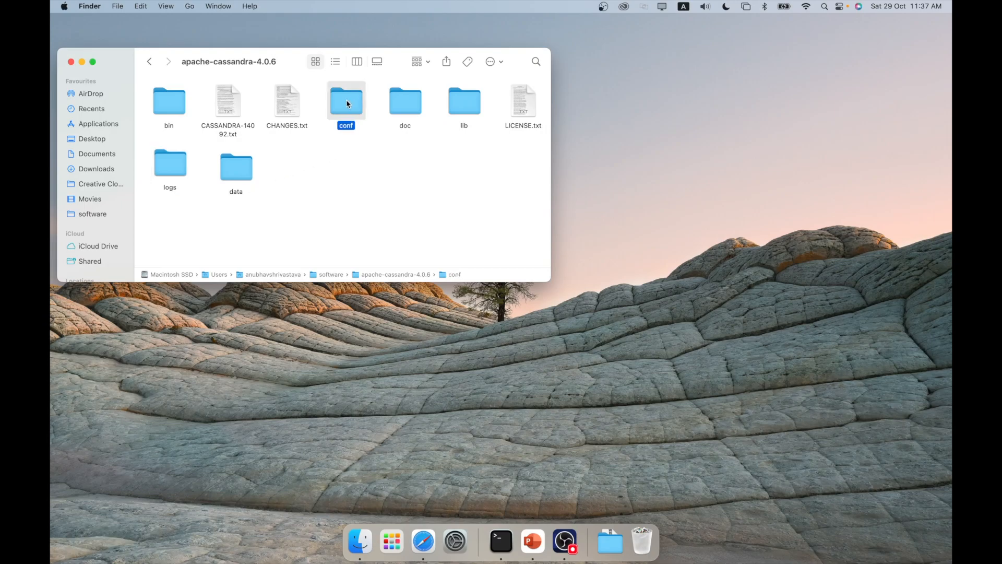
pyautogui.doubleClick(345, 99)
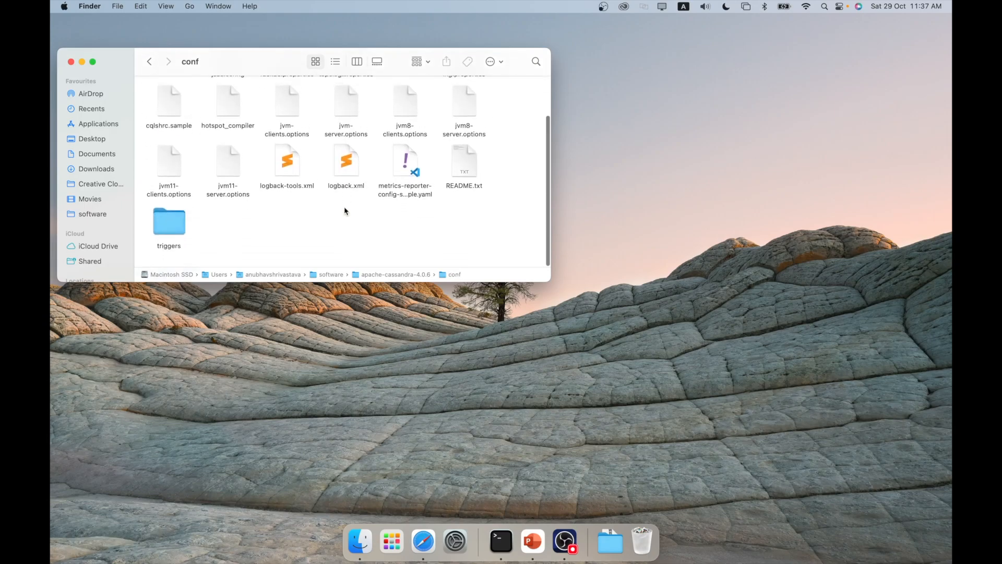
pyautogui.click(346, 161)
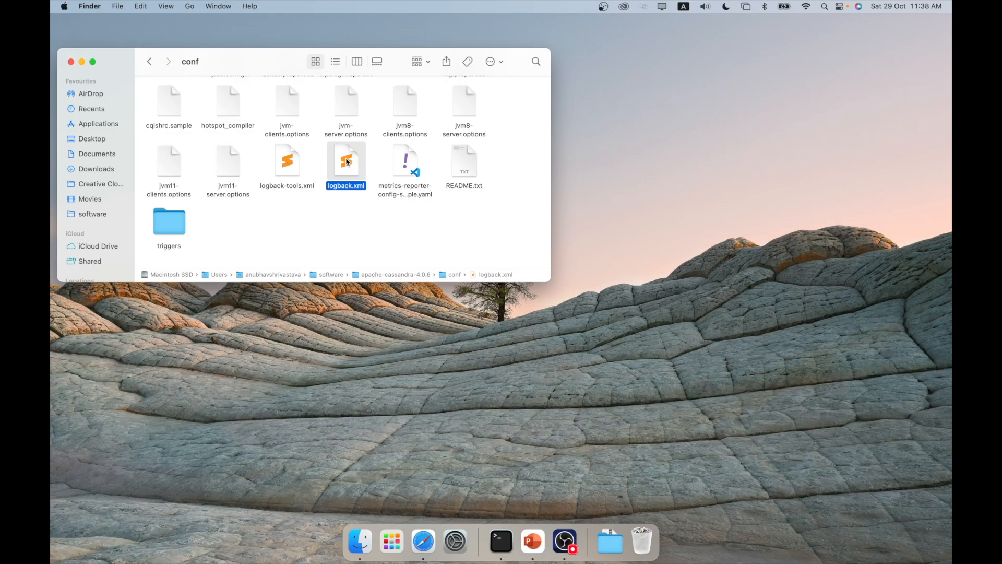
pyautogui.rightClick(346, 162)
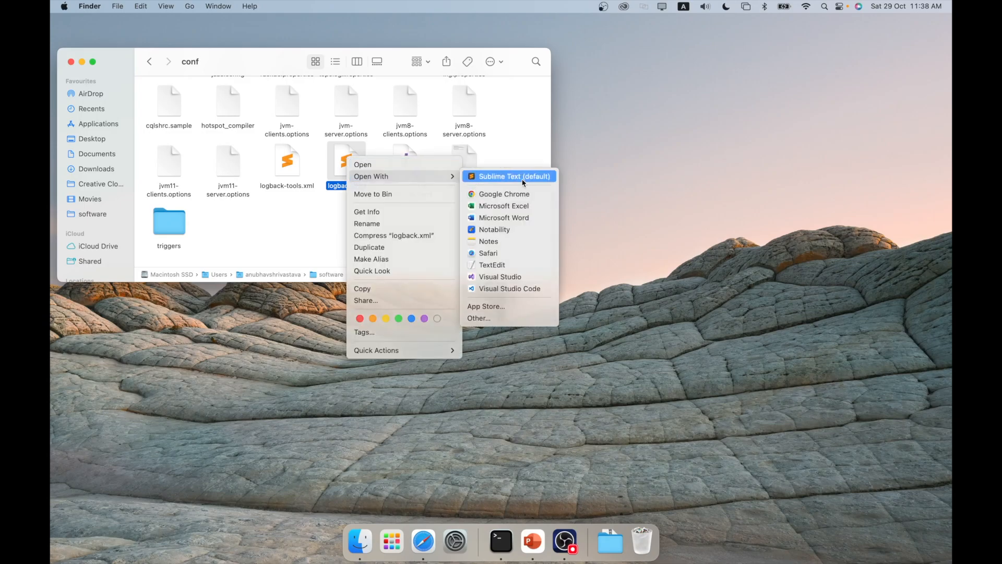
# Step: In logback.xml, replace {cassandra.logdir} with /Users/anubhavshrivastava/software/apache-cassandra-4.0.6/logs
pyautogui.click(508, 176)
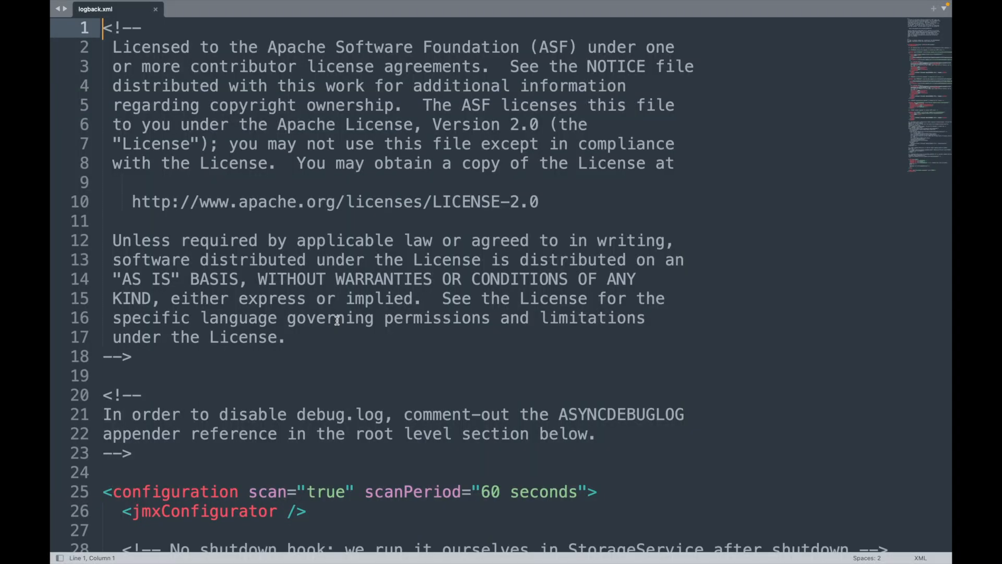
pyautogui.scroll(-3)
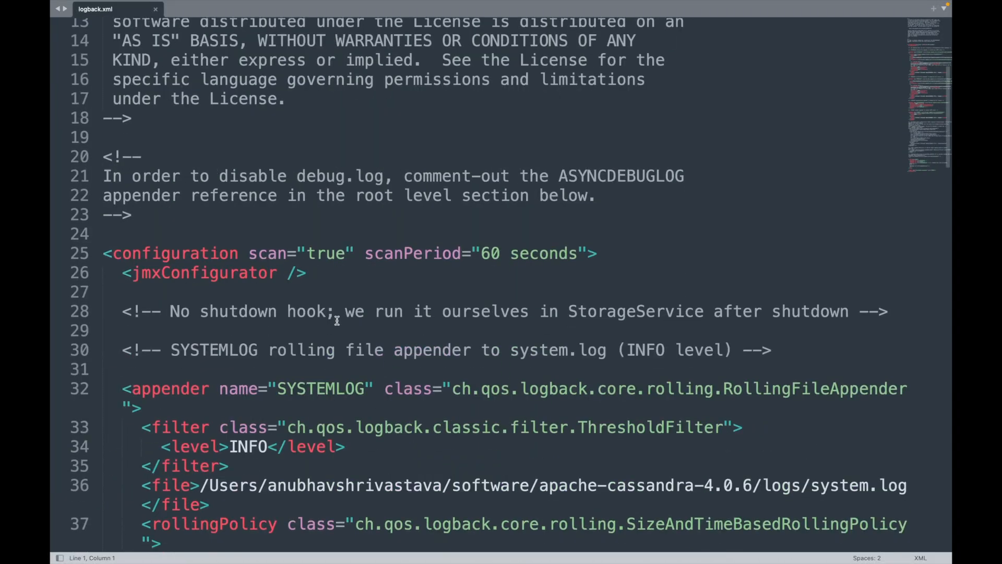
pyautogui.scroll(-3)
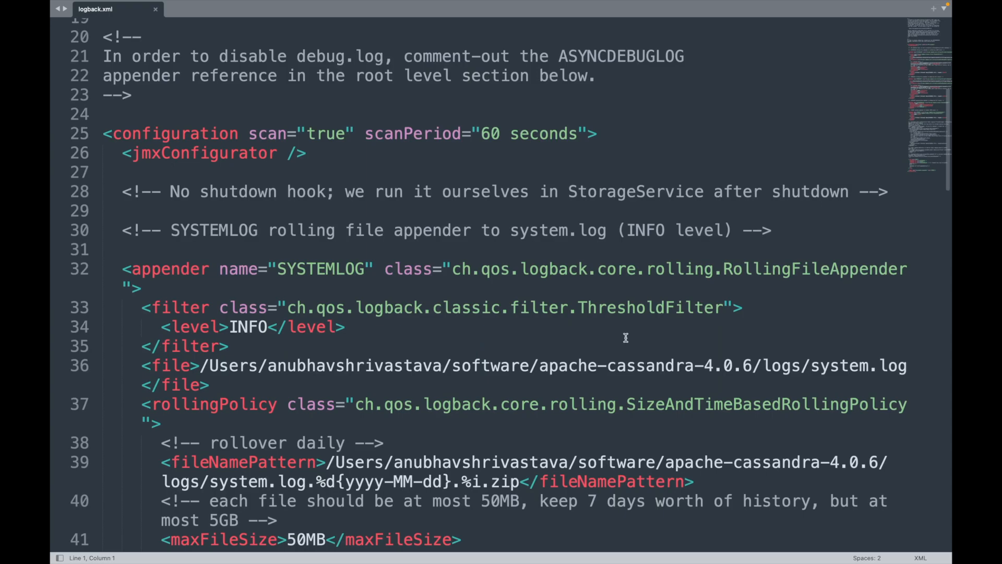
pyautogui.moveTo(191, 365)
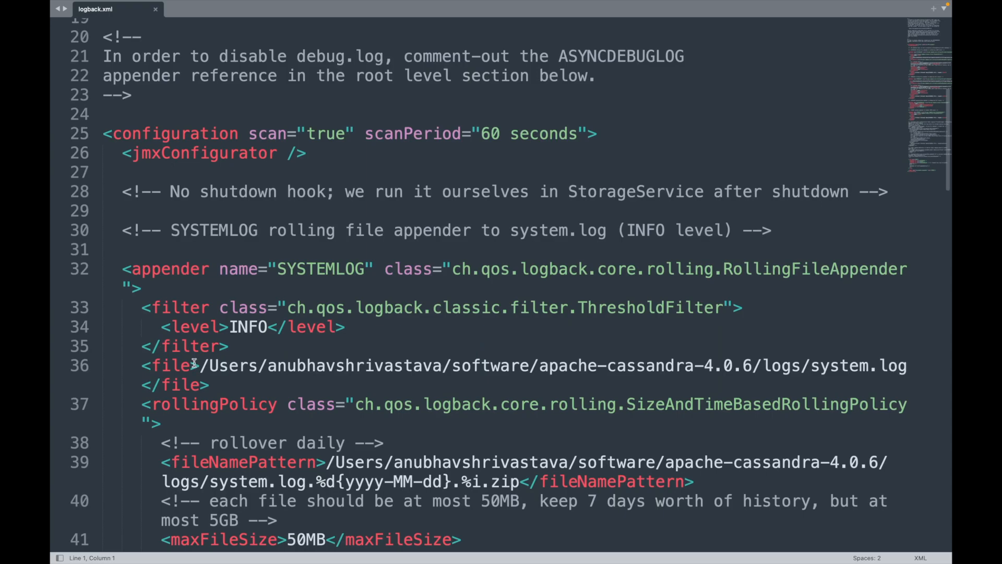
pyautogui.moveTo(208, 366); pyautogui.dragTo(566, 366)
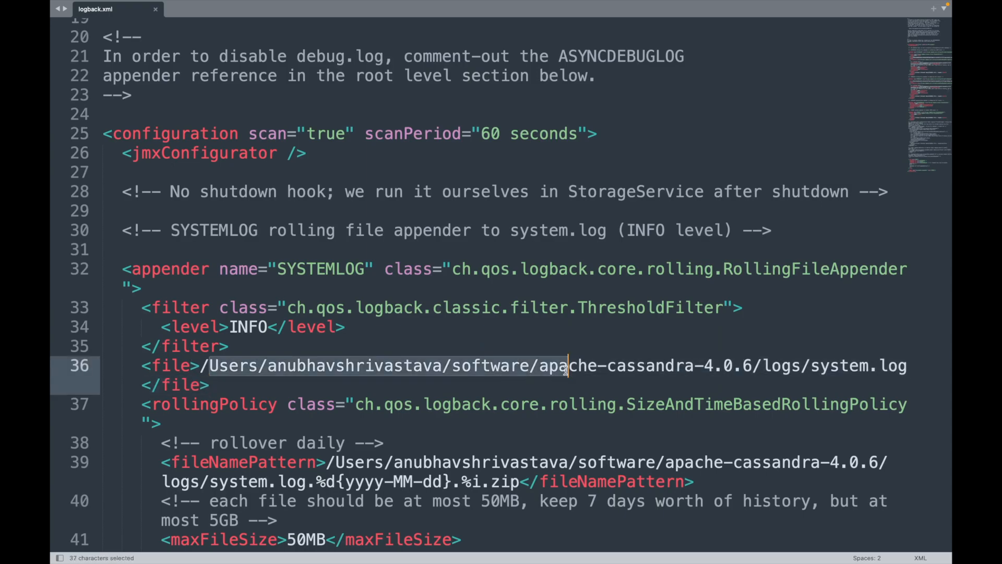
pyautogui.click(559, 269)
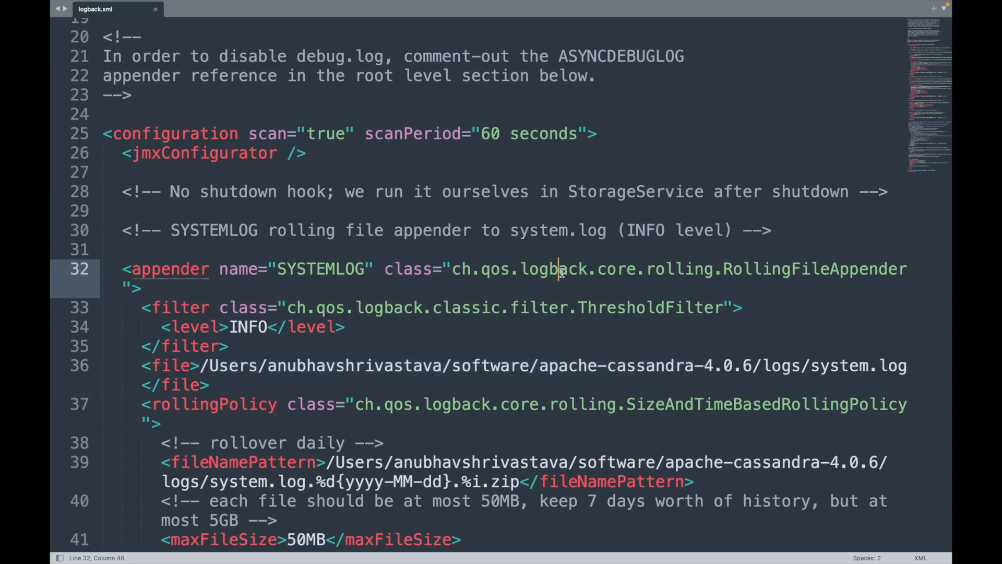
pyautogui.moveTo(328, 33)
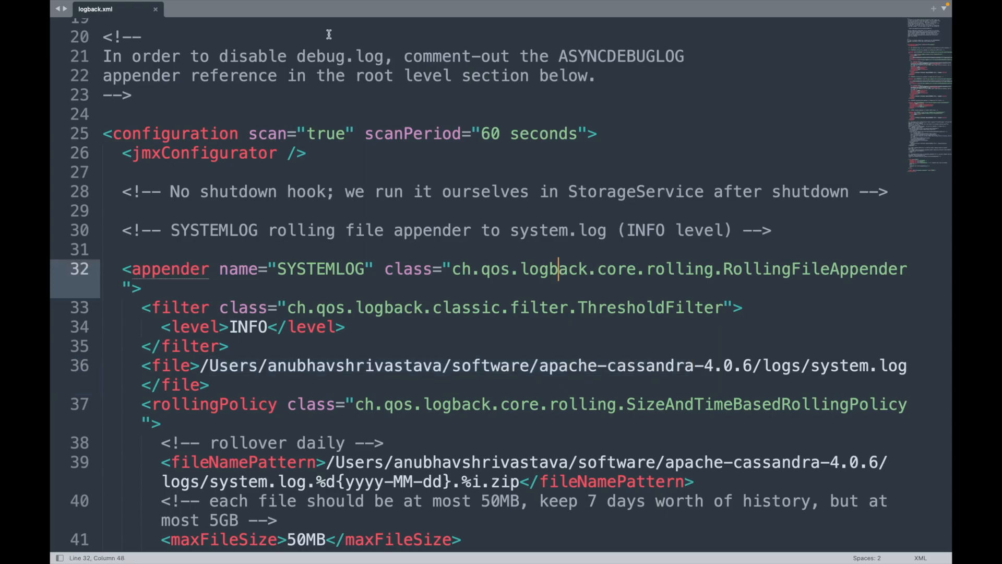
pyautogui.moveTo(328, 118)
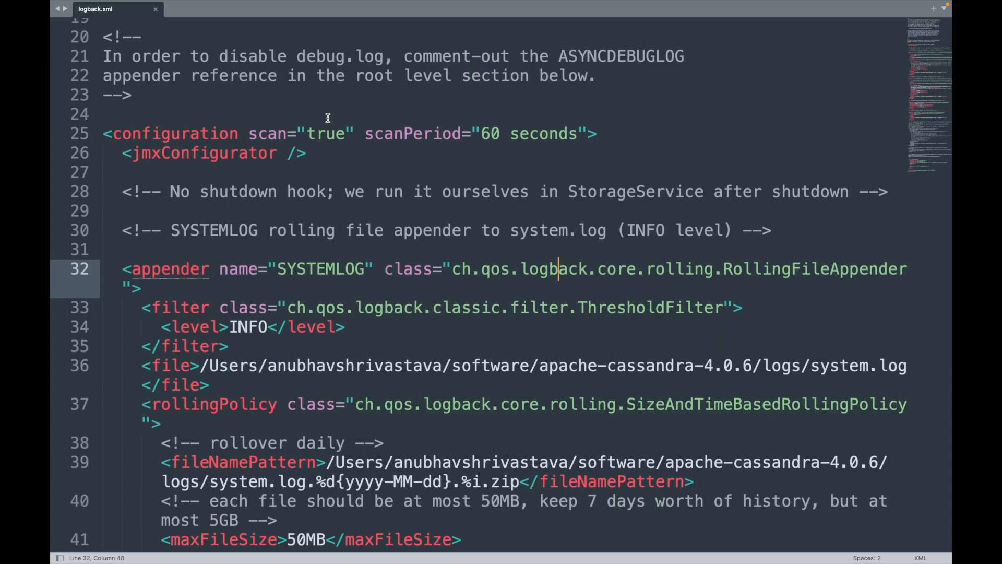
pyautogui.moveTo(513, 309)
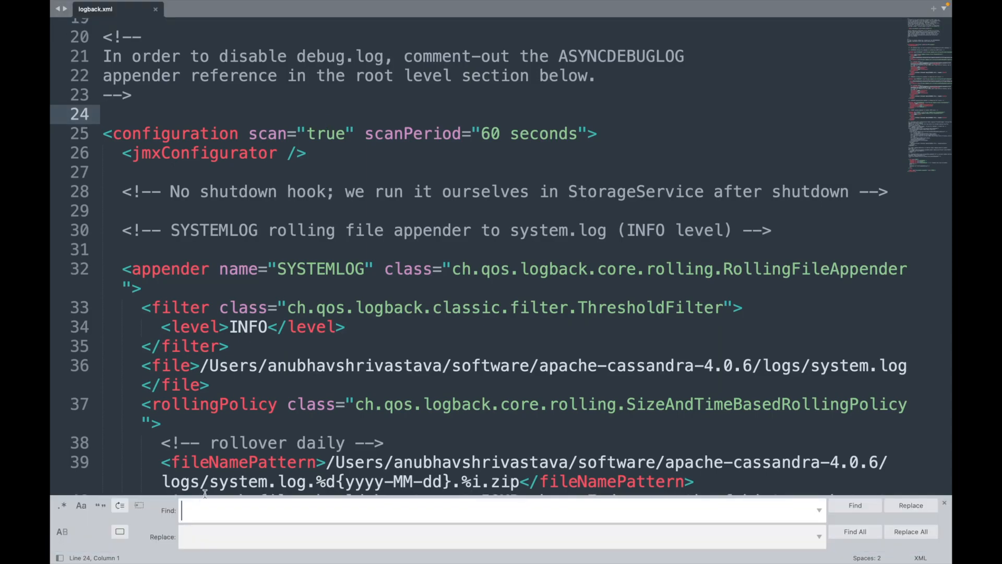
pyautogui.write('{cassandra.logdir}')
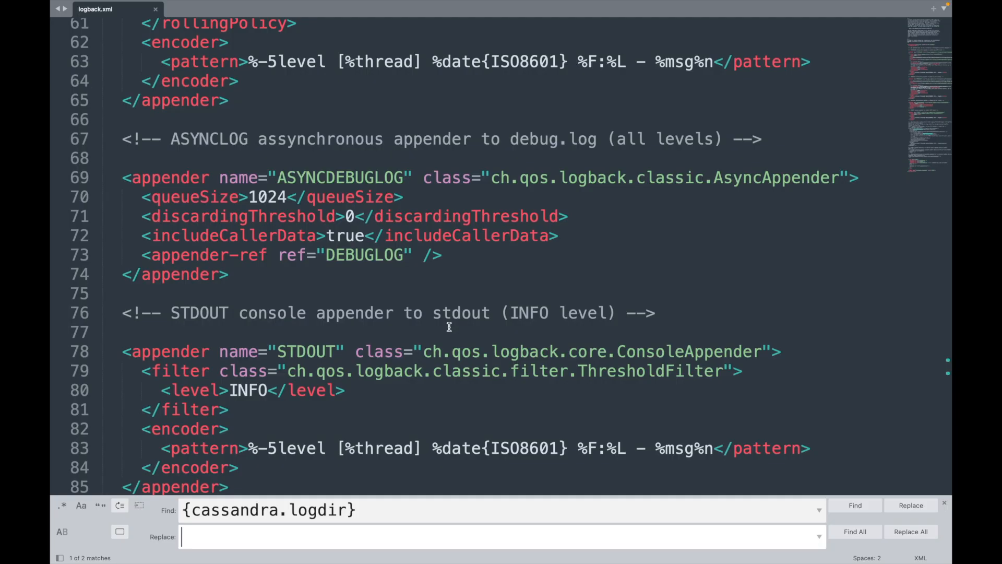
pyautogui.write('/Users/anubhavshrivastava/software/apache-cassandra-4.0.6/logs')
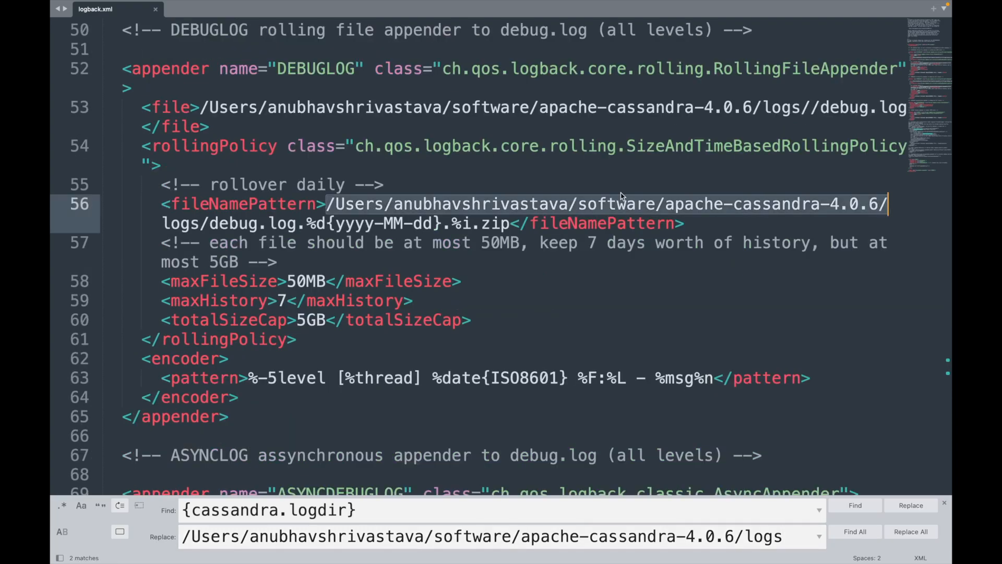
pyautogui.moveTo(621, 193)
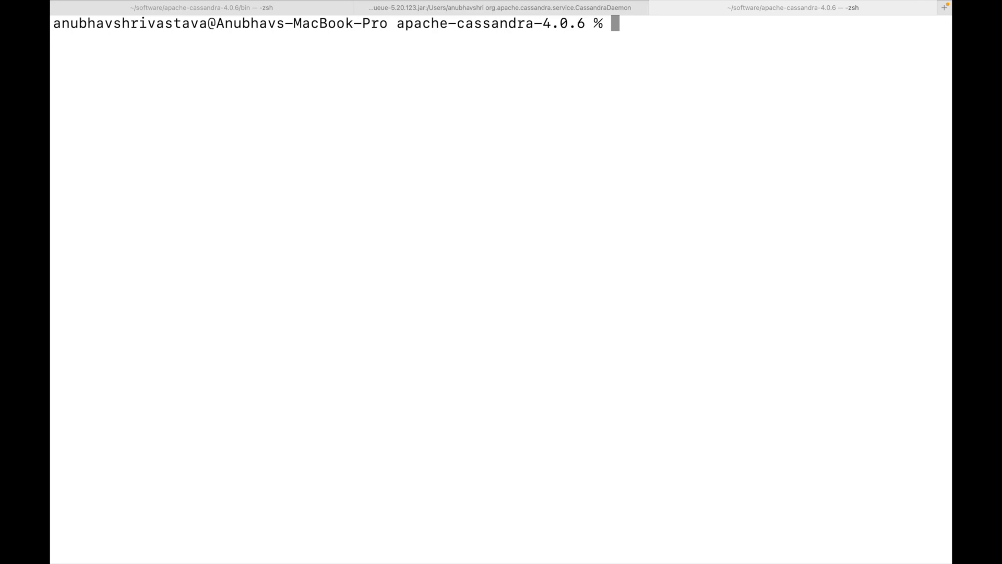
# Step: Change into bin and launch ./cqlsh
pyautogui.write('cd  bin')
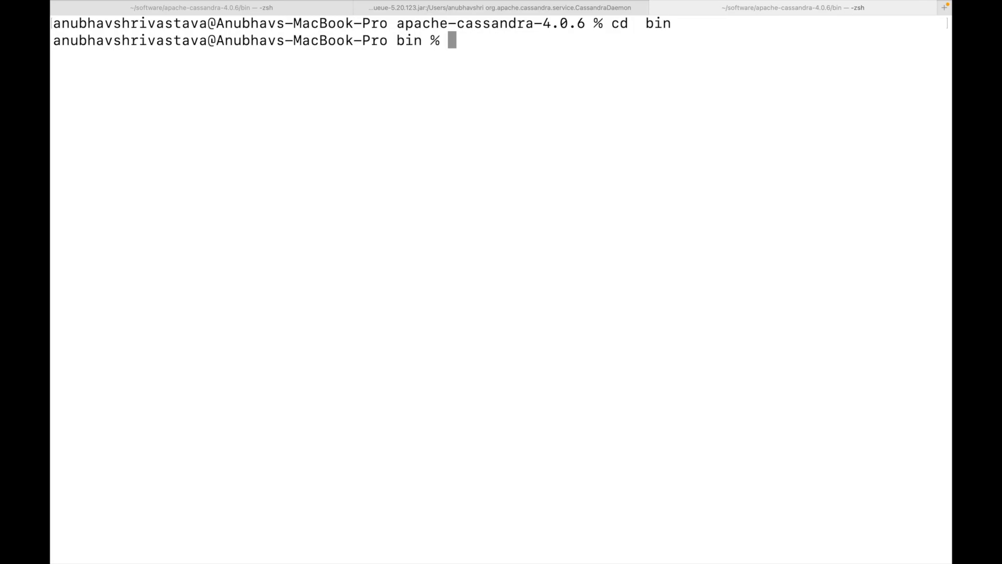
pyautogui.write('./cqlsh')
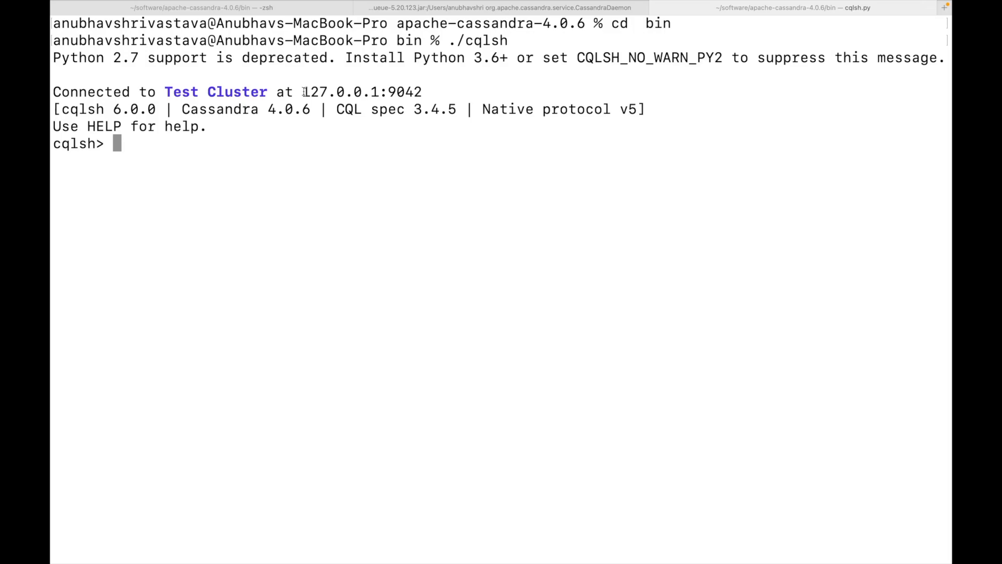
pyautogui.moveTo(386, 164)
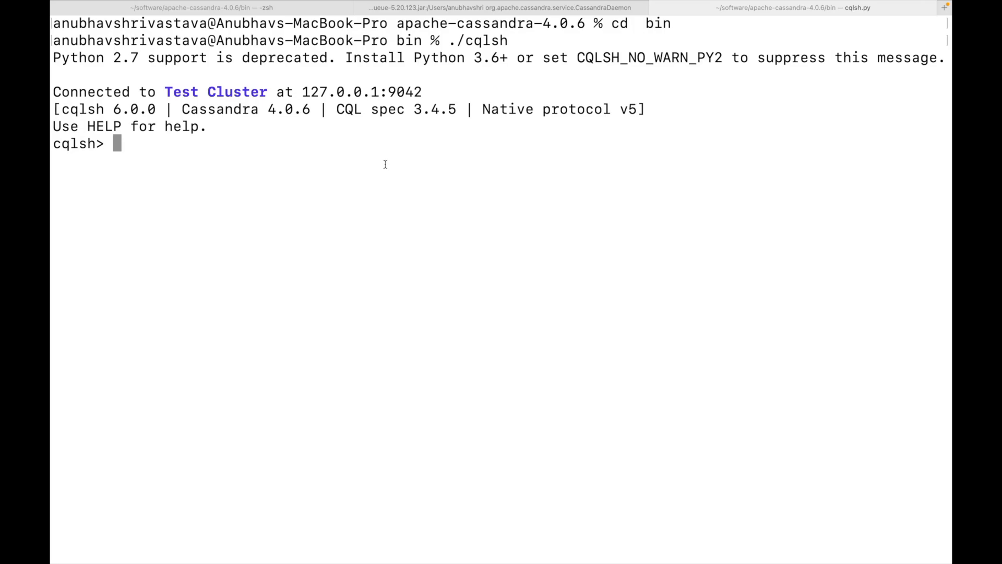
# Step: Run describe KEYSPACE in the cqlsh session, getting a no-keyspace message
pyautogui.click(500, 7)
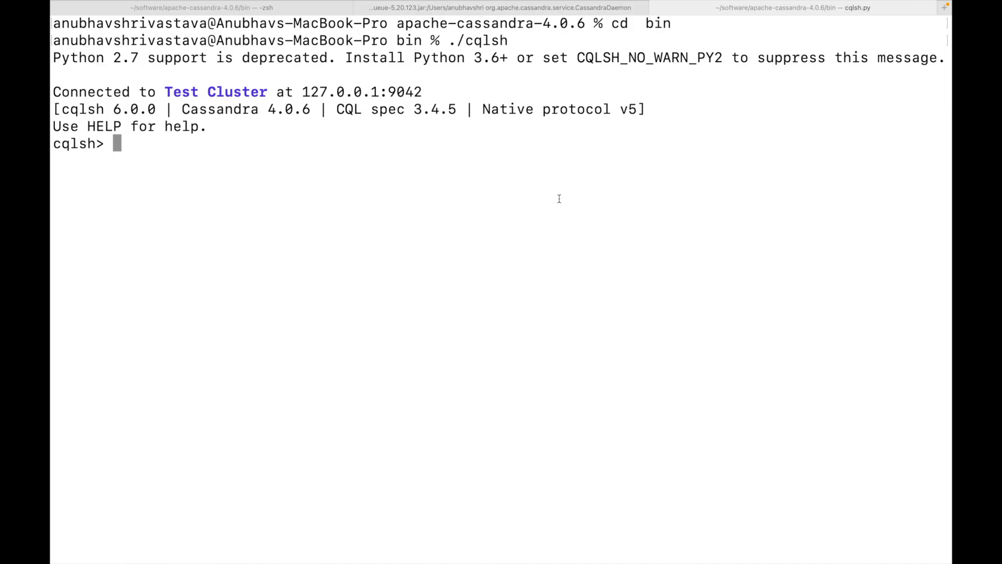
pyautogui.moveTo(272, 235)
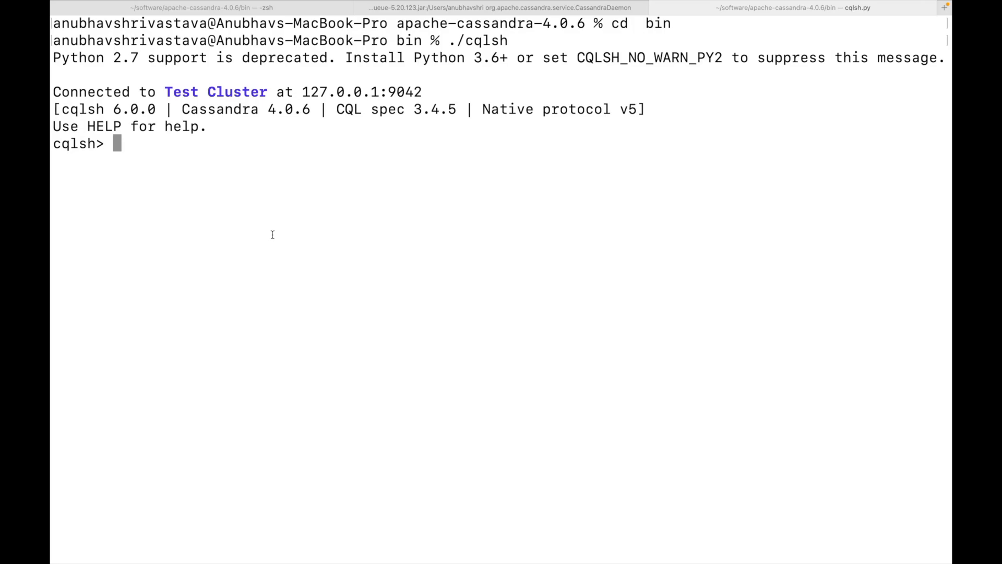
pyautogui.moveTo(256, 213)
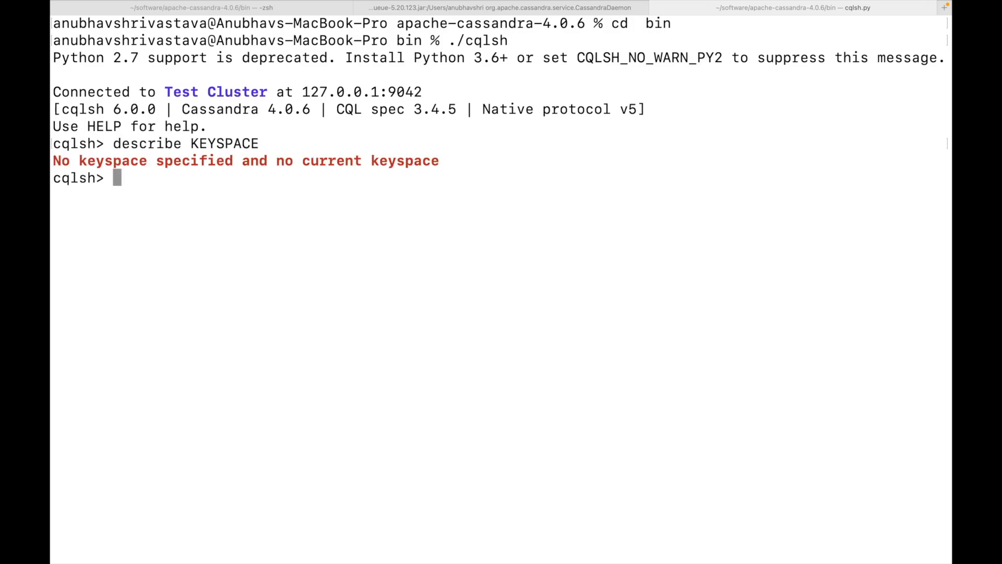
pyautogui.write('de')
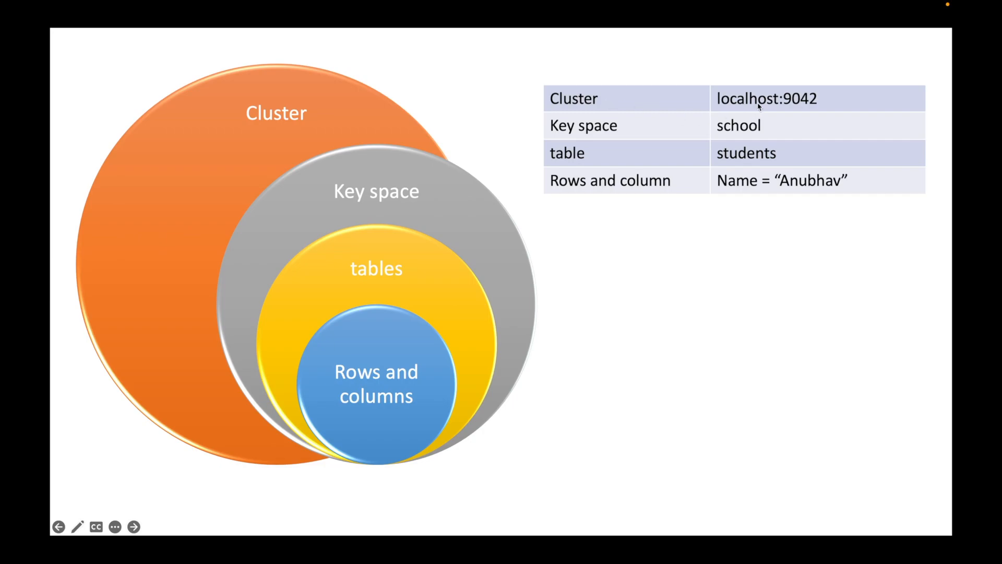
pyautogui.moveTo(677, 145)
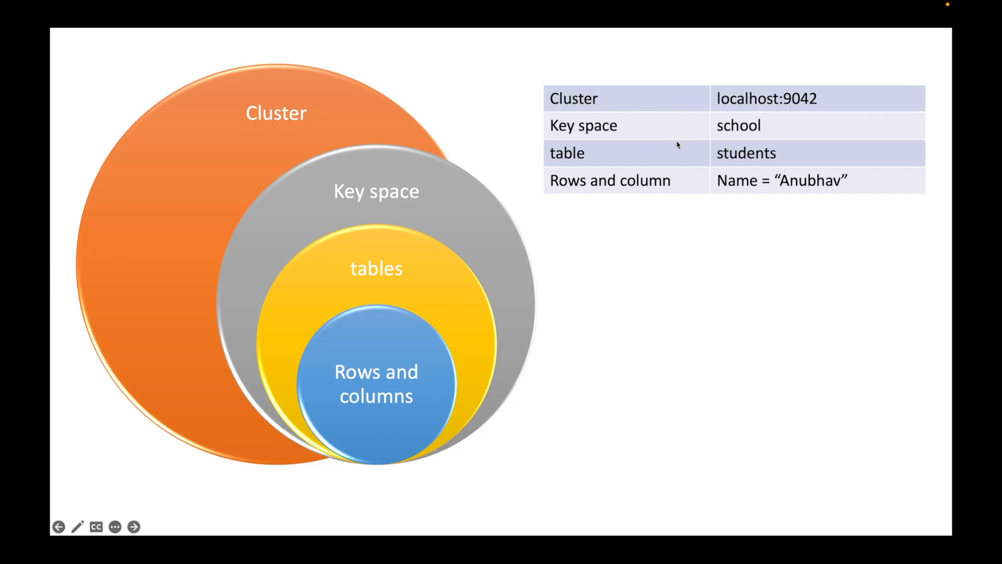
pyautogui.moveTo(714, 136)
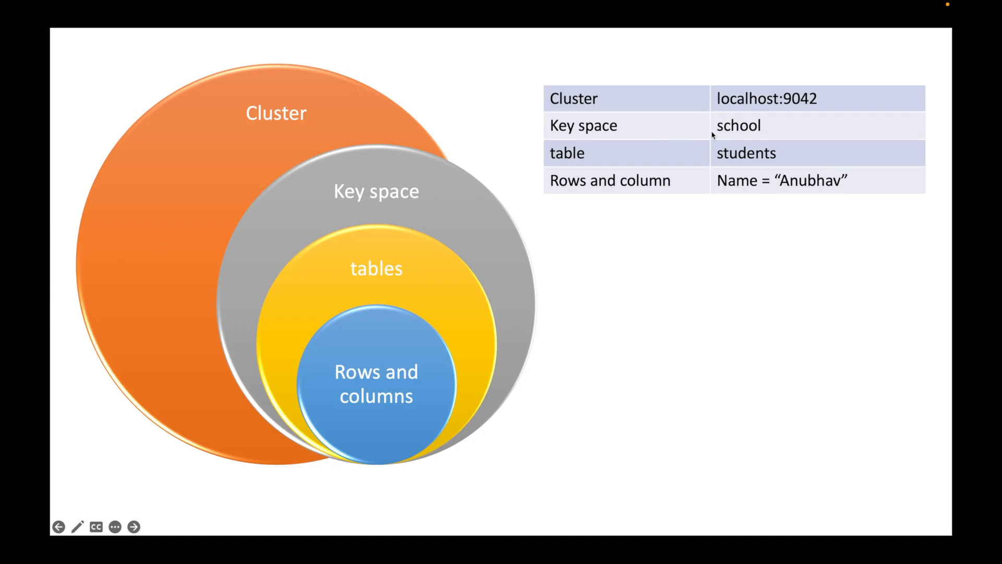
pyautogui.moveTo(742, 135)
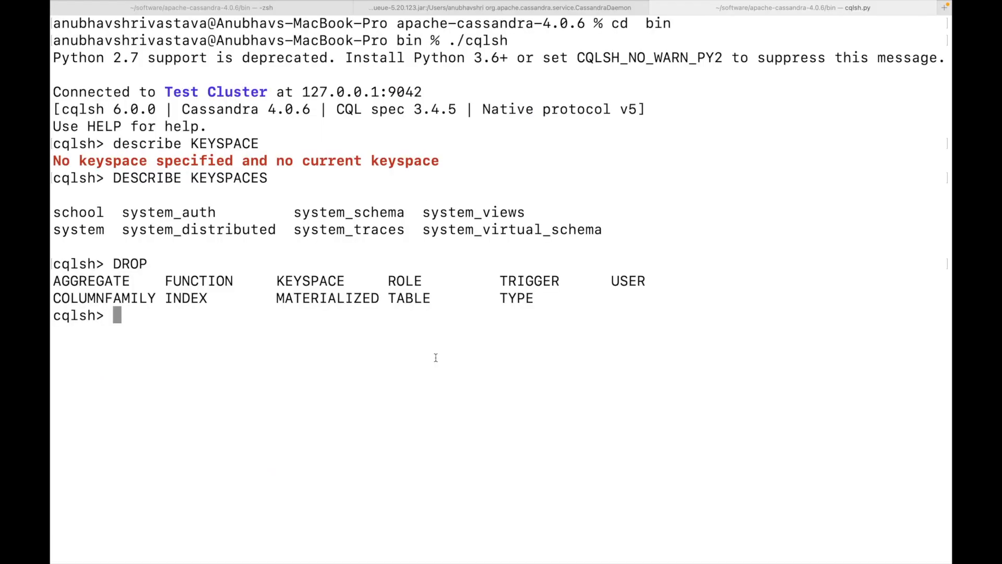
# Step: Enter DROP KEYSPACE school ; in cqlsh
pyautogui.write('D')
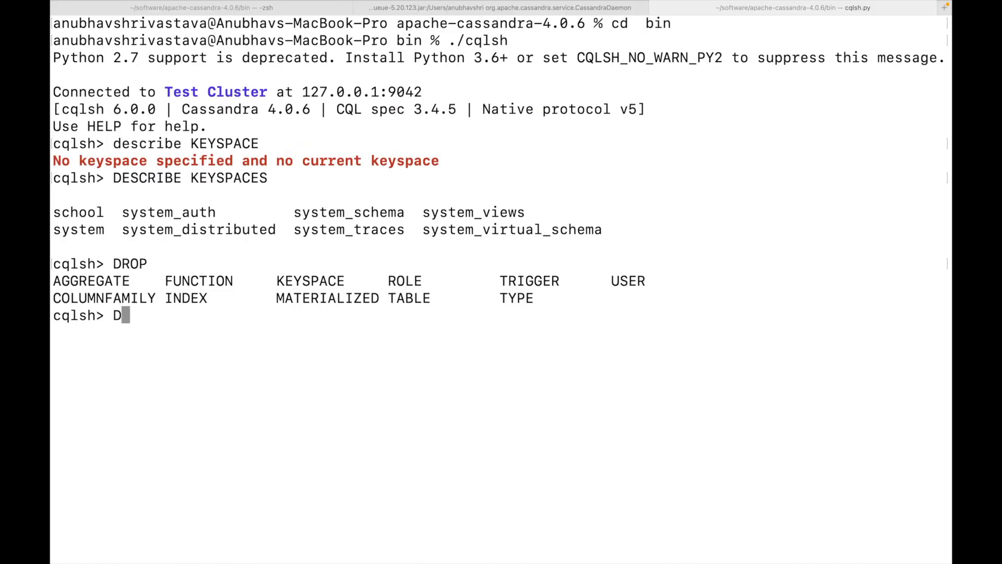
pyautogui.write('ROP')
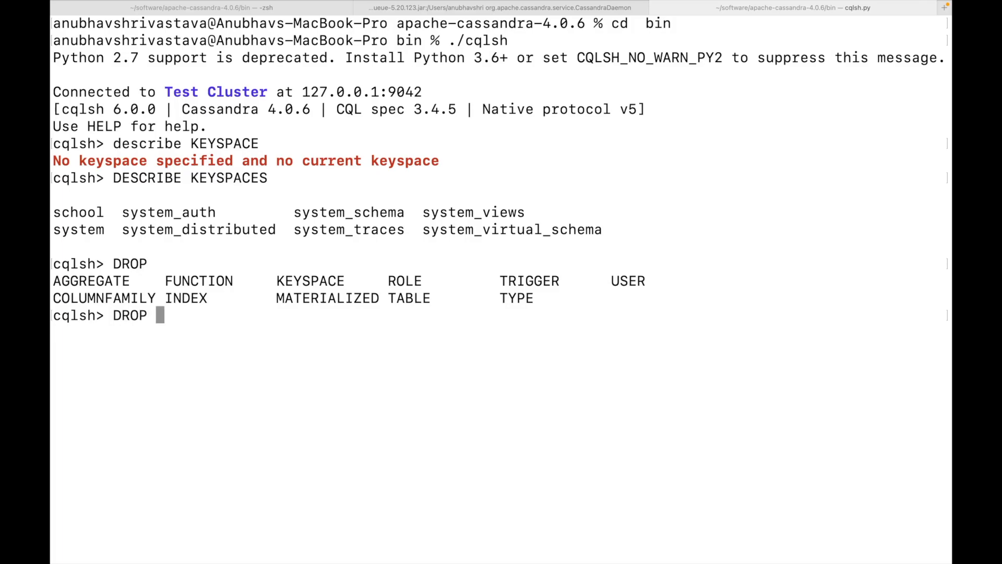
pyautogui.write('scho')
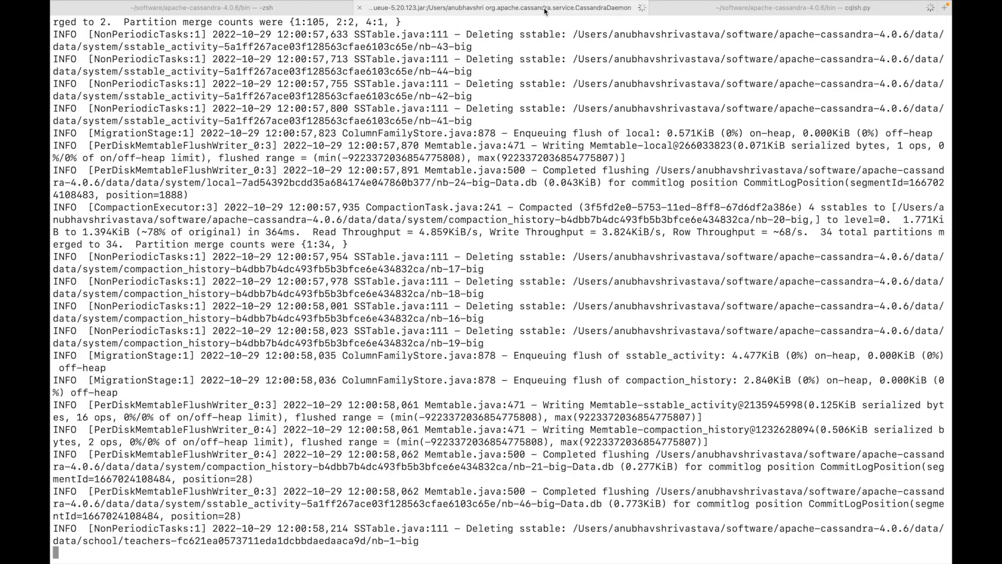
pyautogui.moveTo(572, 325)
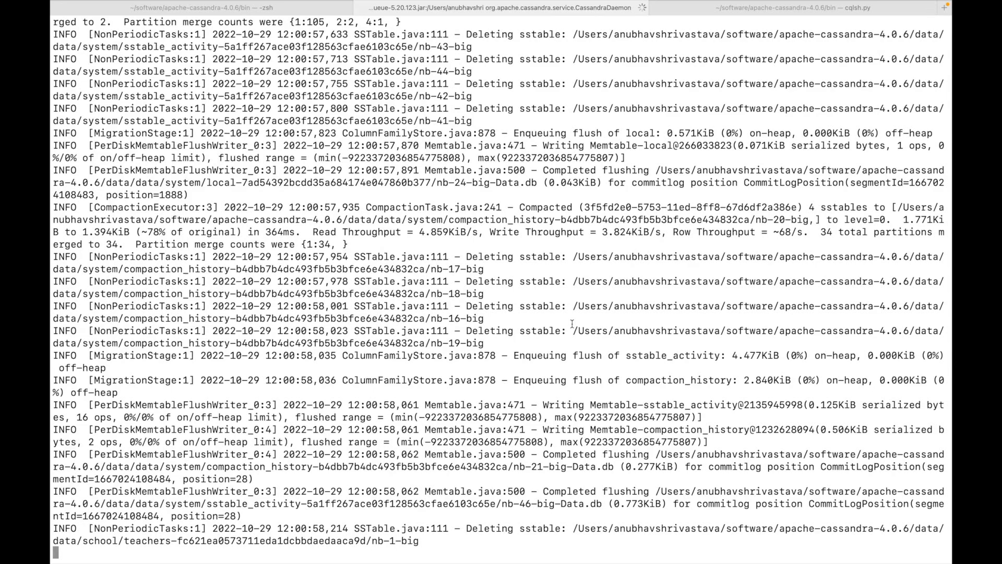
pyautogui.moveTo(582, 505)
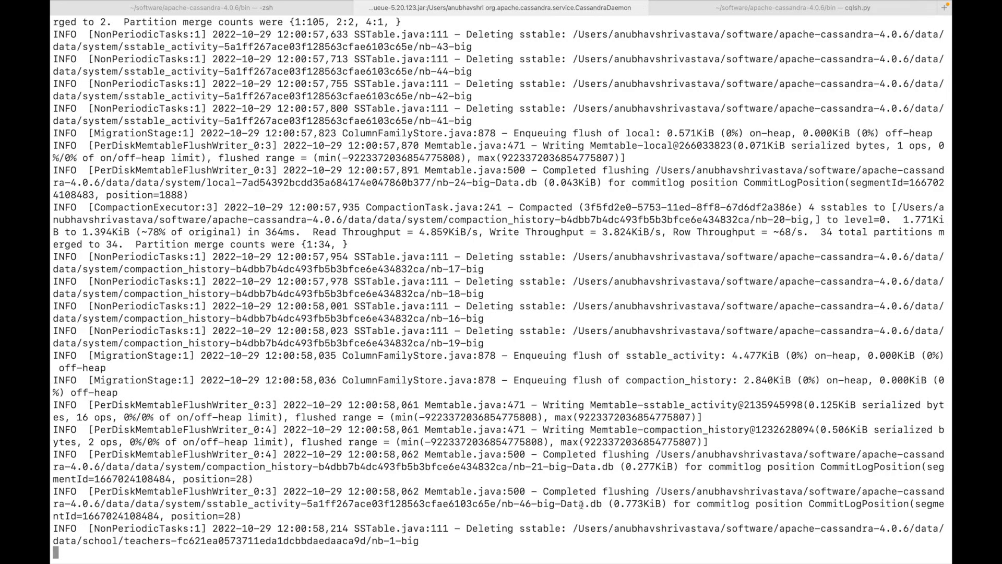
pyautogui.moveTo(555, 532)
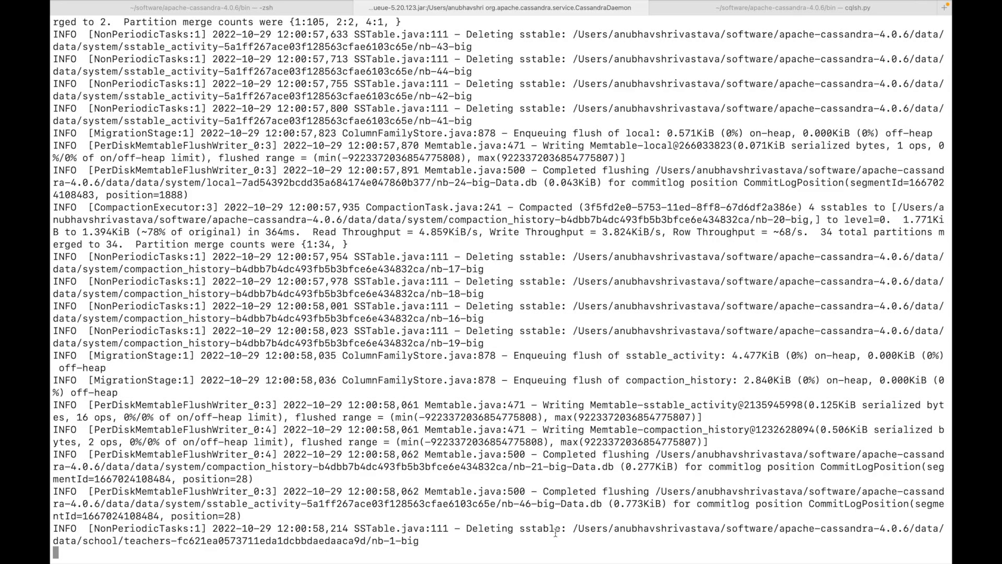
pyautogui.moveTo(662, 158)
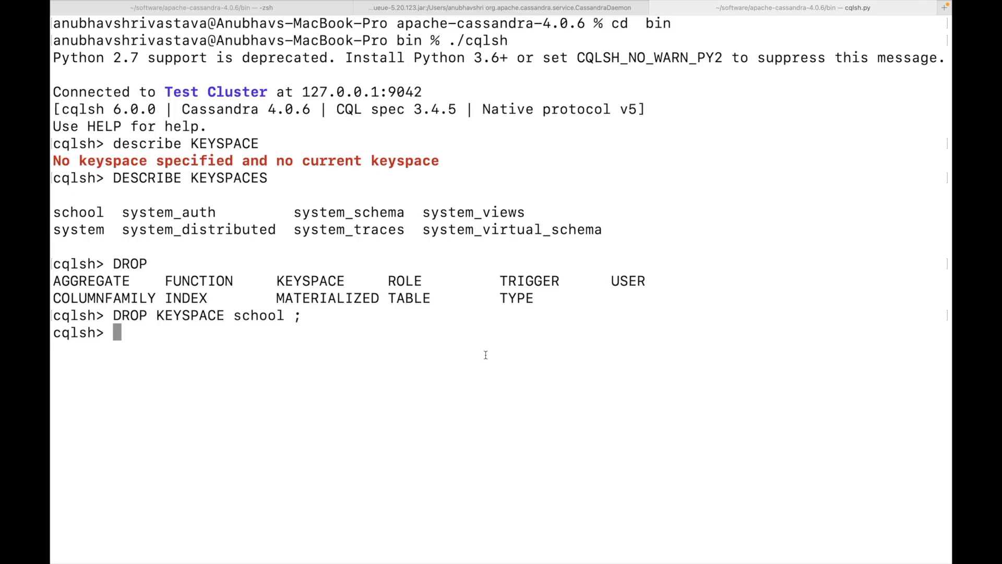
# Step: Type DROP and Tab-complete to list the droppable object types
pyautogui.write('DR')
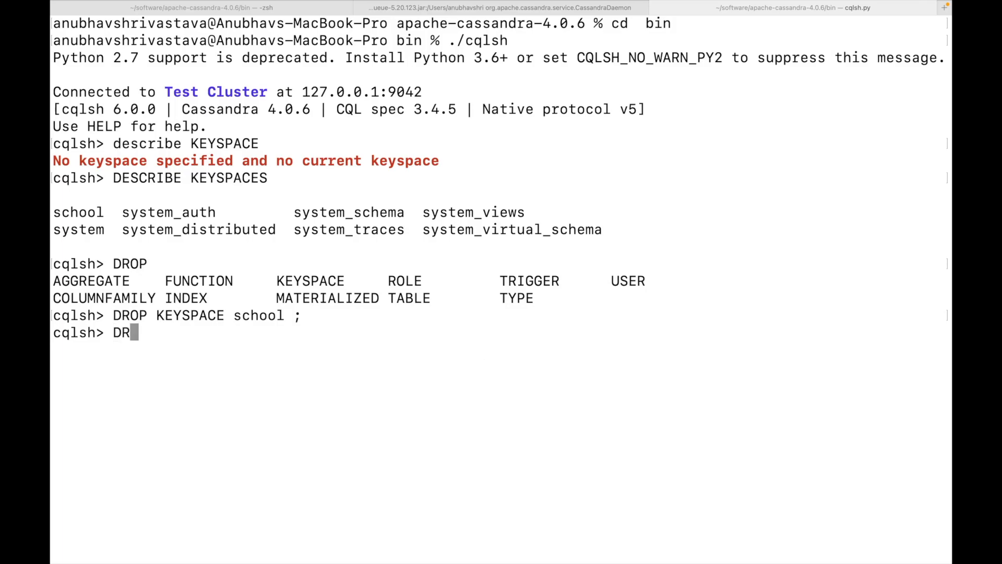
pyautogui.write('OP')
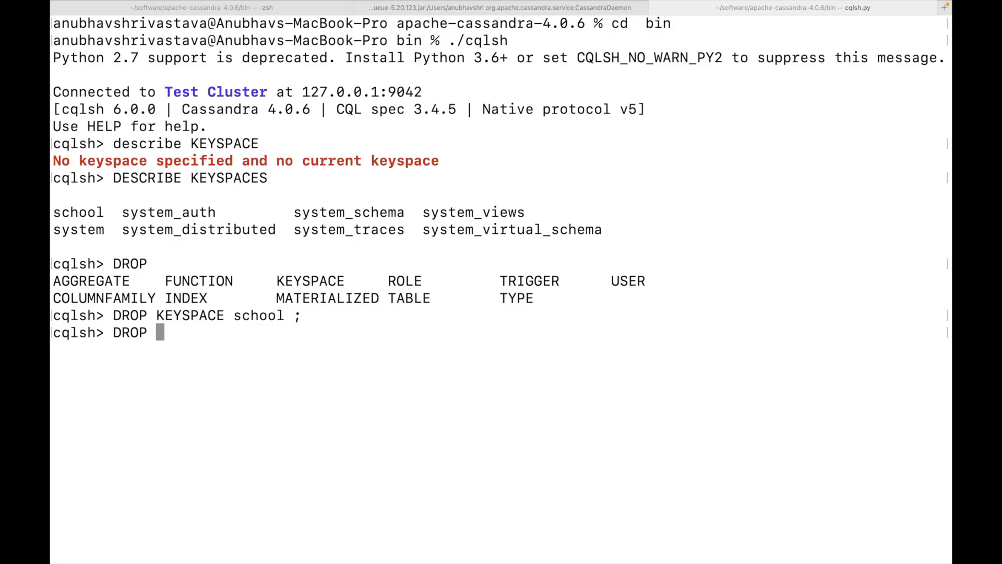
pyautogui.press('Tab')
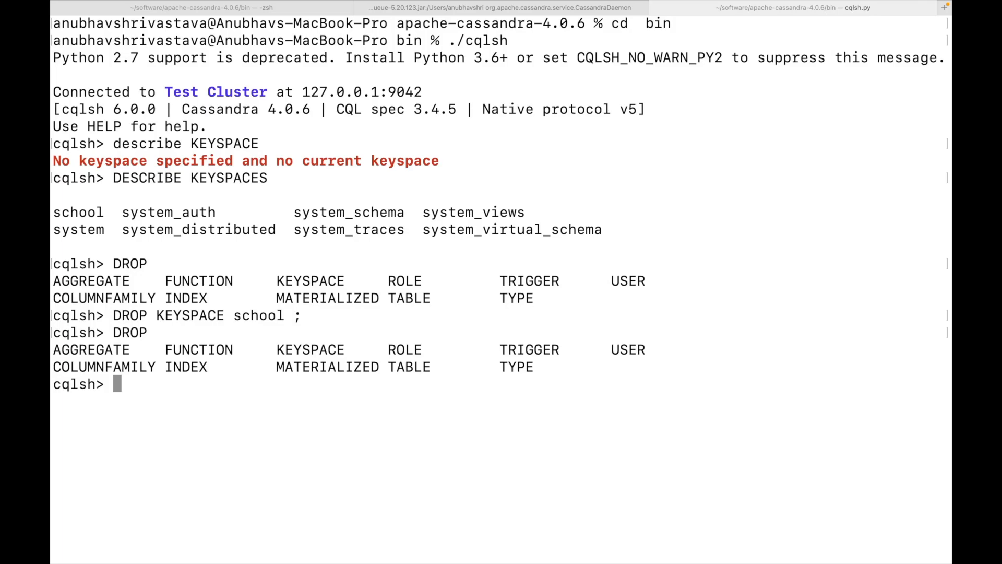
# Step: Submit a first, malformed CREATE KEYSPACE school statement using SimpleStrategy
pyautogui.write('CREATE KEYSPACE')
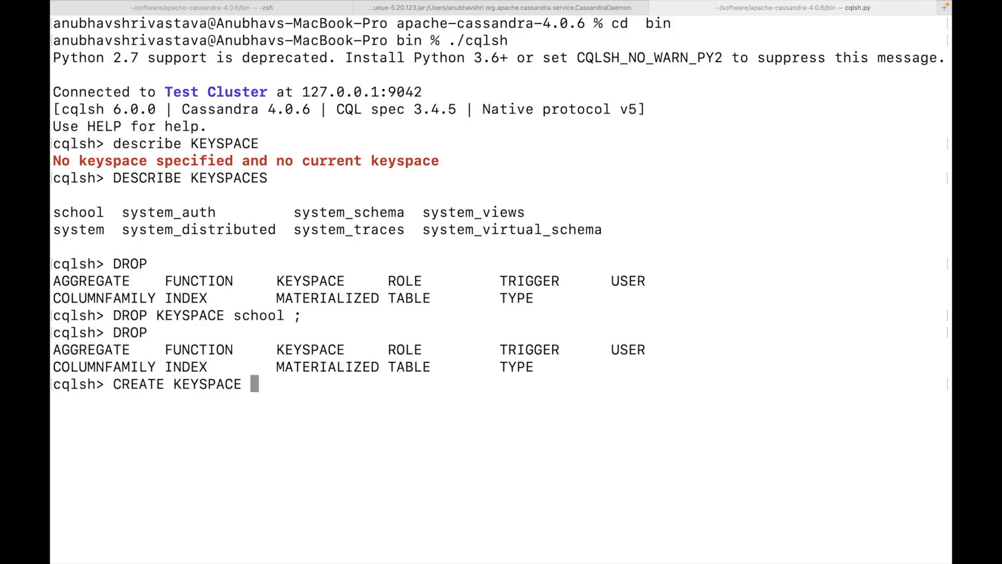
pyautogui.write('school with')
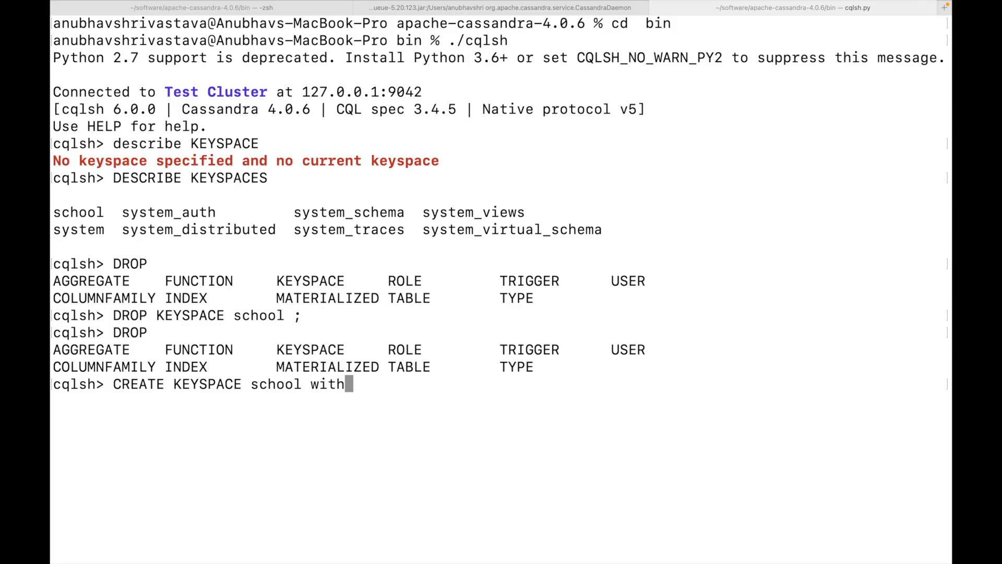
pyautogui.write("replication = {'class': 'Sim")
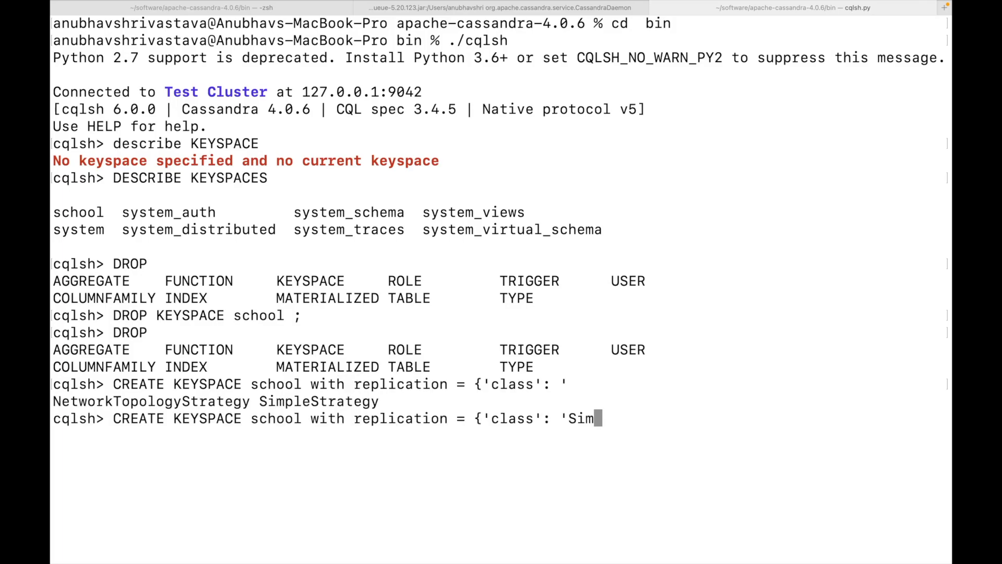
pyautogui.write("pleStrategy', 'replication_factor:'1'}")
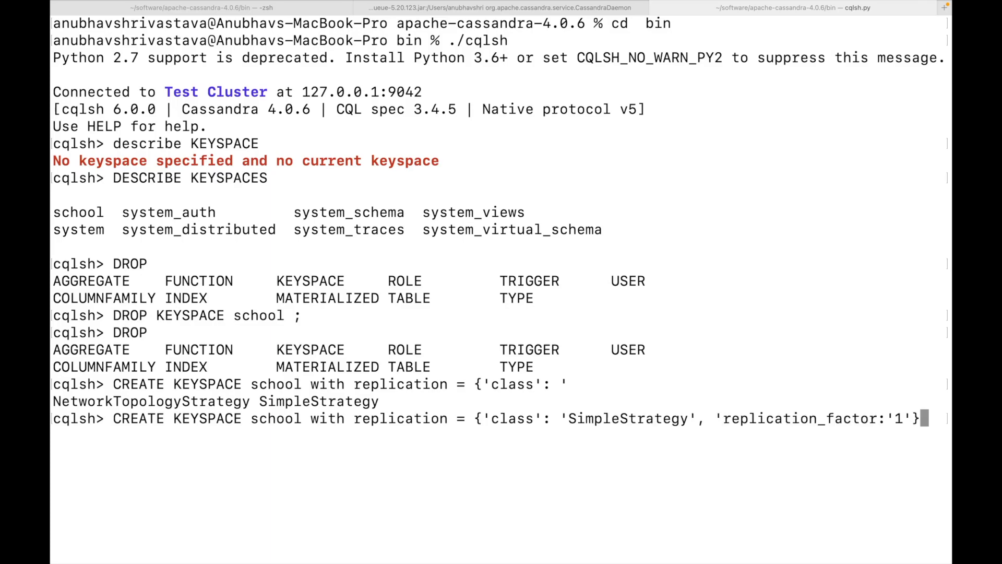
pyautogui.press('enter')
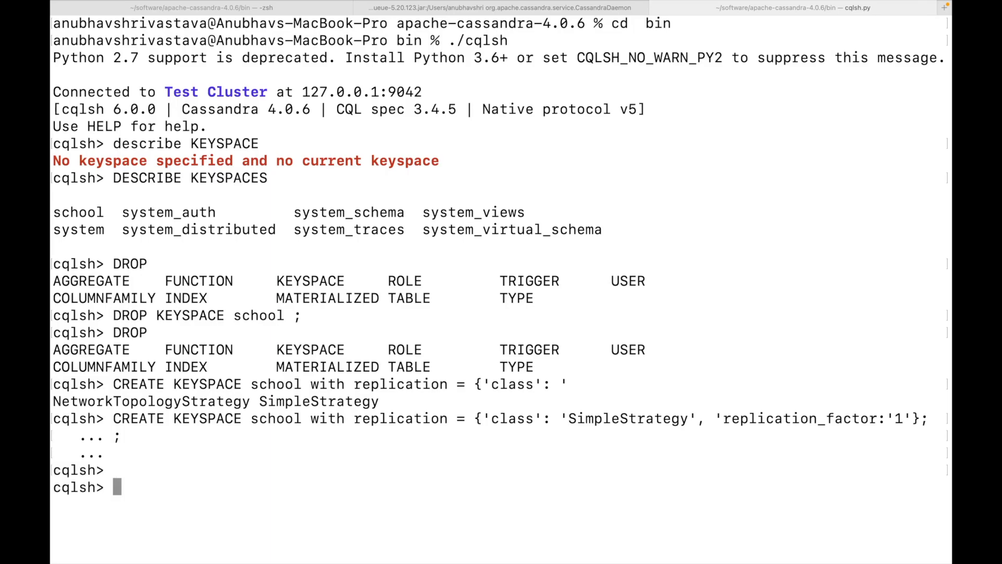
# Step: Retype CREATE KEYSPACE school with SimpleStrategy replication and replication_factor '1'
pyautogui.write('CREATE KEYSPACE school wirh r')
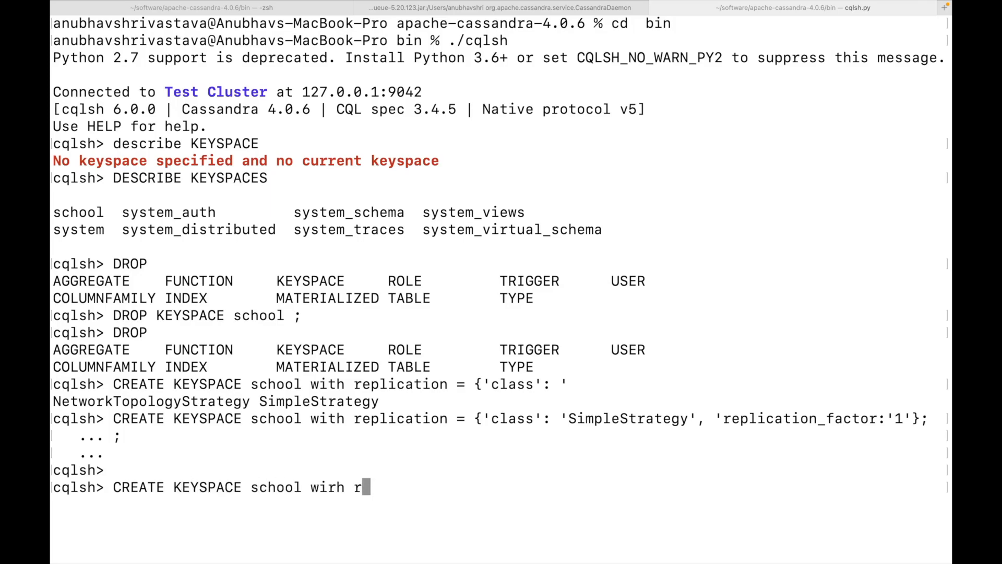
pyautogui.write("with replication = {'class': '")
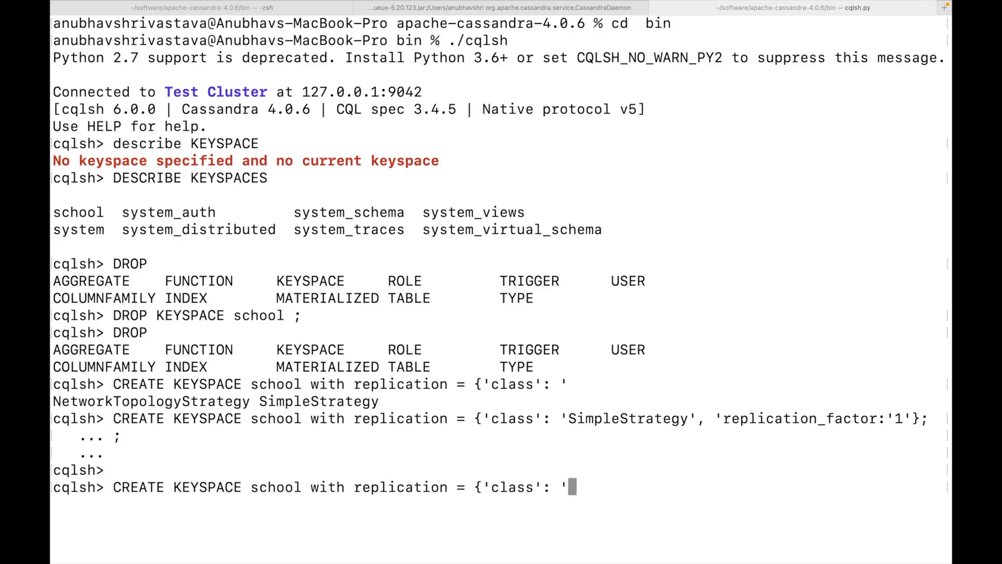
pyautogui.write("SimpleStrategy',")
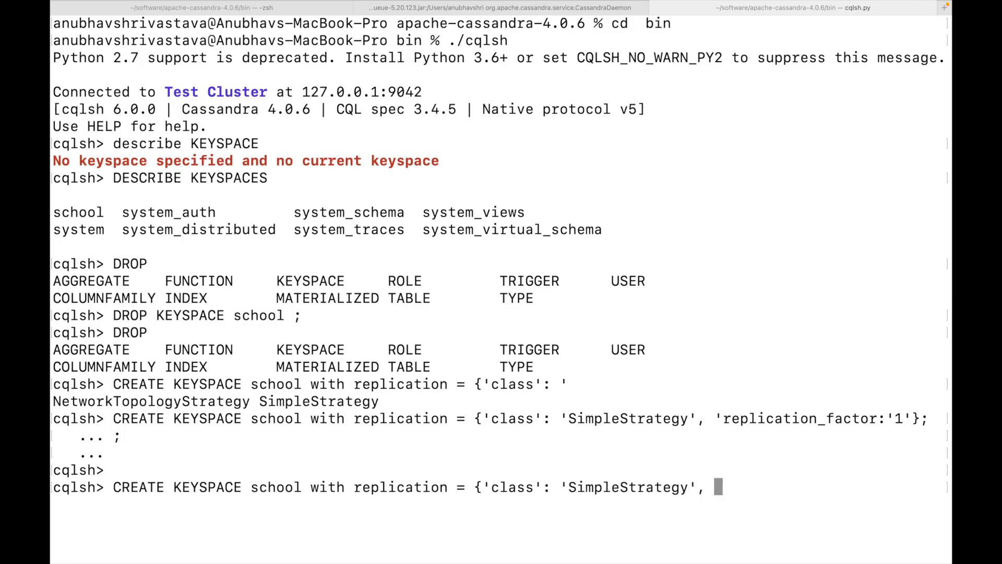
pyautogui.write("'replication_factor'")
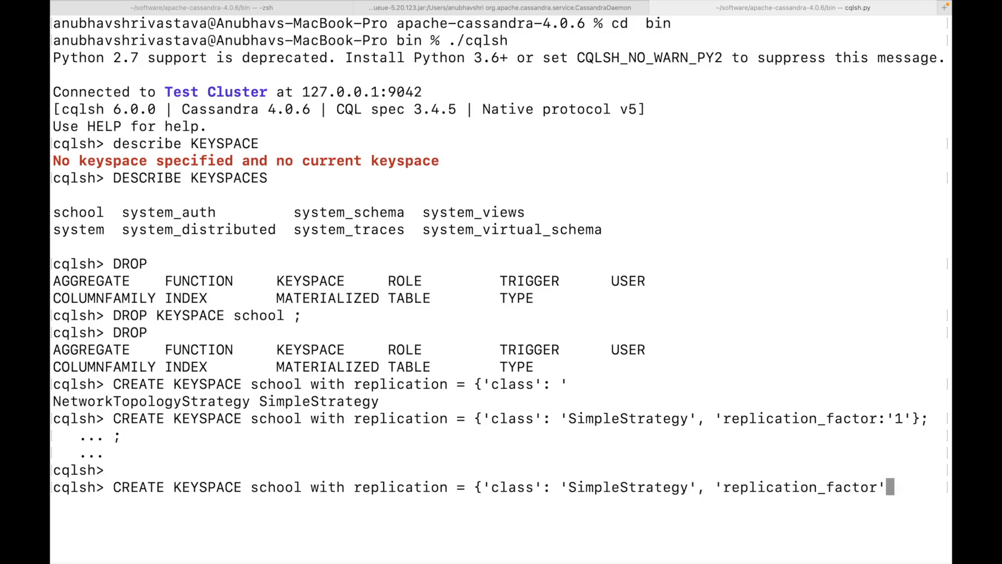
pyautogui.write(":'1'")
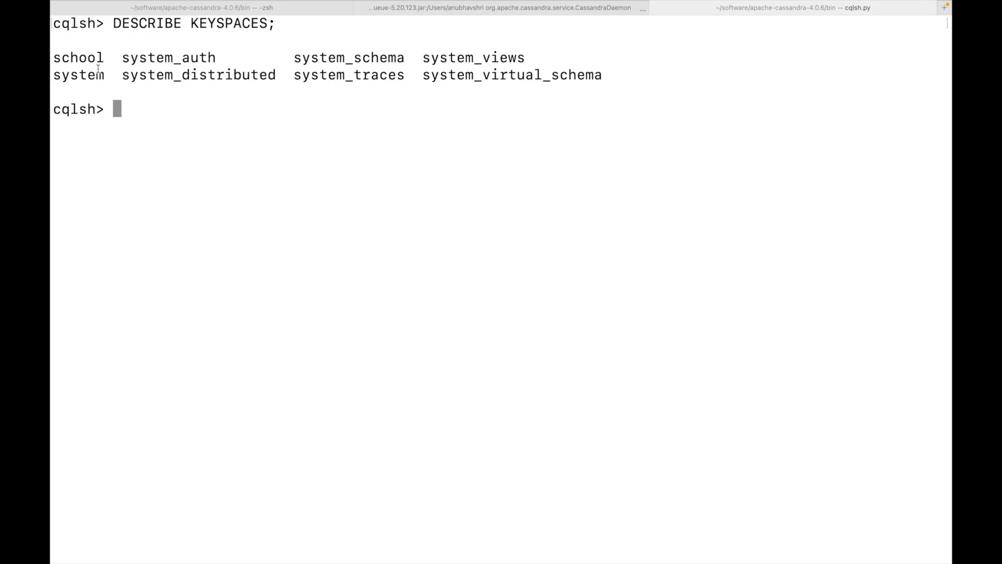
# Step: Describe keyspace school, showing SimpleStrategy, replication factor 1 and durable writes true
pyautogui.write('DESCRIBE')
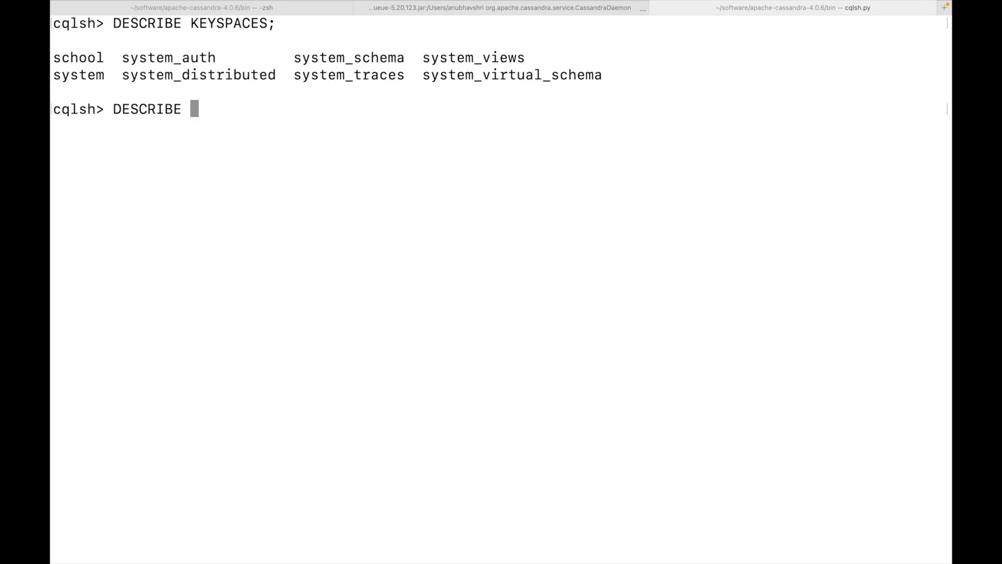
pyautogui.write('KEYSPACE school ;')
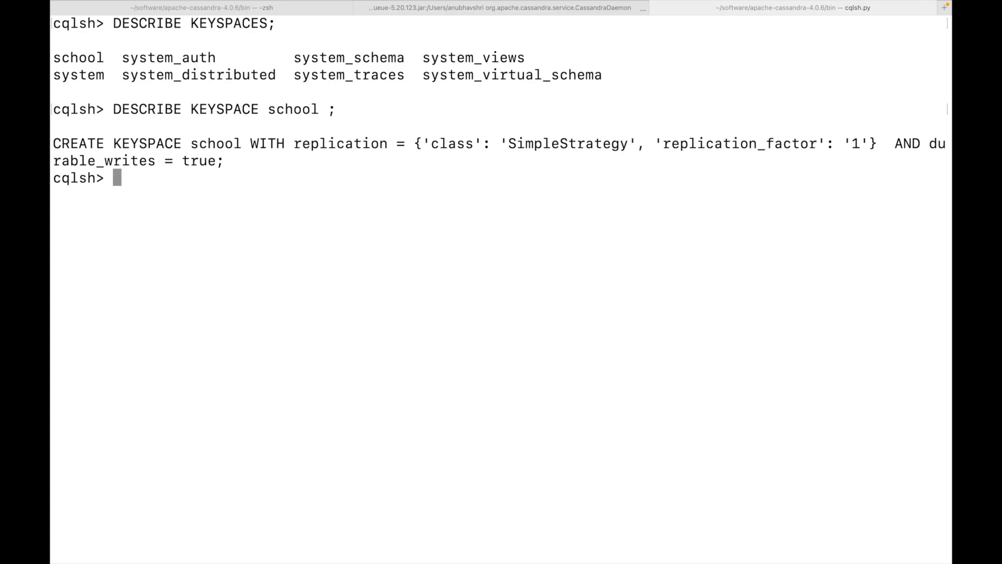
pyautogui.moveTo(561, 153)
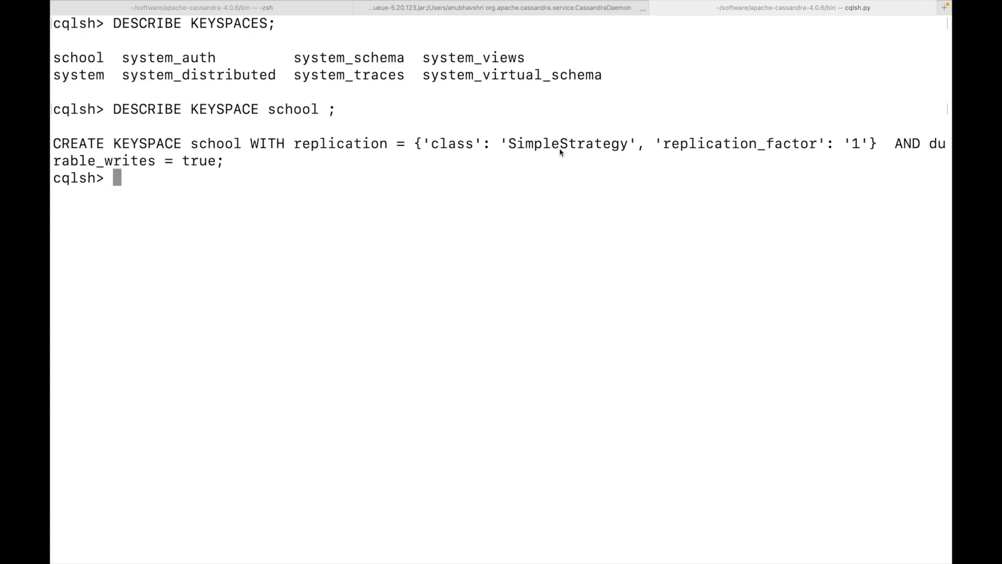
pyautogui.moveTo(758, 149)
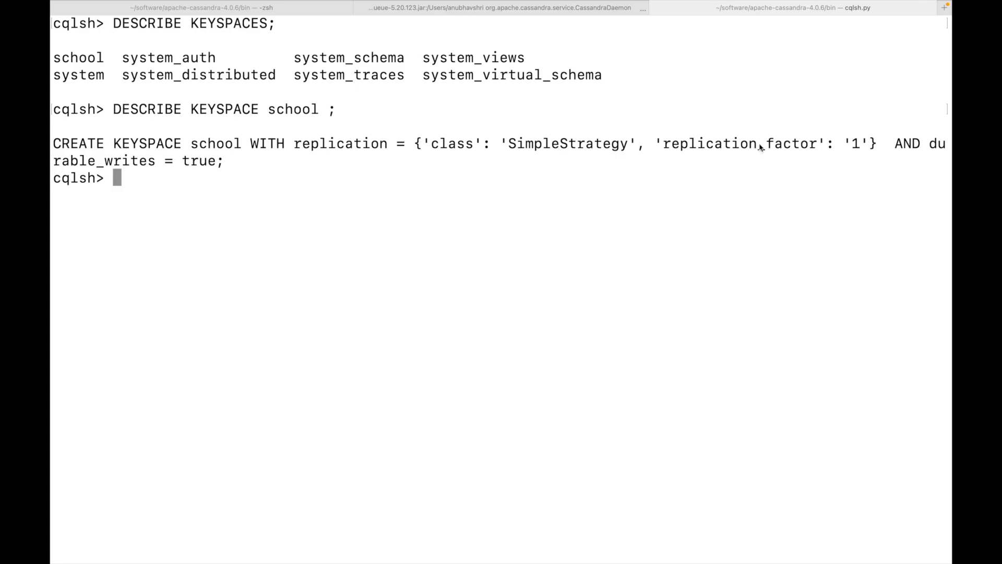
pyautogui.moveTo(610, 153)
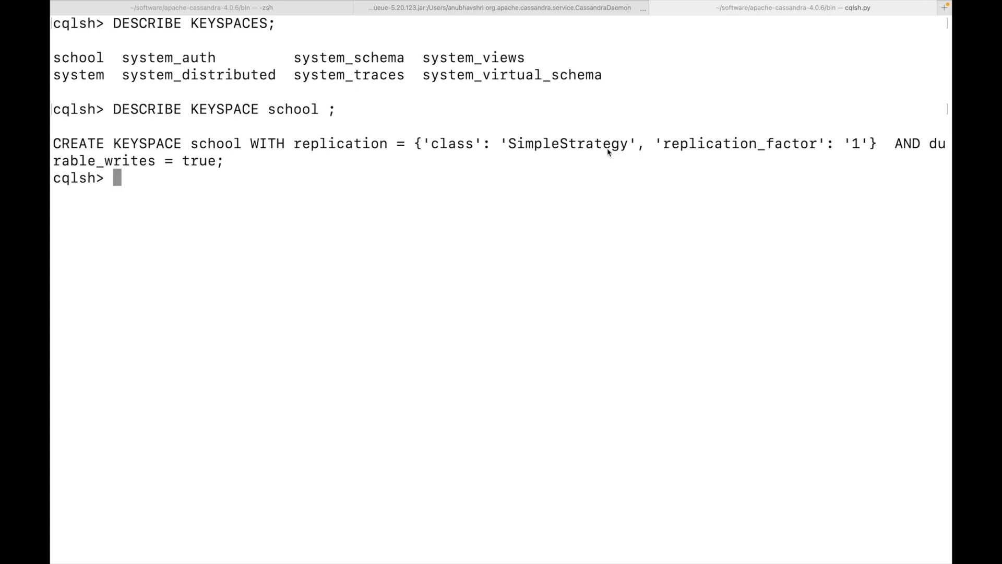
pyautogui.moveTo(742, 150)
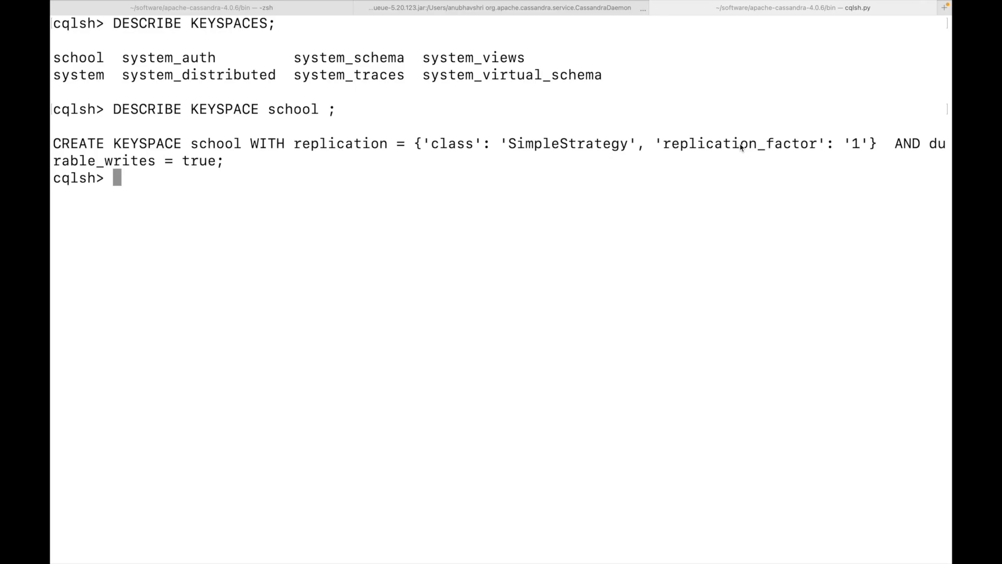
pyautogui.moveTo(696, 201)
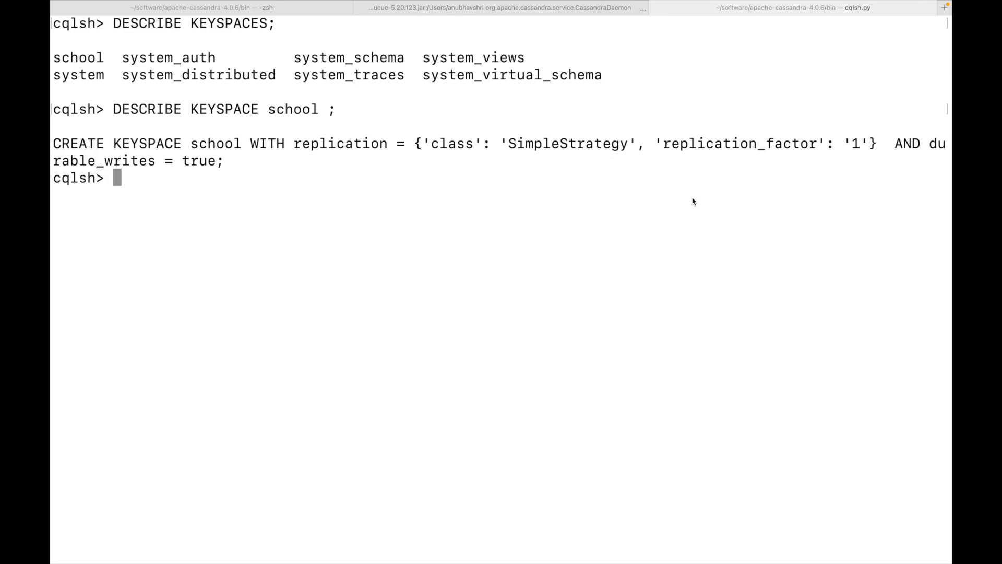
pyautogui.write('USE school ;')
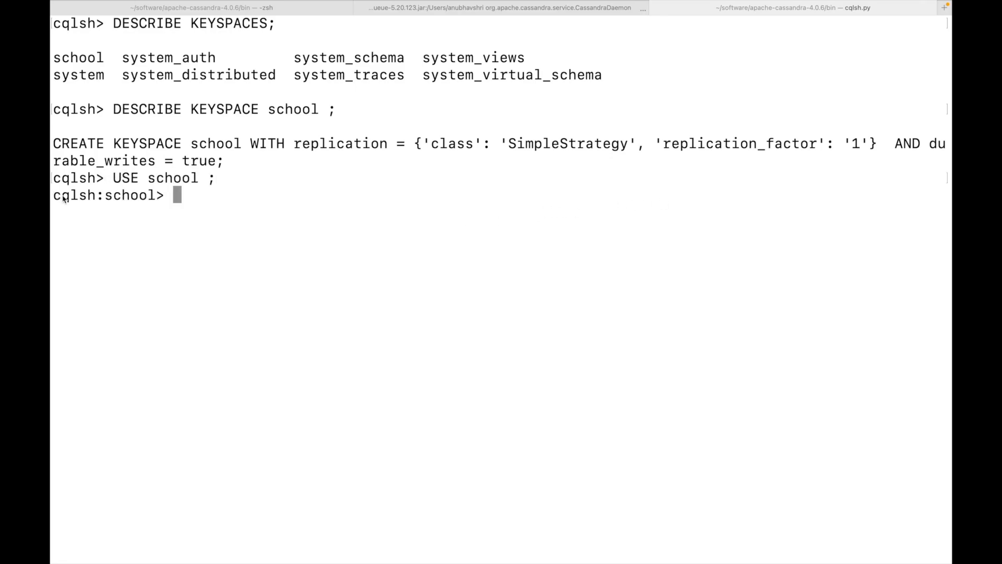
pyautogui.moveTo(90, 207)
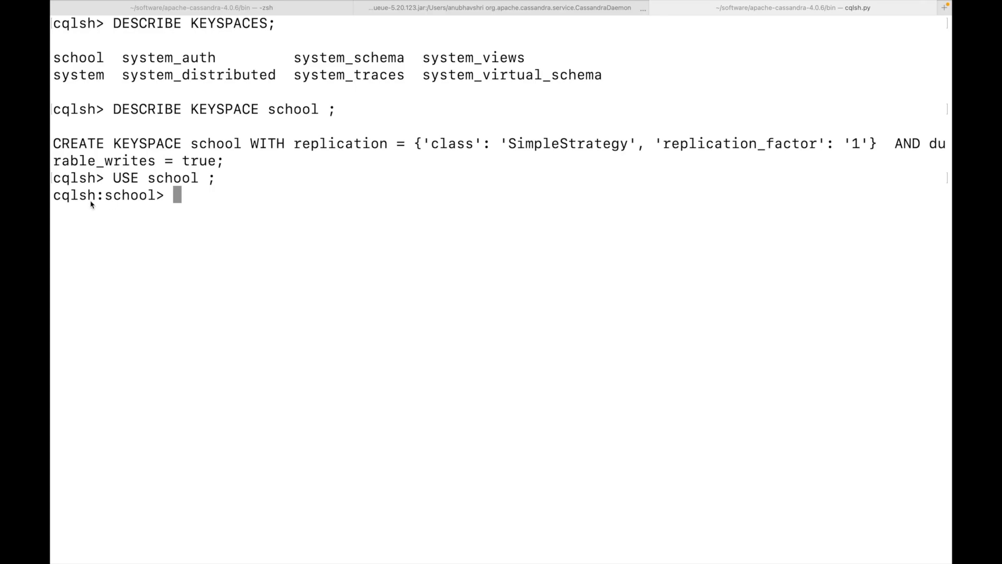
pyautogui.moveTo(175, 205)
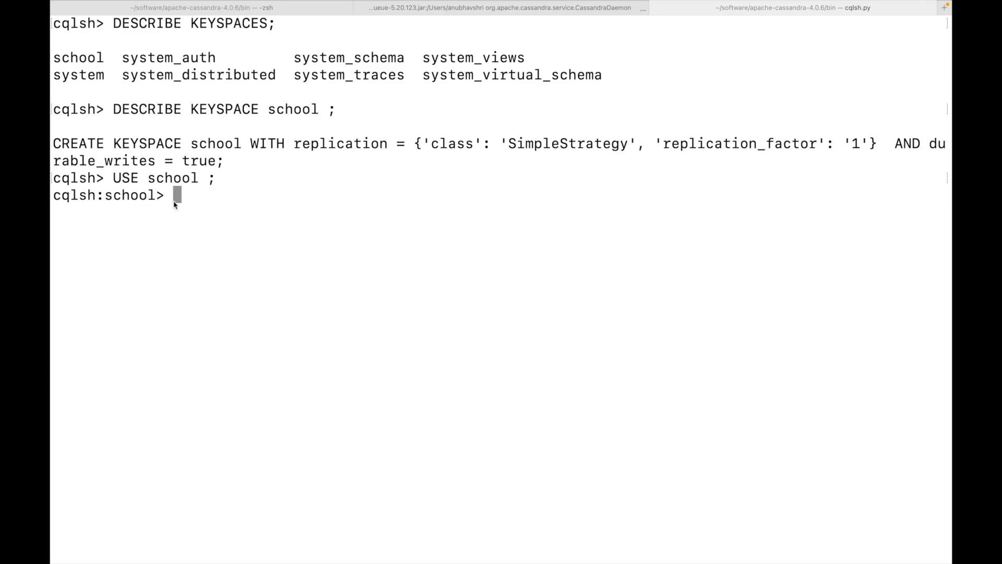
pyautogui.moveTo(178, 194)
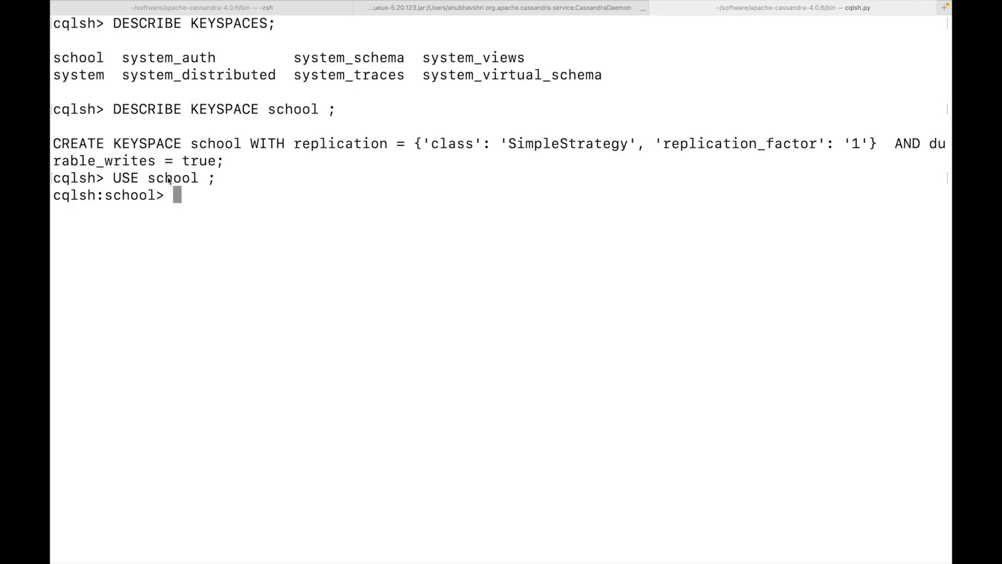
pyautogui.moveTo(226, 192)
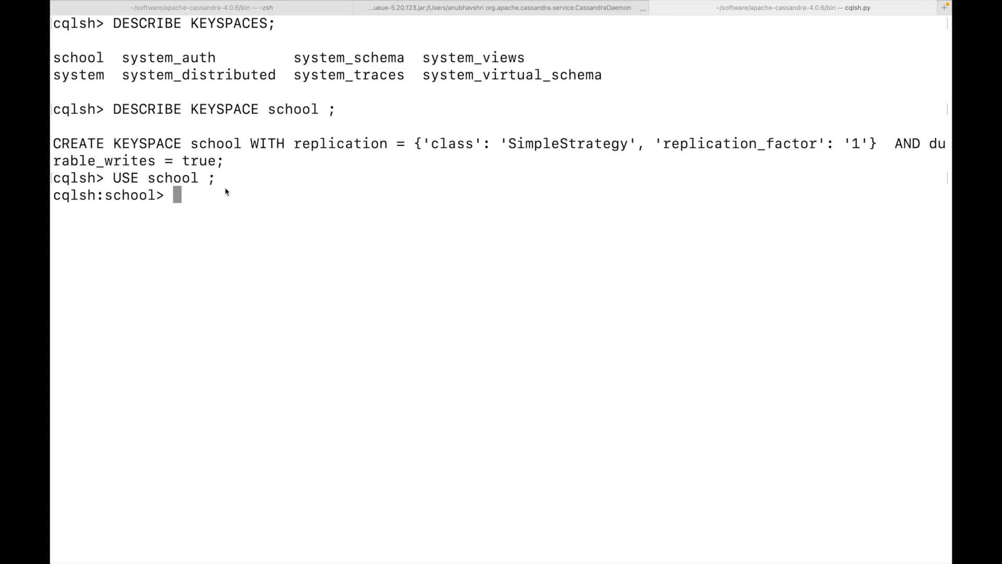
pyautogui.moveTo(132, 197)
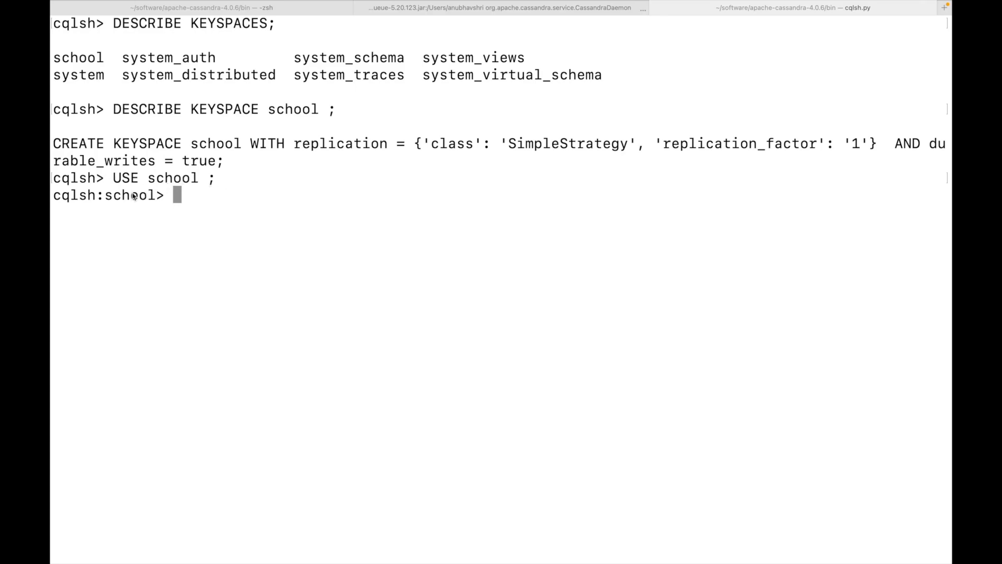
pyautogui.moveTo(216, 203)
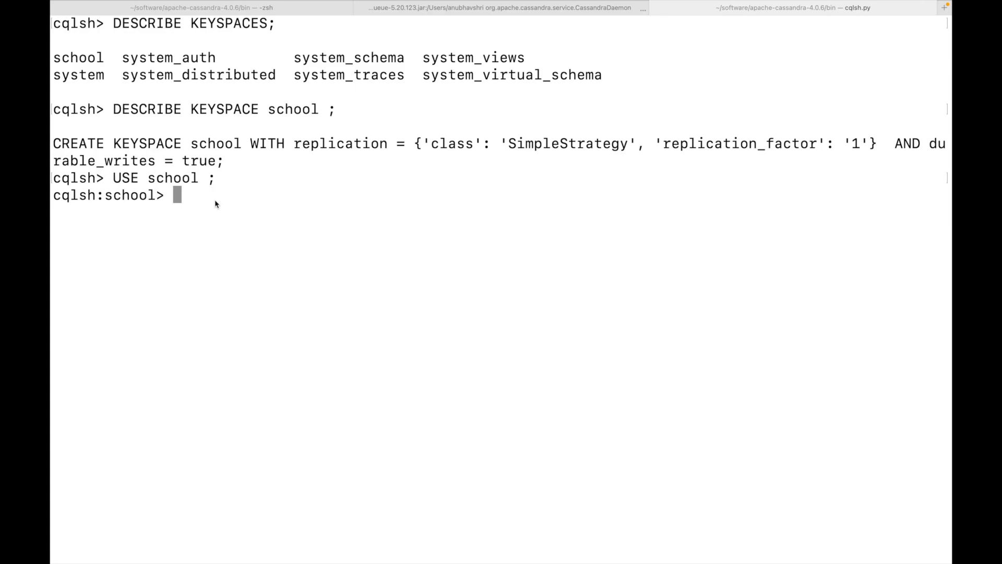
pyautogui.moveTo(207, 200)
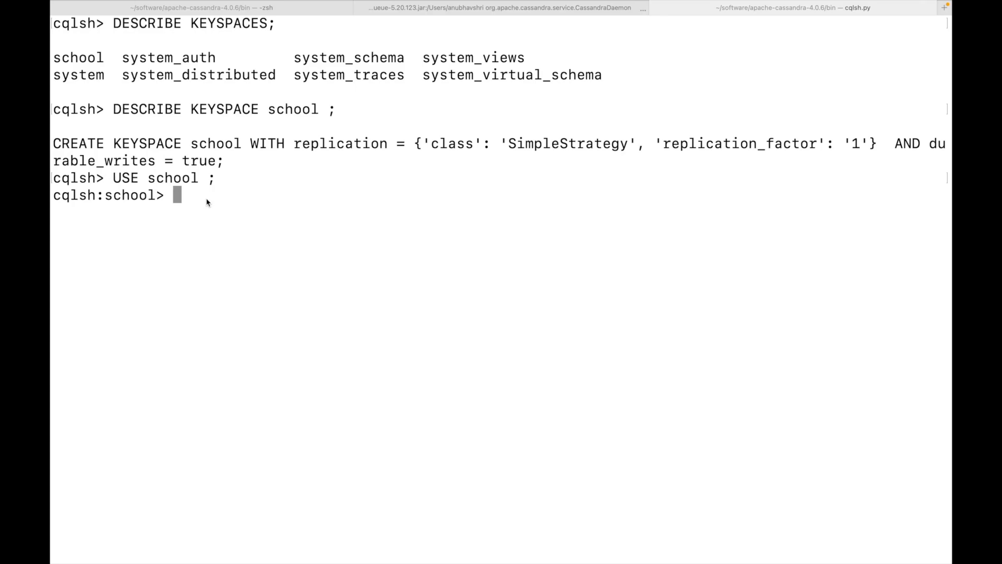
# Step: Create table students with id uuid, name text, age int, and primary key id
pyautogui.write('CRE')
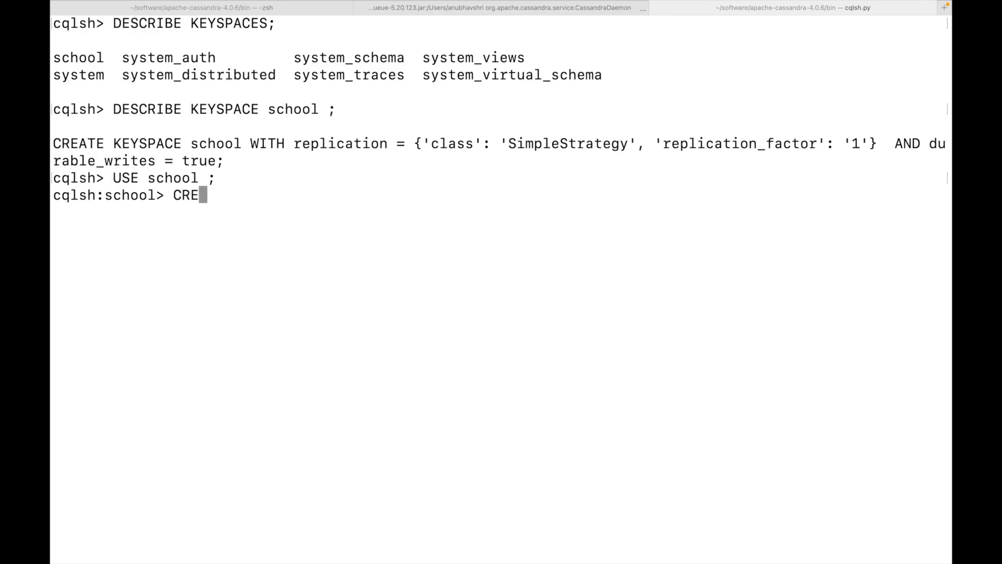
pyautogui.write('ATE TABLE students (')
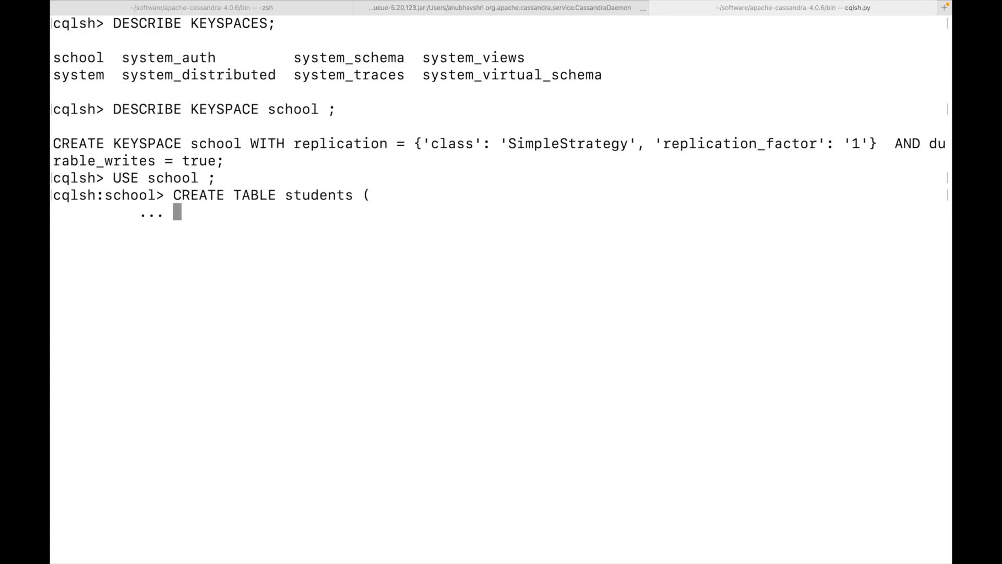
pyautogui.write('id uu')
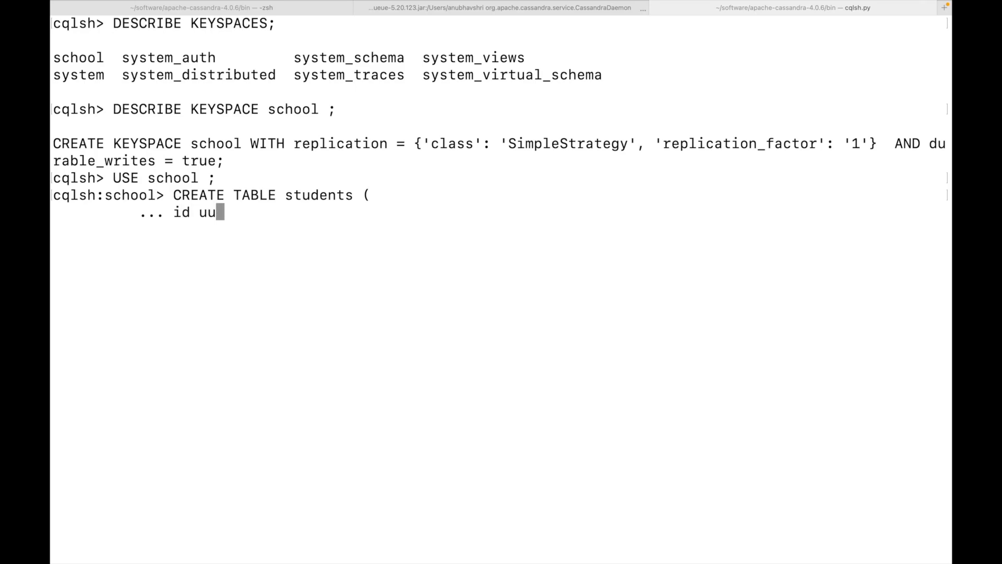
pyautogui.write('id,')
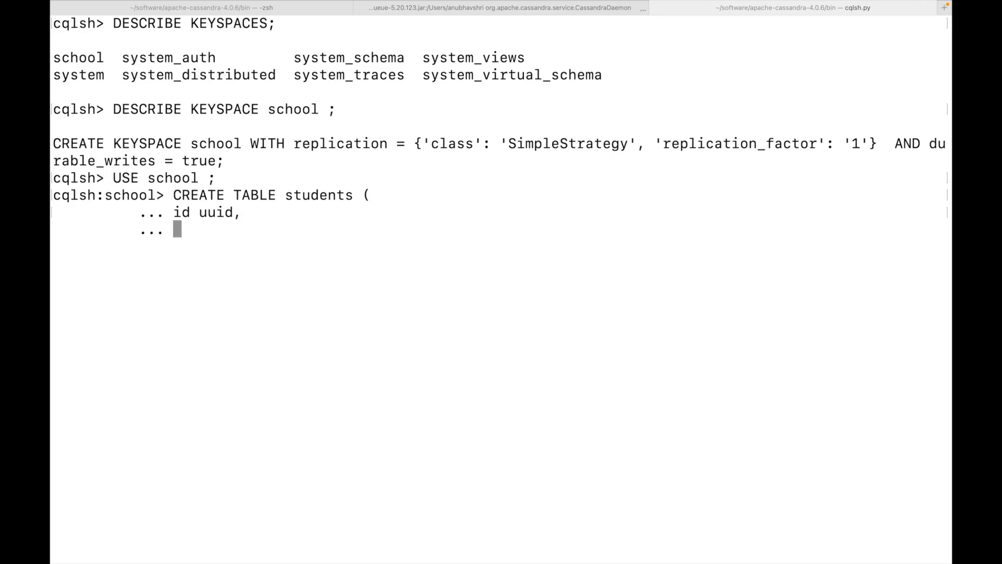
pyautogui.write('name text,')
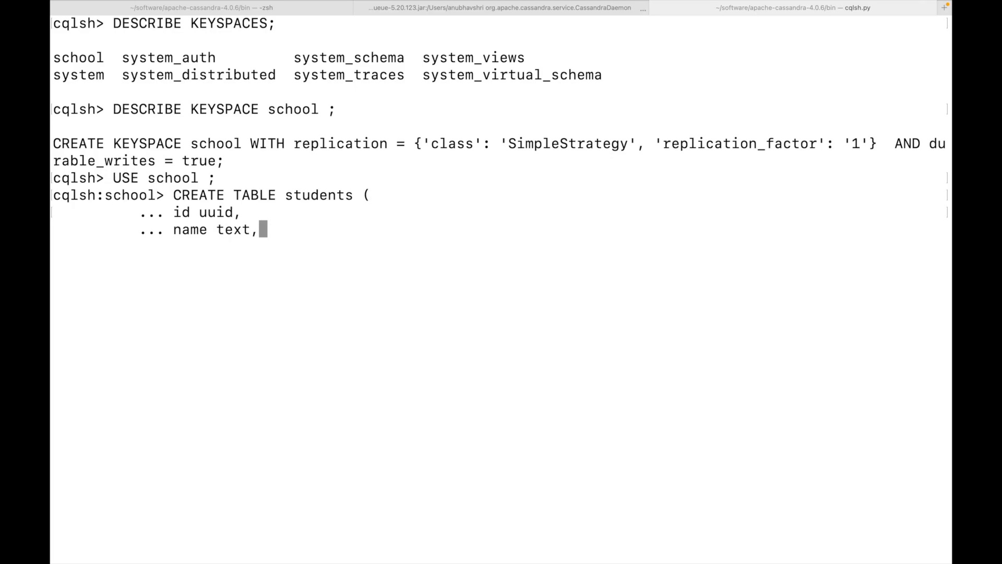
pyautogui.write('age int')
pyautogui.write('PRIM')
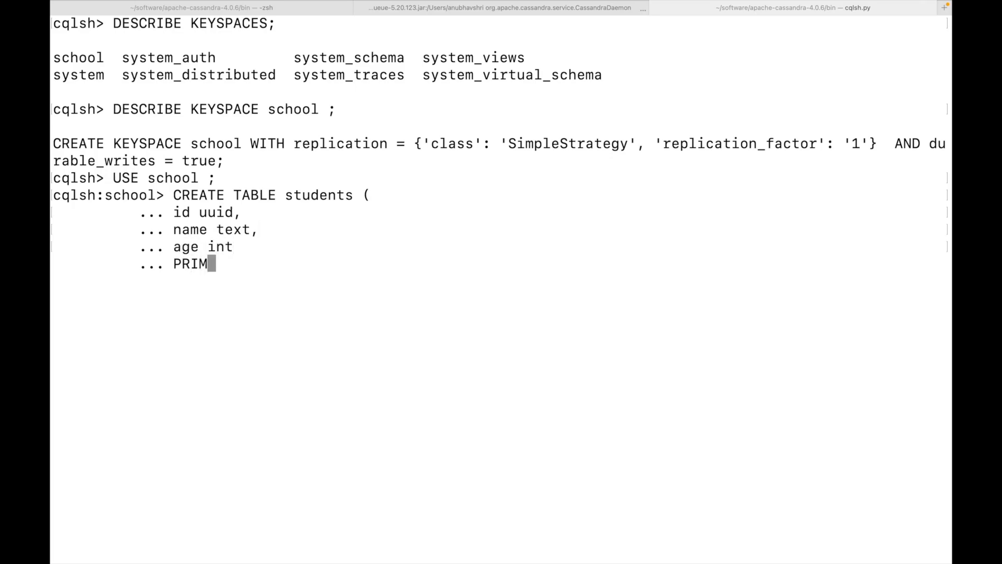
pyautogui.write('A')
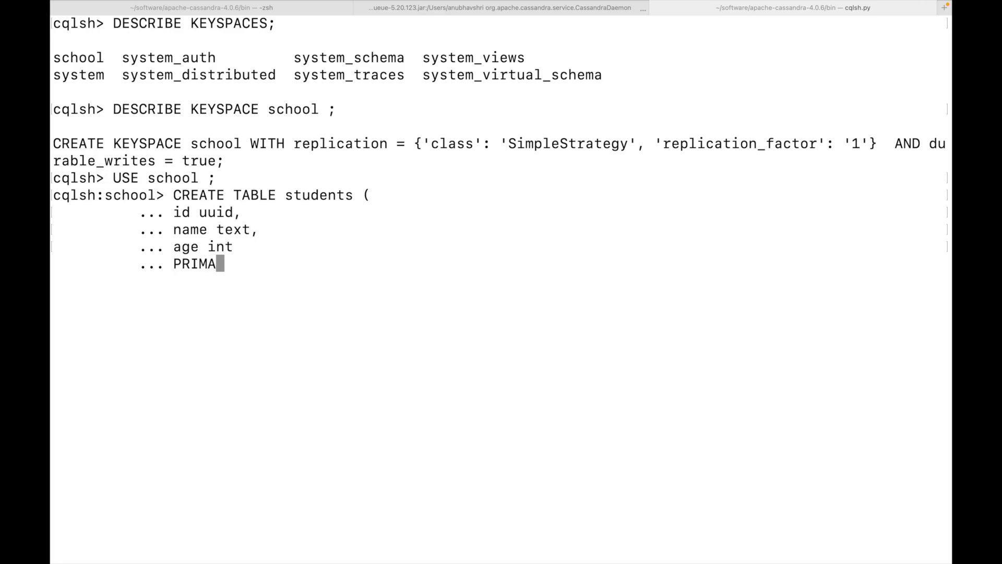
pyautogui.write('RY KEY()')
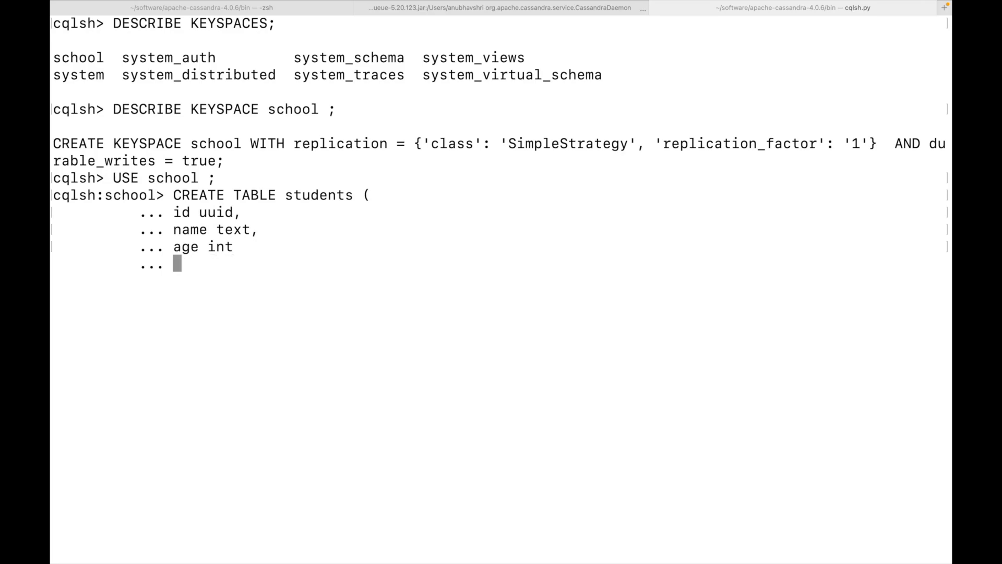
pyautogui.write('age int')
pyautogui.write(',')
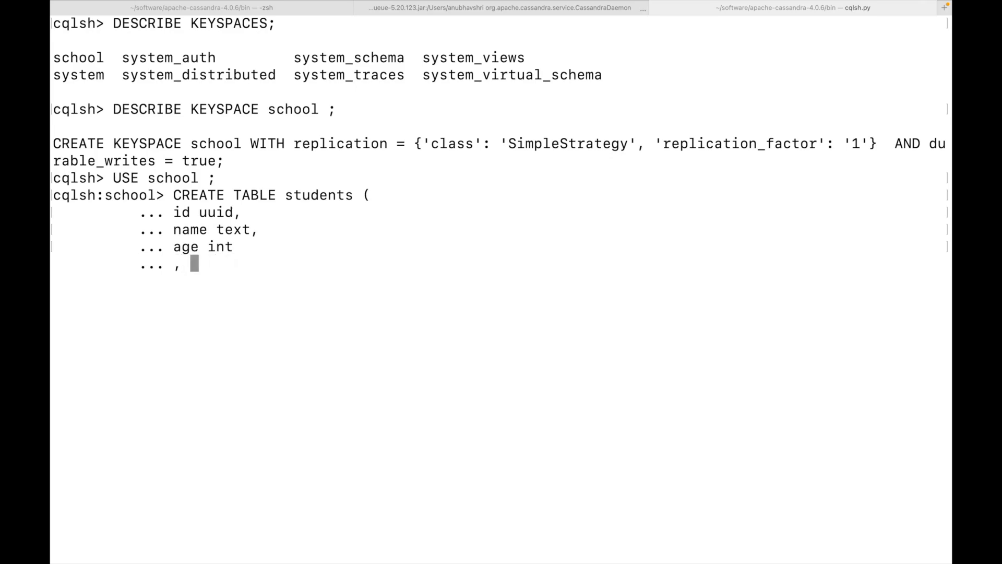
pyautogui.write('PRIMARY KEY')
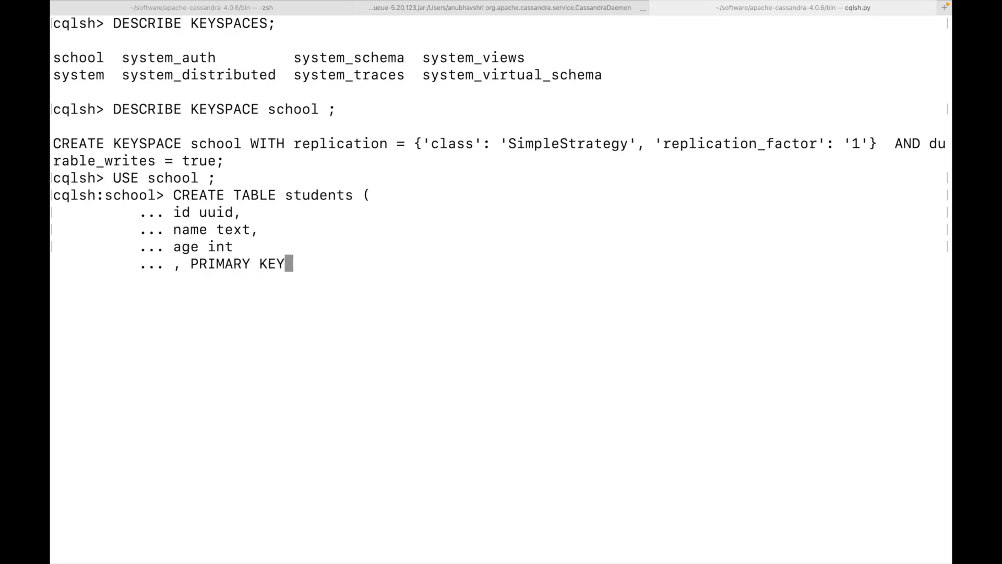
pyautogui.write('(id))')
pyautogui.write(');')
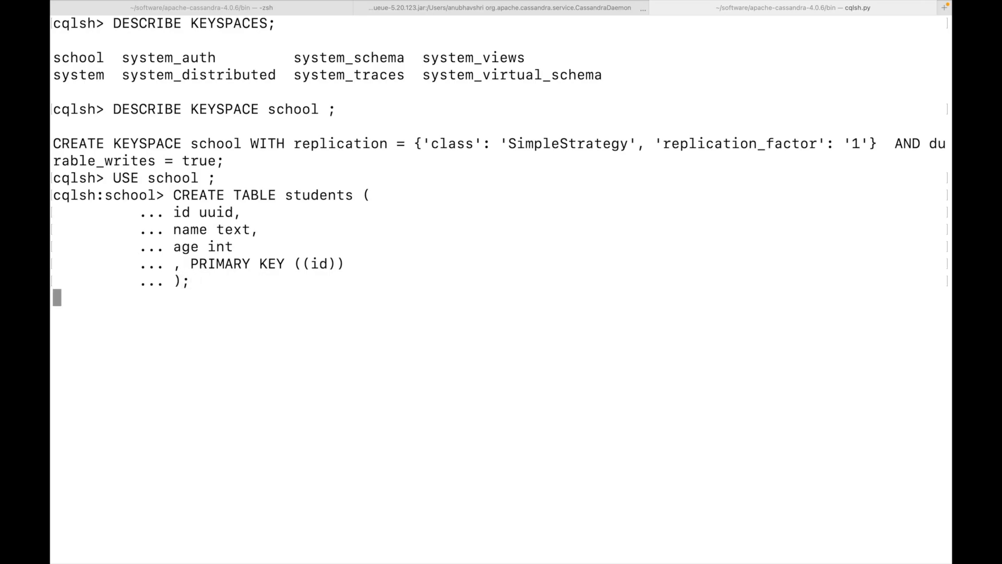
pyautogui.press('Return')
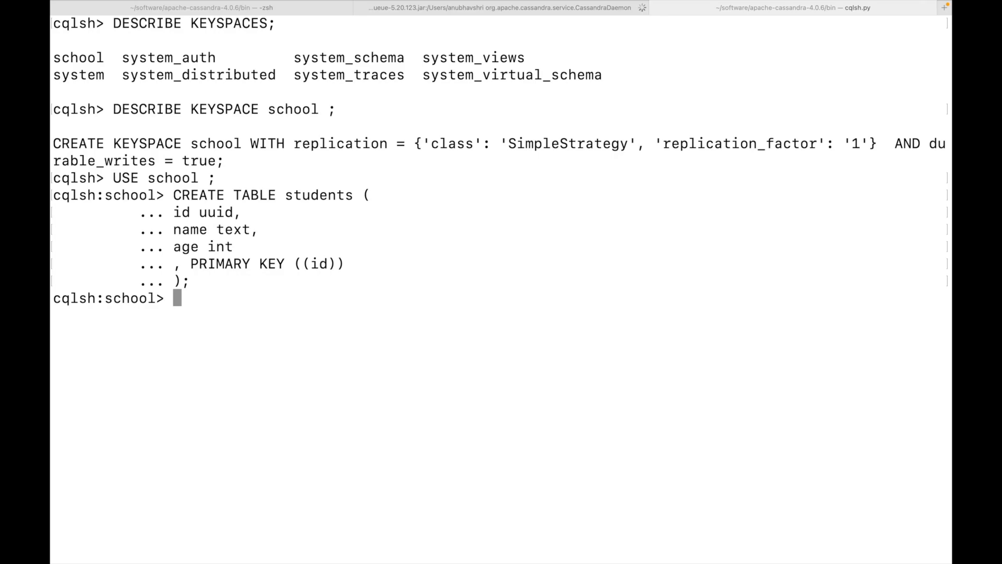
pyautogui.moveTo(185, 210)
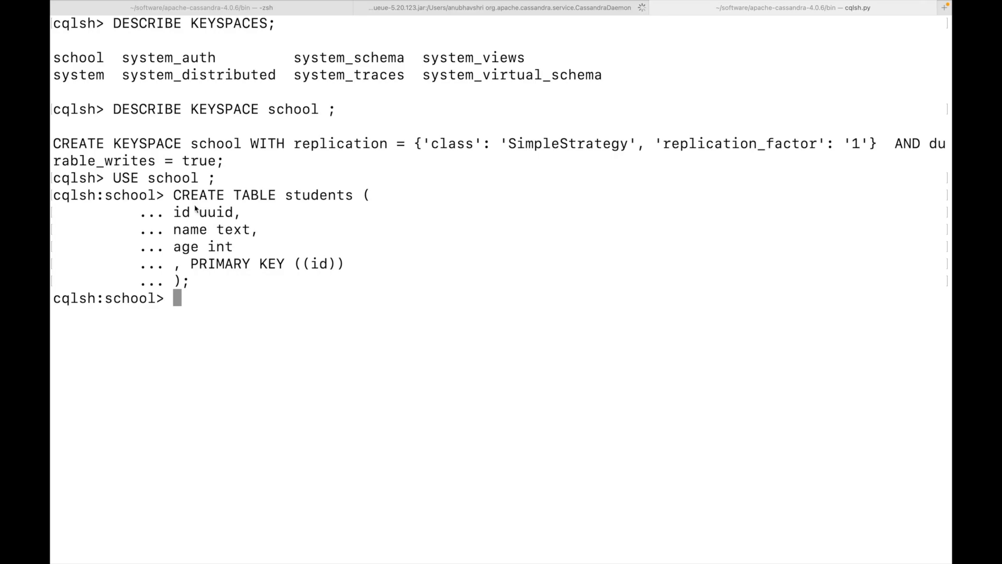
pyautogui.moveTo(332, 268)
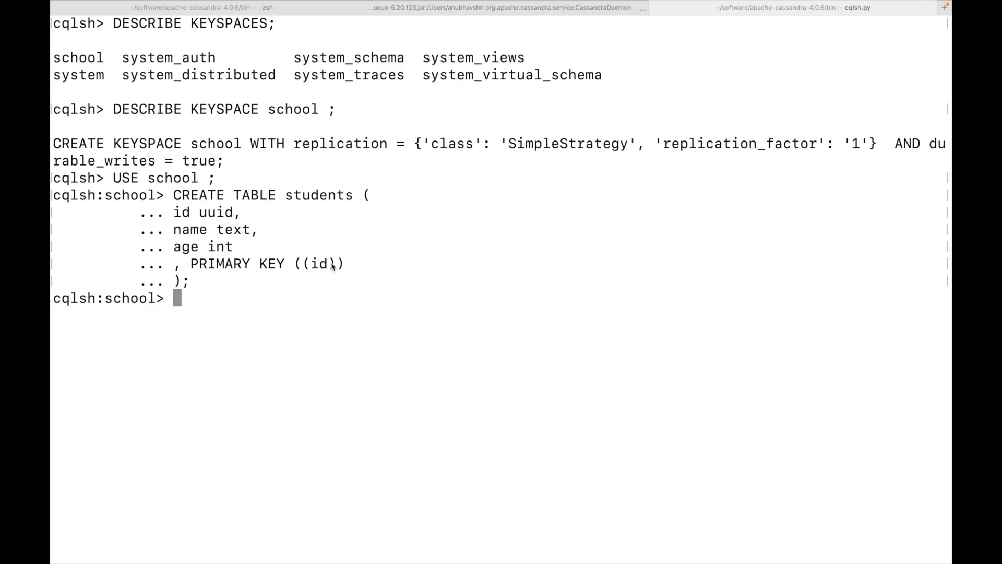
pyautogui.moveTo(295, 306)
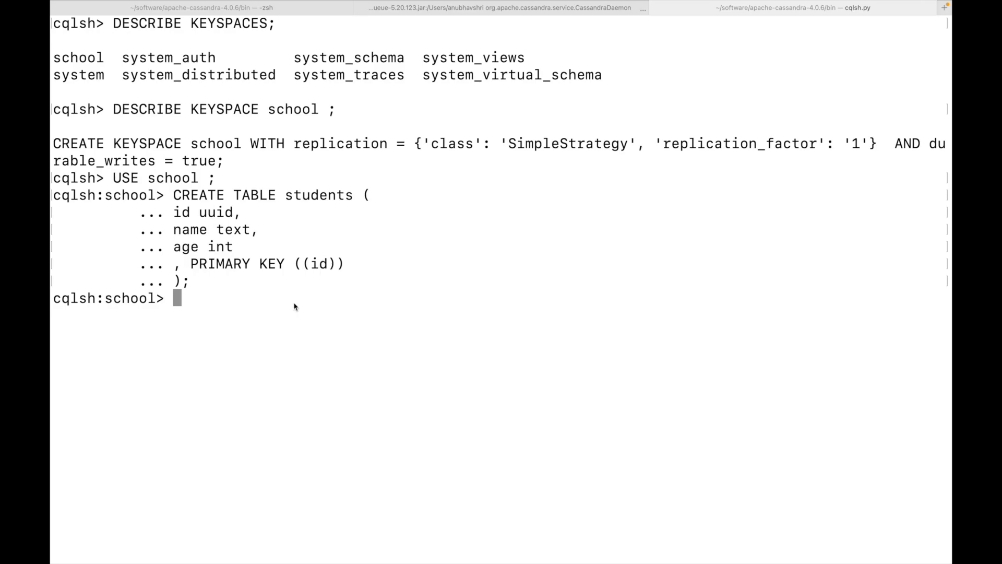
# Step: Run DESCRIBE TABLES in the school keyspace, confirming the students table is listed
pyautogui.write('DESC')
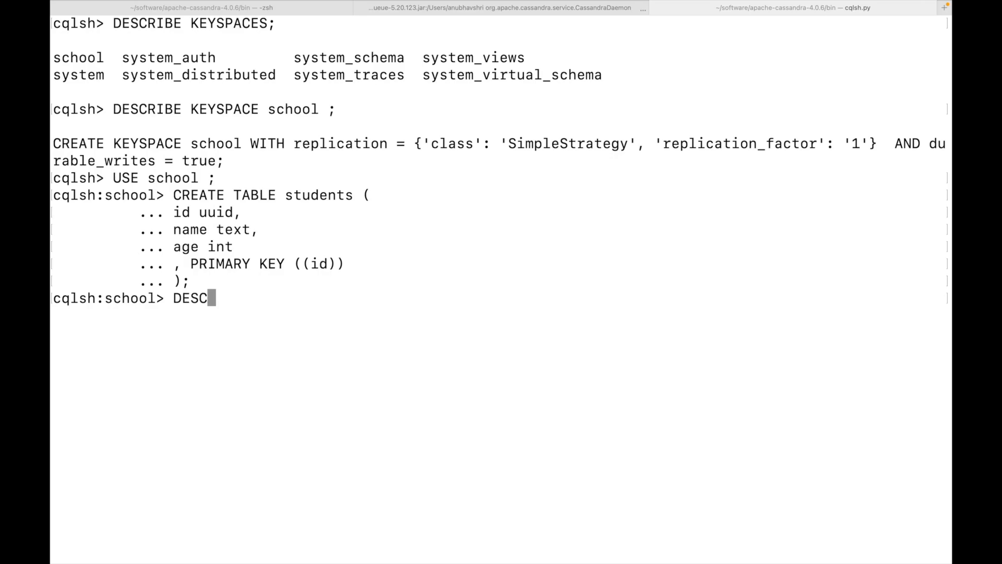
pyautogui.write('RIBE')
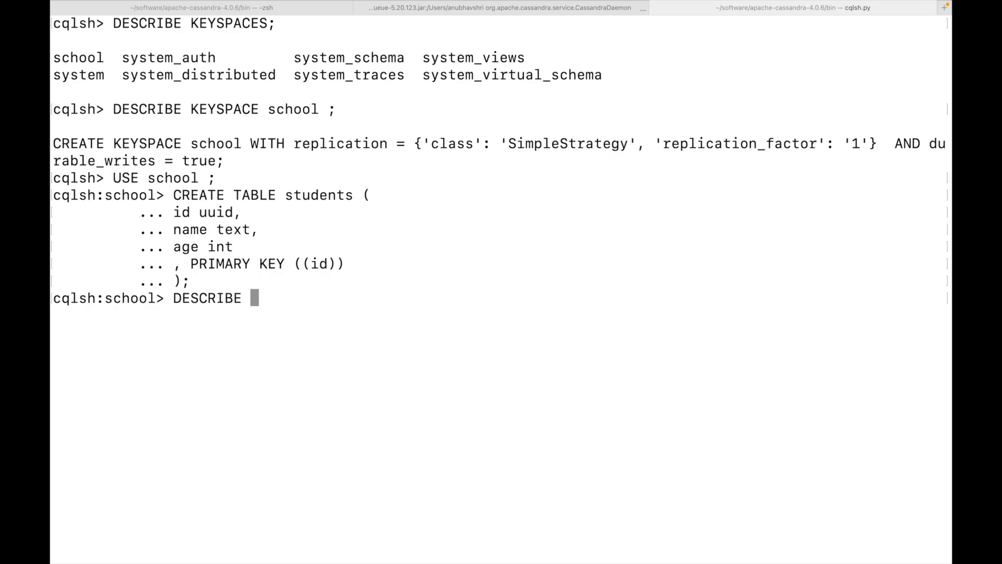
pyautogui.write('TABLES;')
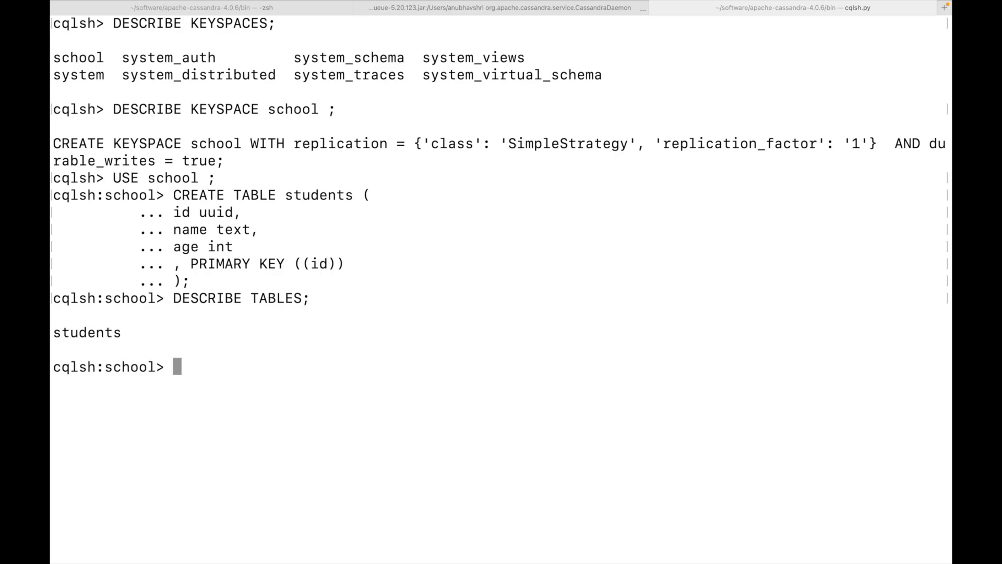
pyautogui.write('DESC')
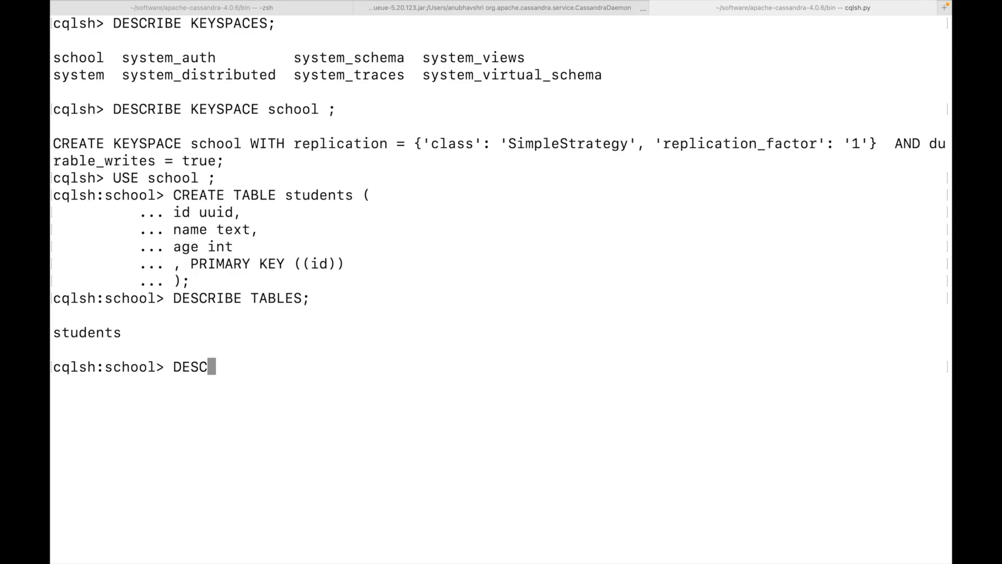
# Step: Print the students table definition with DESCRIBE TABLE, then begin an INSERT INTO statement
pyautogui.write('RIBE TABLE students ;')
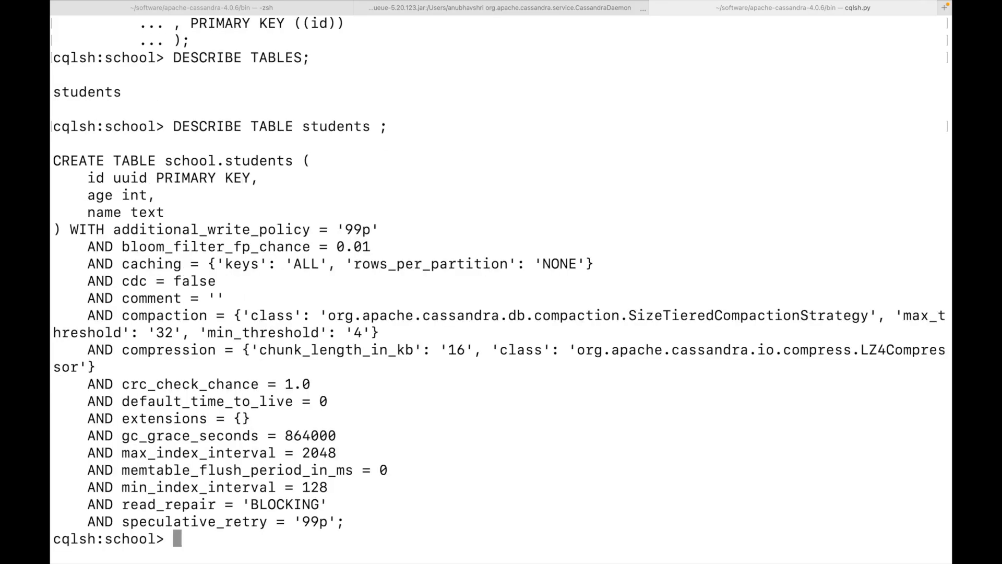
pyautogui.moveTo(291, 225)
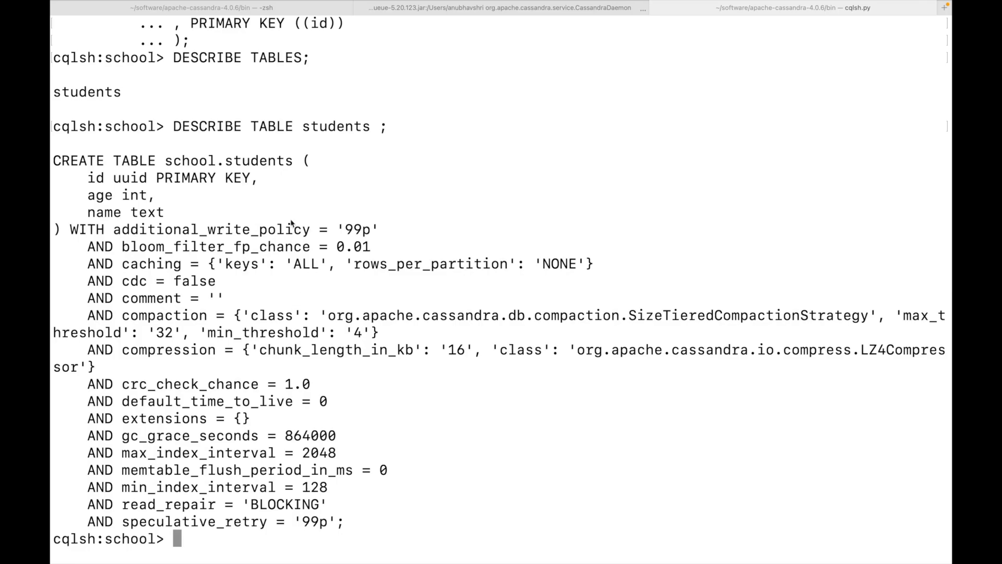
pyautogui.moveTo(233, 197)
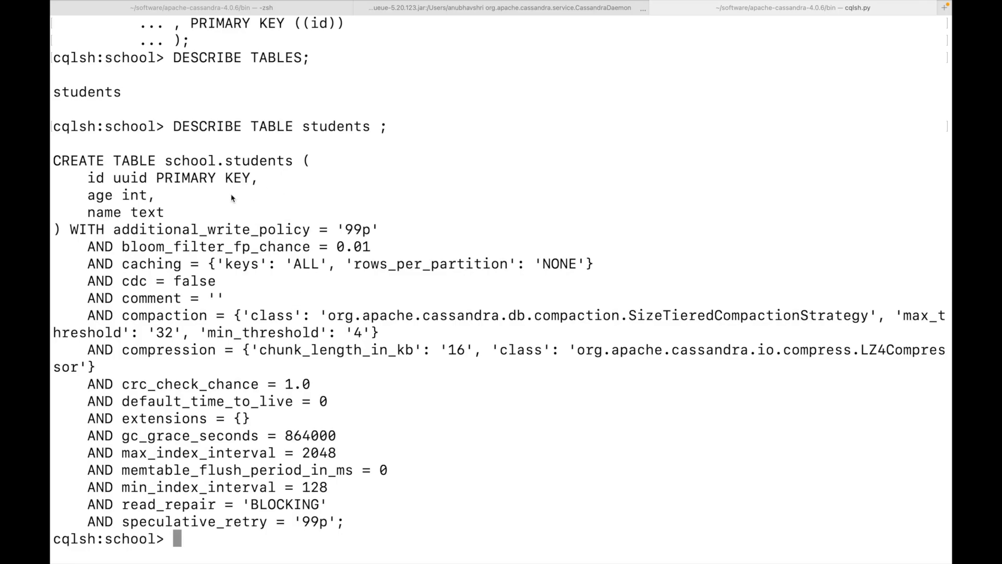
pyautogui.moveTo(299, 359)
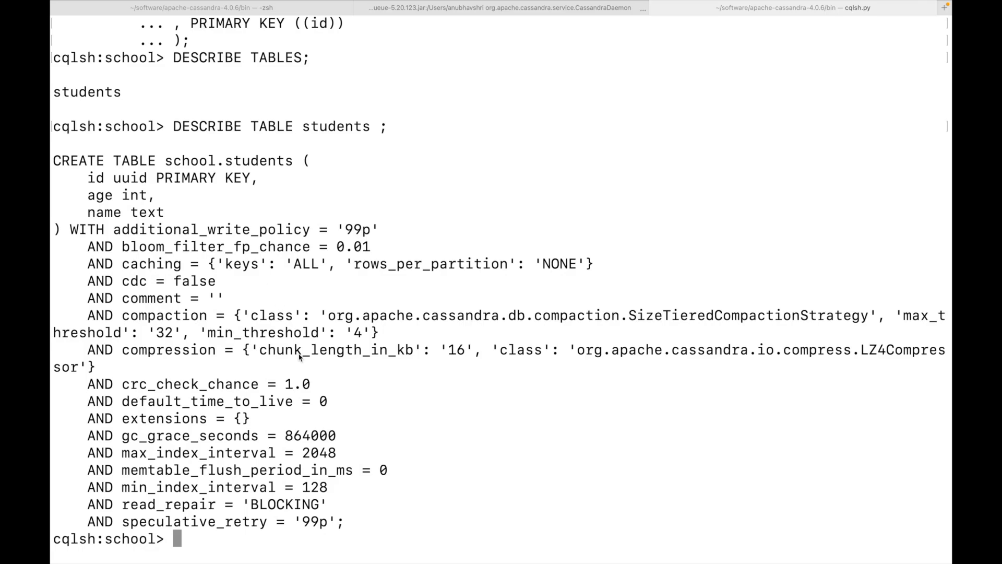
pyautogui.moveTo(301, 453)
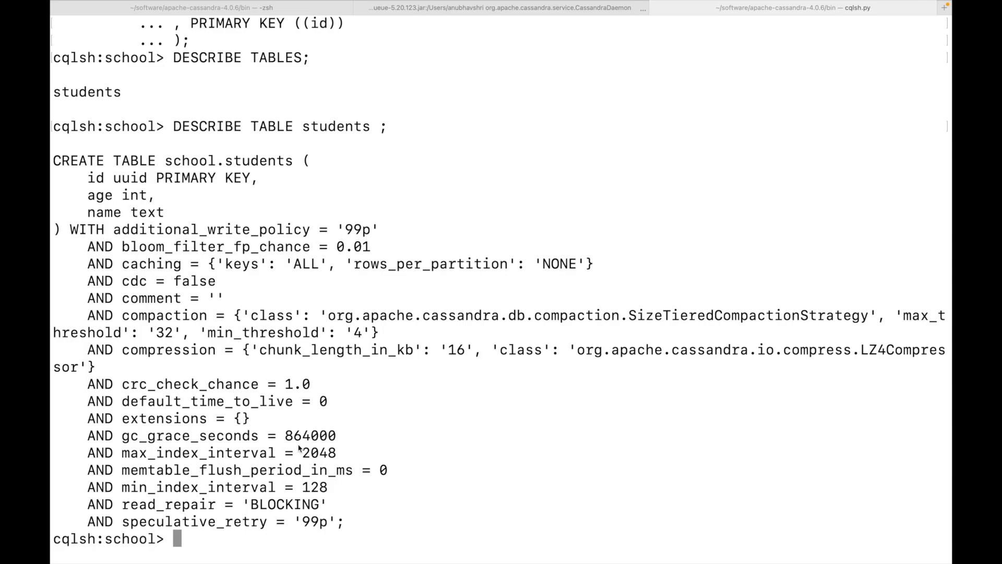
pyautogui.moveTo(391, 478)
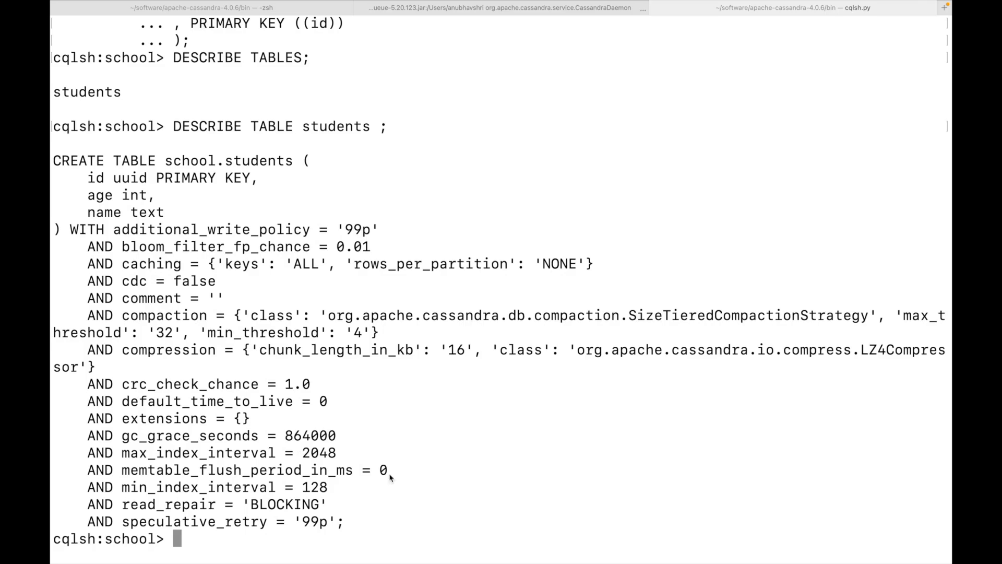
pyautogui.write('insert into')
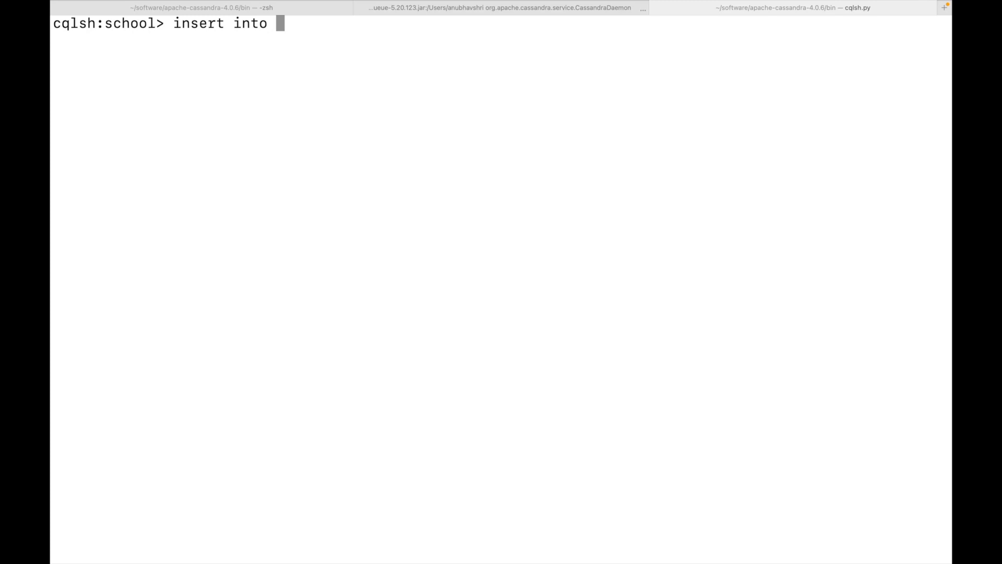
# Step: Insert students Anubhav aged 30 and Akash aged 32, each with uuid() ids
pyautogui.write('students (id, name , ag')
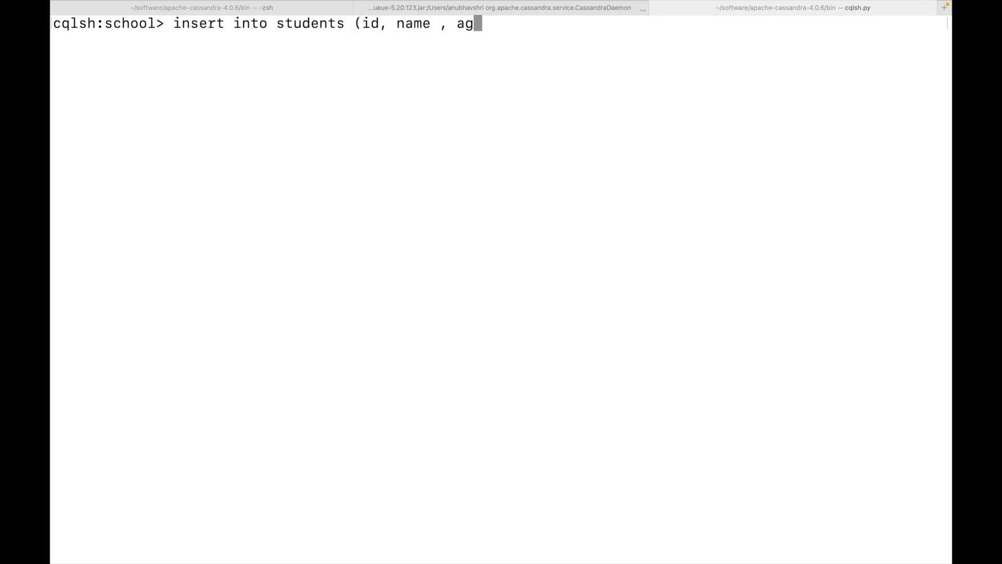
pyautogui.write('e ) values (uu')
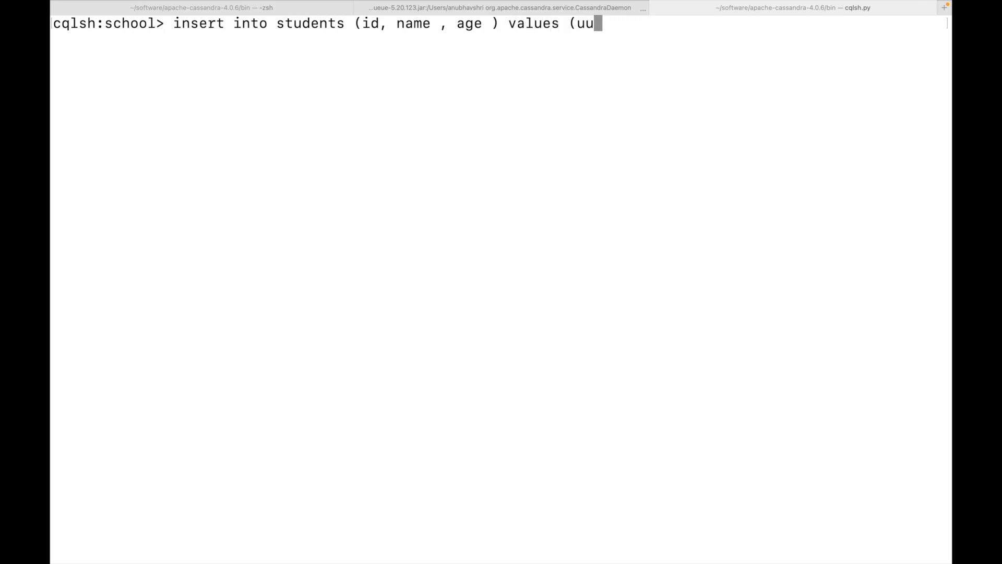
pyautogui.write("id(), 'An'")
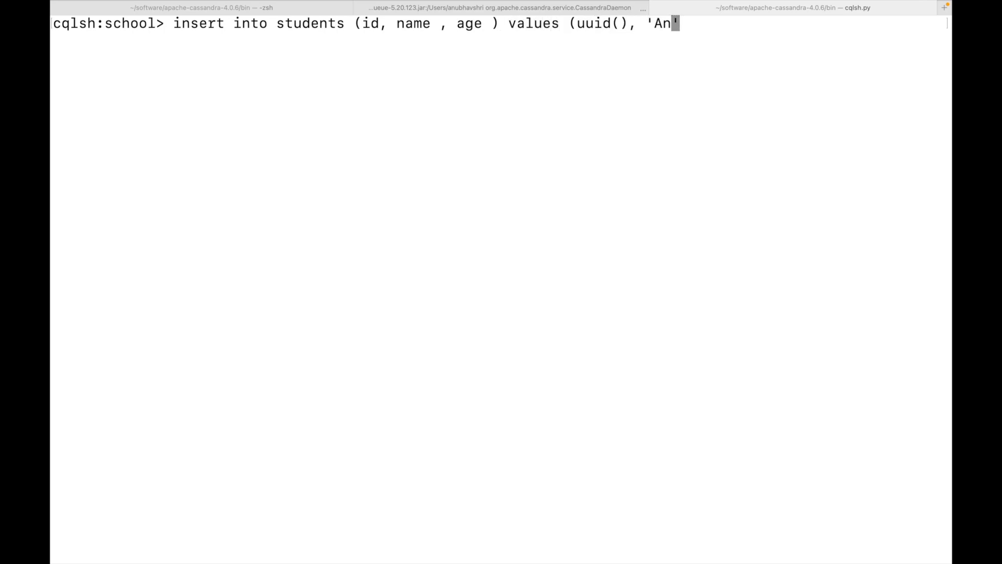
pyautogui.write("ubhav', 30);")
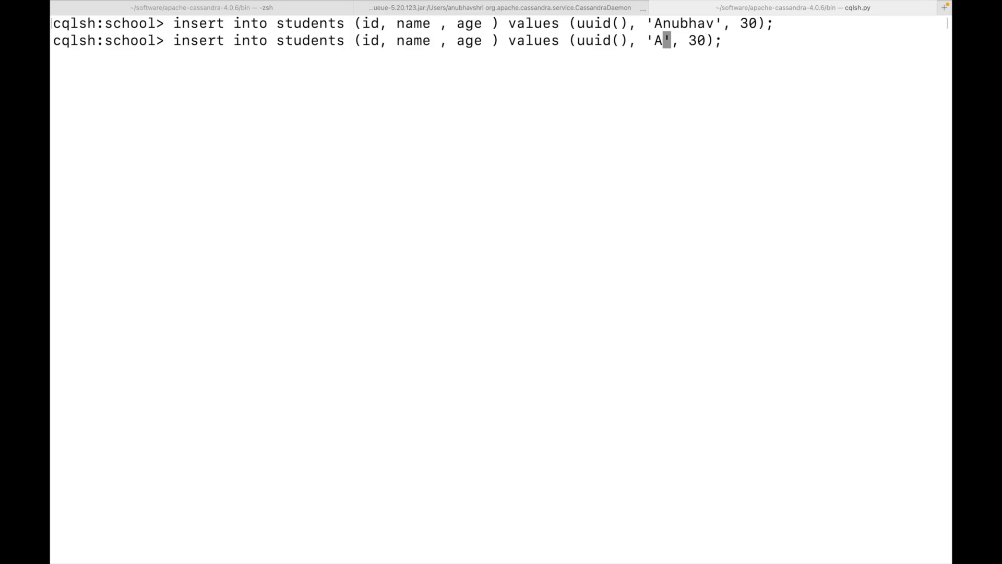
pyautogui.press('Enter')
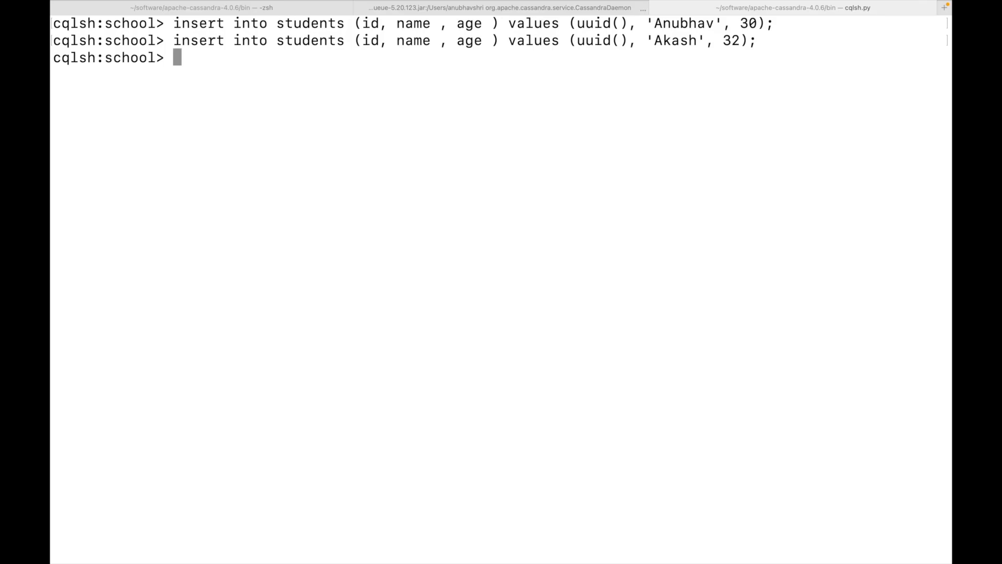
# Step: Select all students, then select the row with id 60c78450-ce41-4b8d-a984-221836c72eab
pyautogui.write('select')
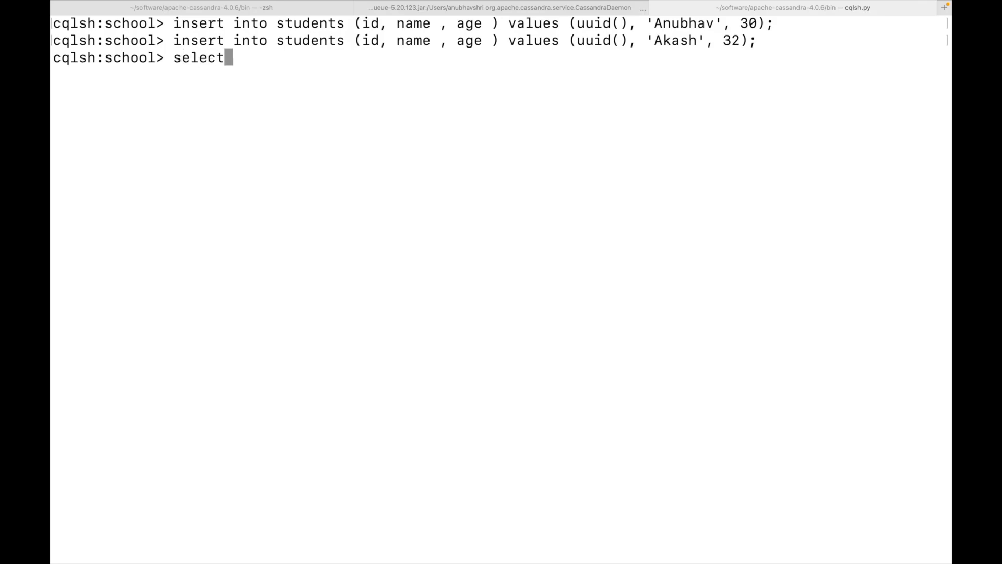
pyautogui.write('* from students ;')
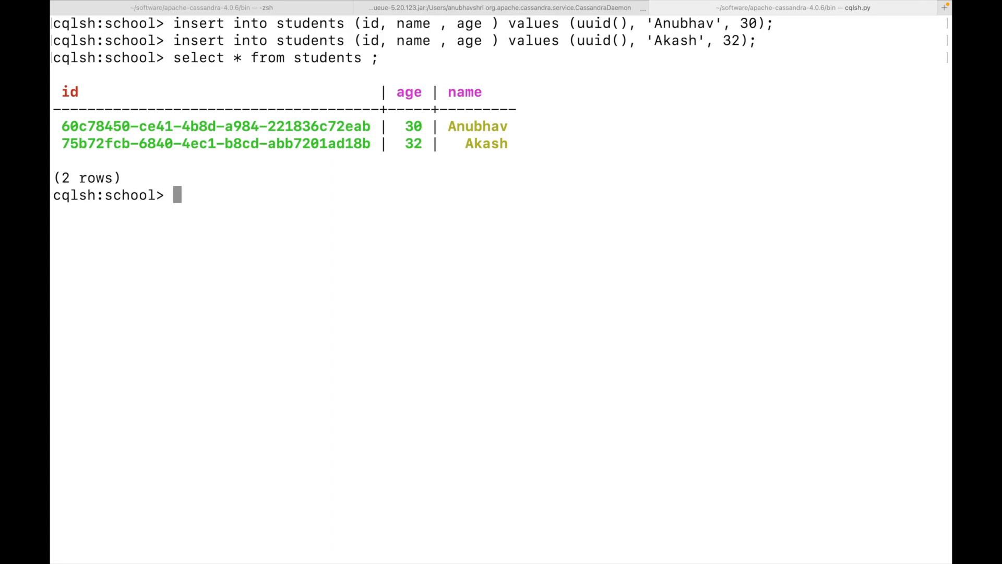
pyautogui.write('select *')
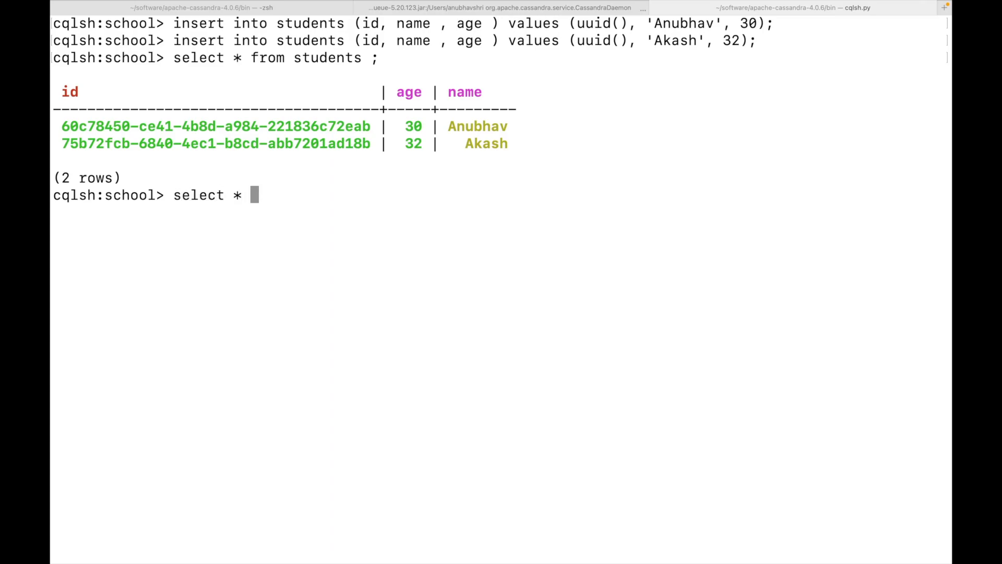
pyautogui.write('from students')
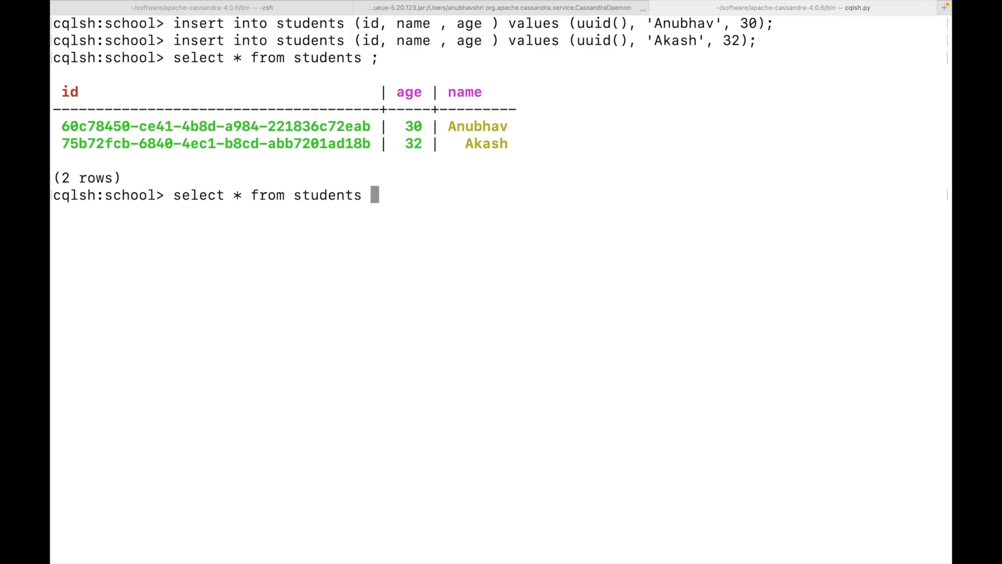
pyautogui.write('where id =')
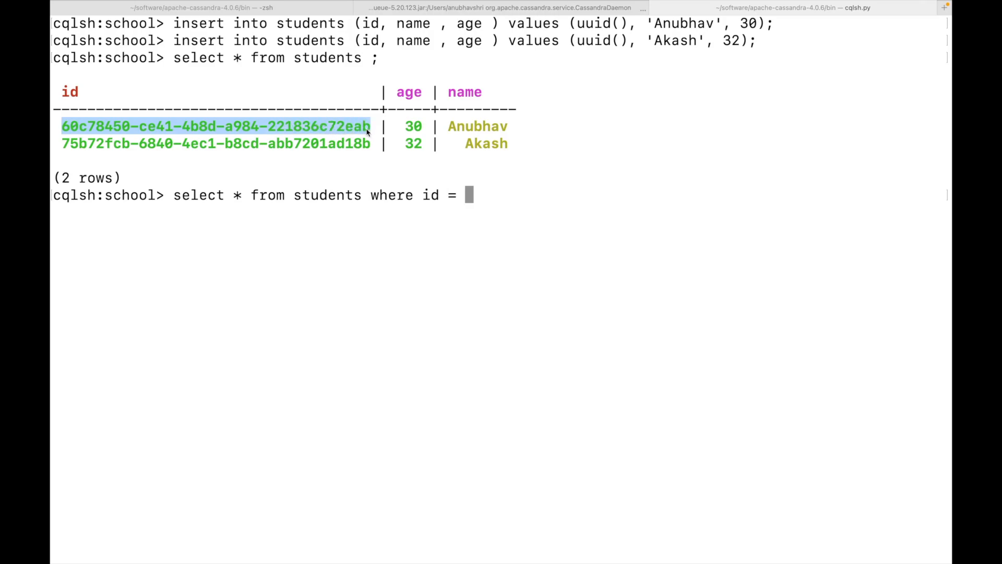
pyautogui.rightClick(468, 200)
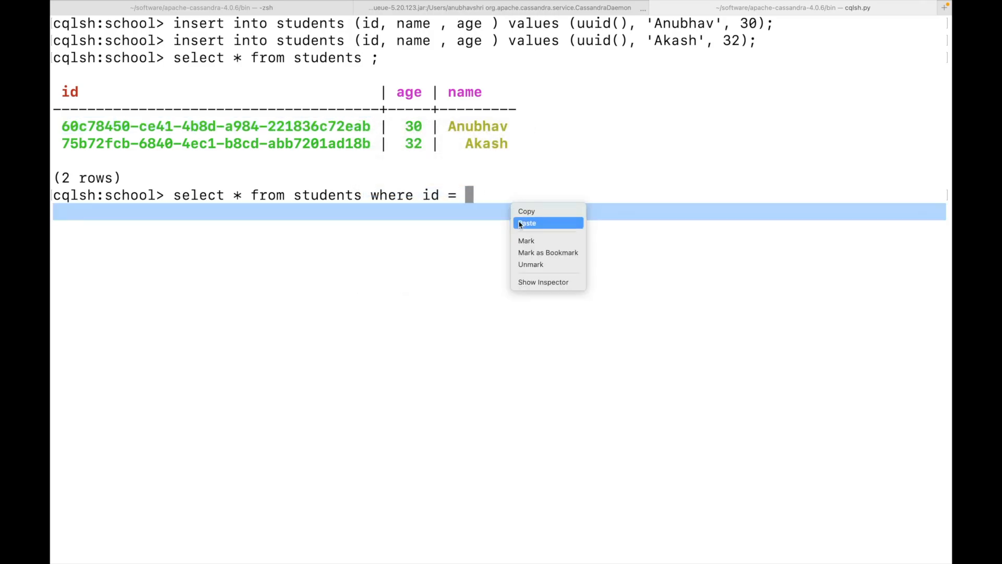
pyautogui.click(527, 223)
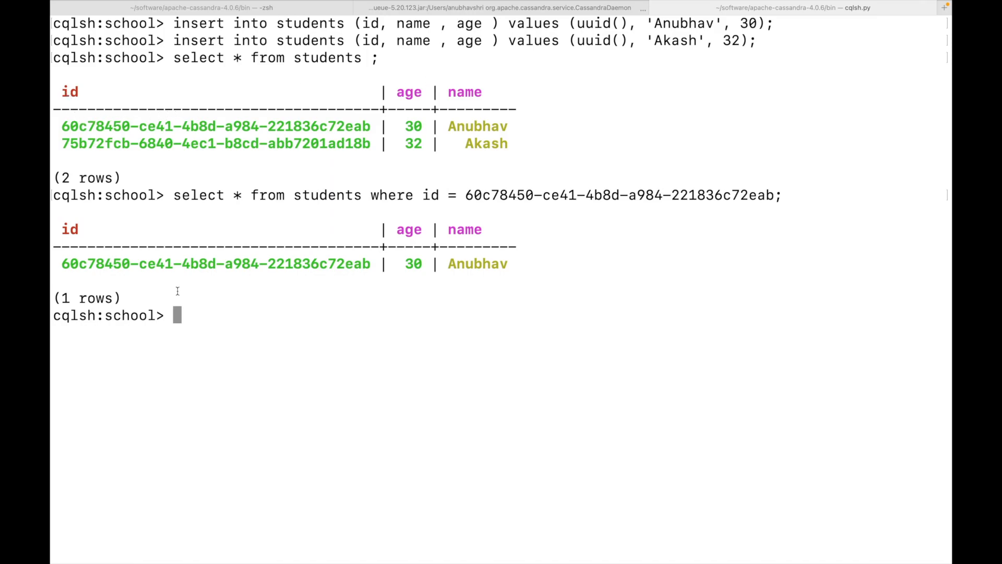
pyautogui.moveTo(468, 127)
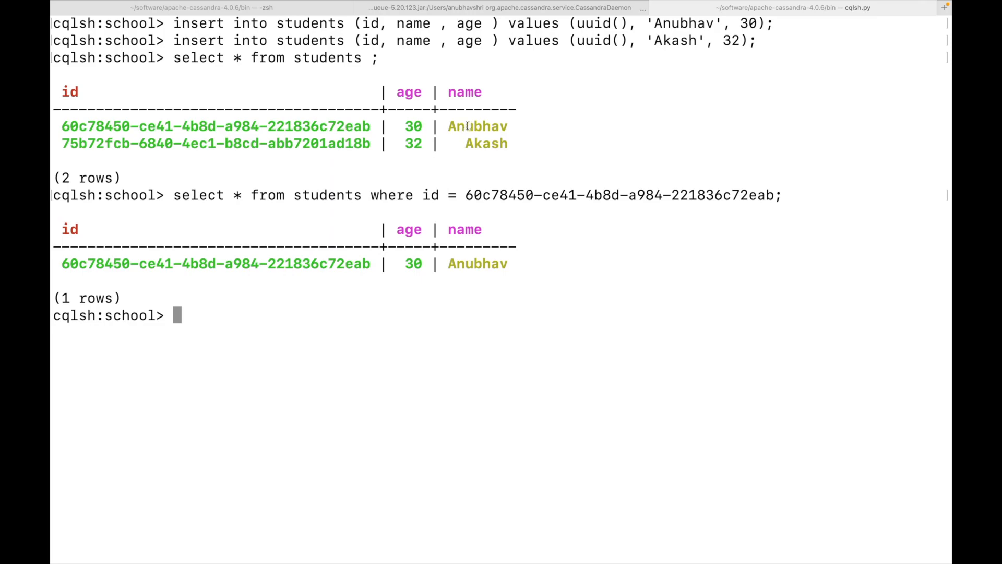
pyautogui.moveTo(287, 328)
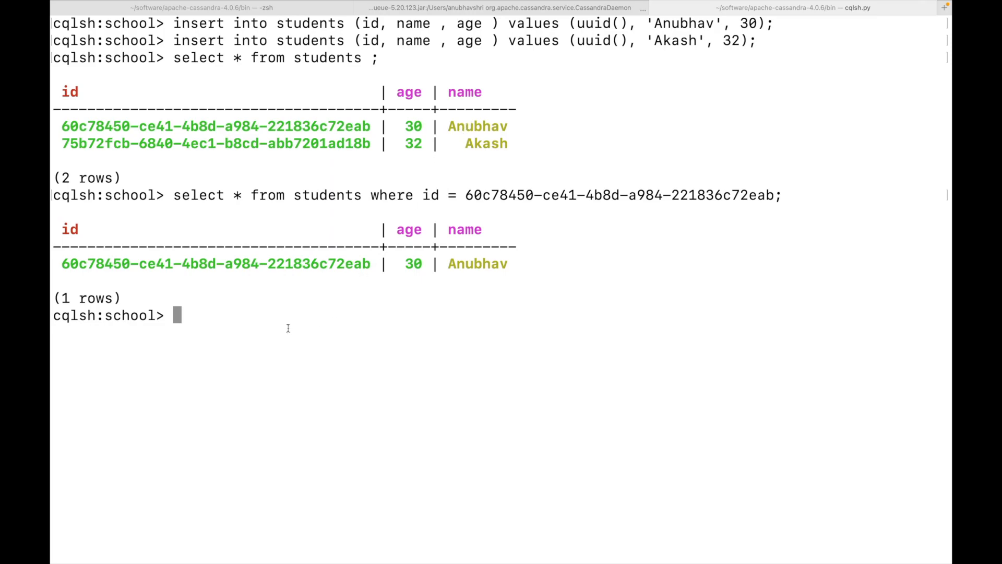
# Step: Query students where name = 'Anubhav', getting the InvalidRequest ALLOW FILTERING error
pyautogui.write('selc')
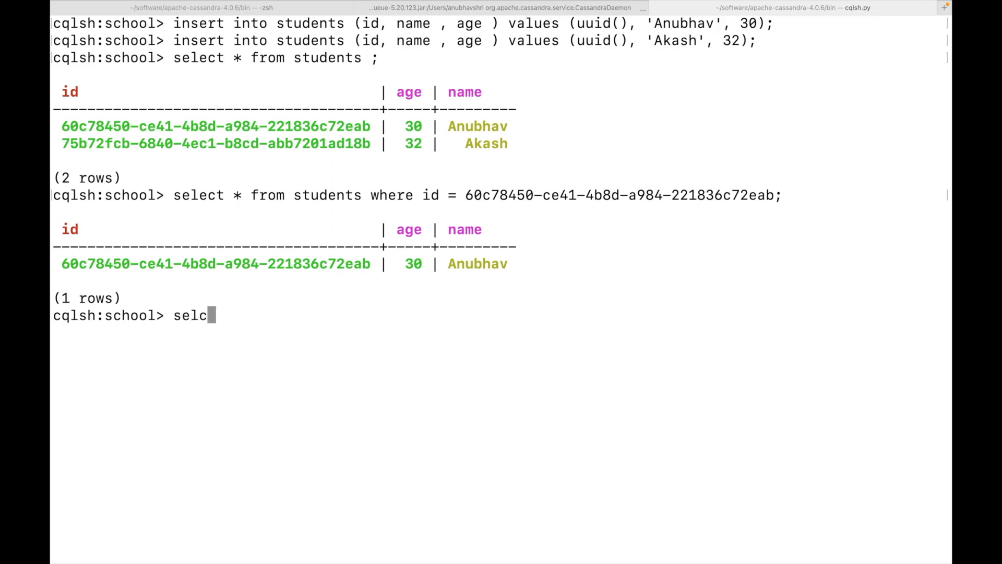
pyautogui.write('ect * from st')
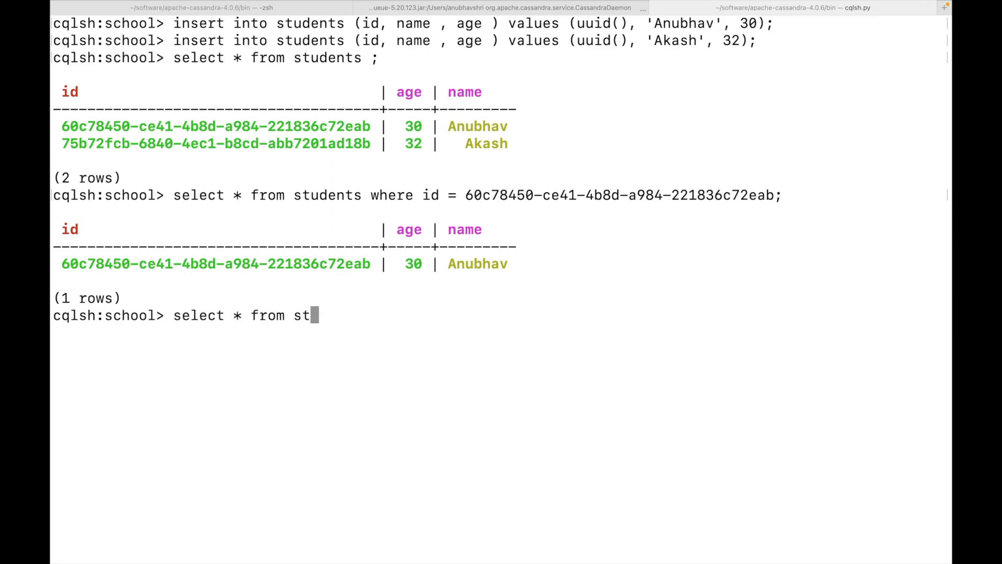
pyautogui.write('udents where name =')
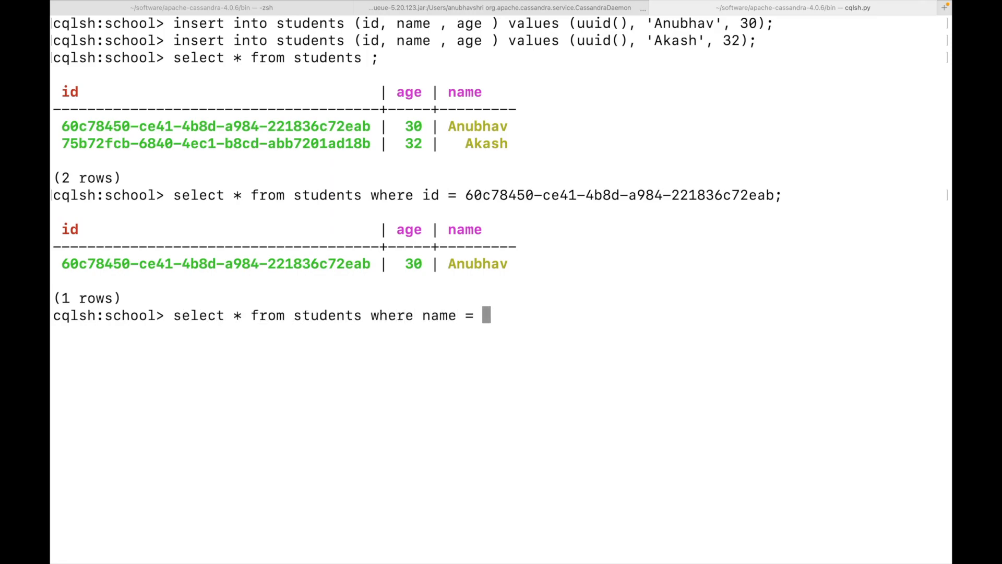
pyautogui.write("'Anubhav';")
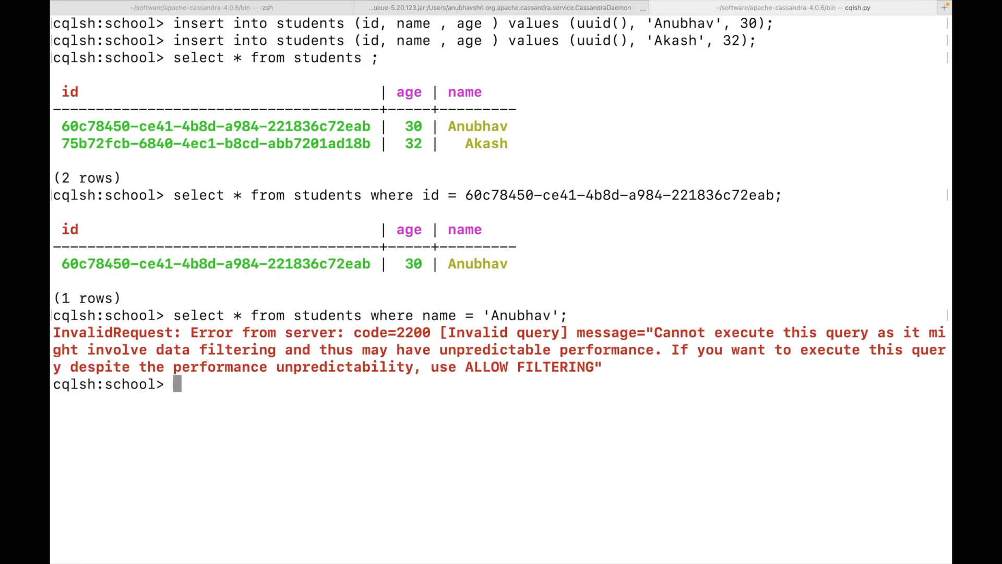
pyautogui.moveTo(560, 359)
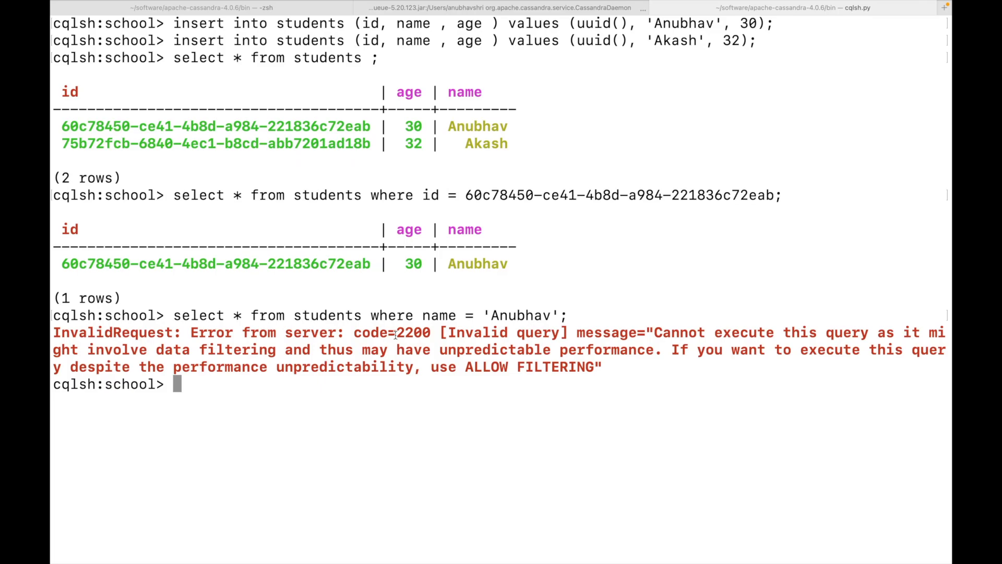
pyautogui.moveTo(64, 229)
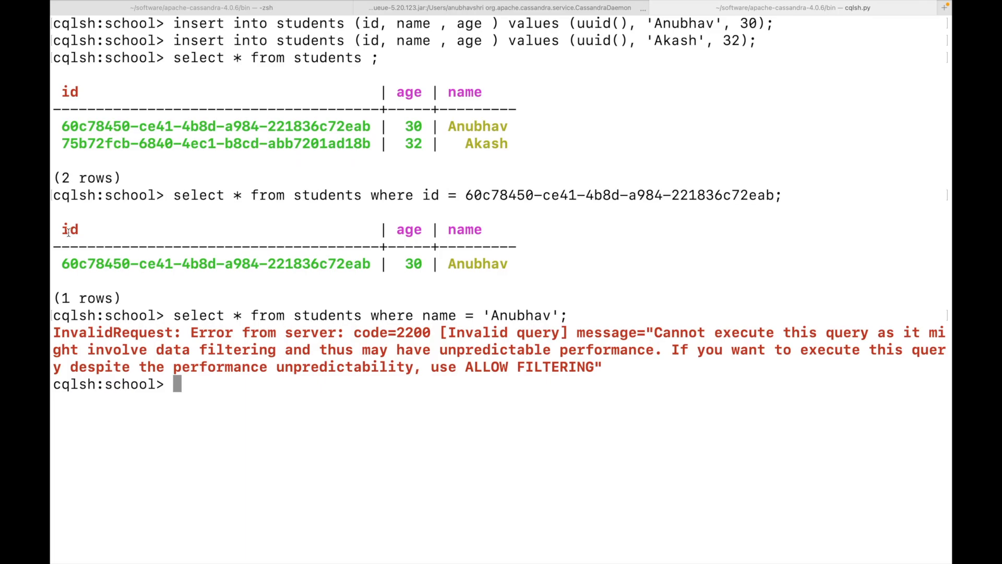
pyautogui.moveTo(255, 313)
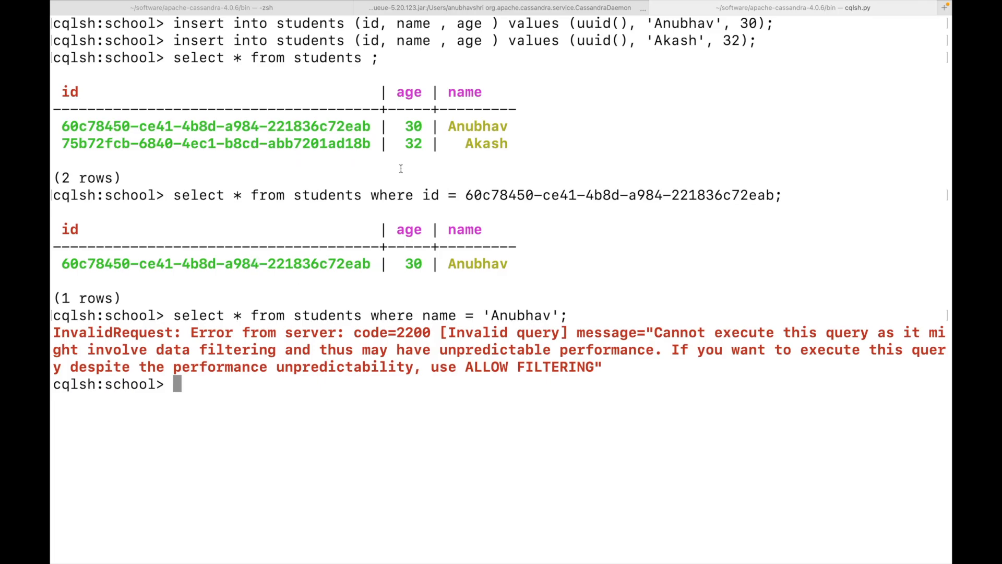
pyautogui.moveTo(495, 361)
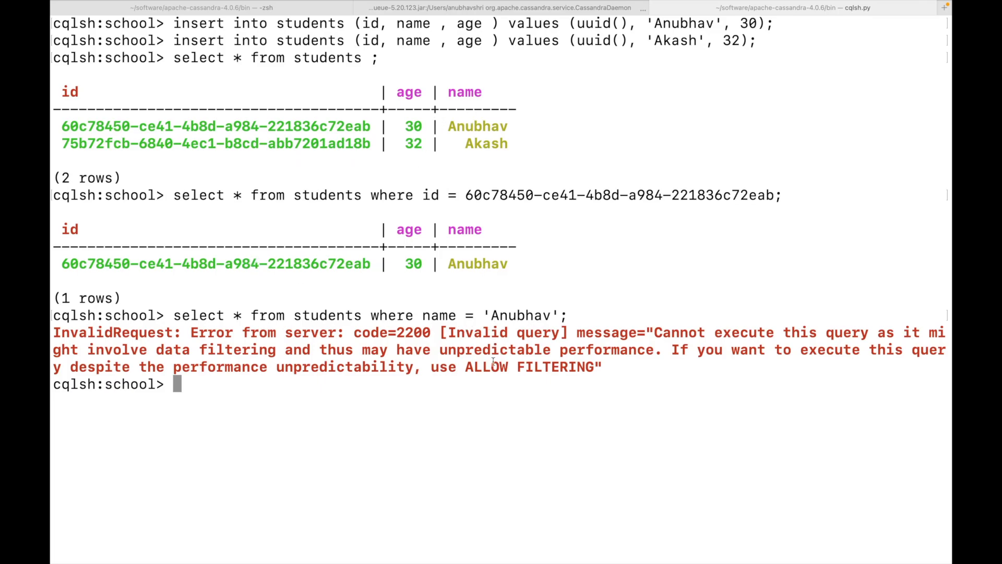
pyautogui.moveTo(612, 371)
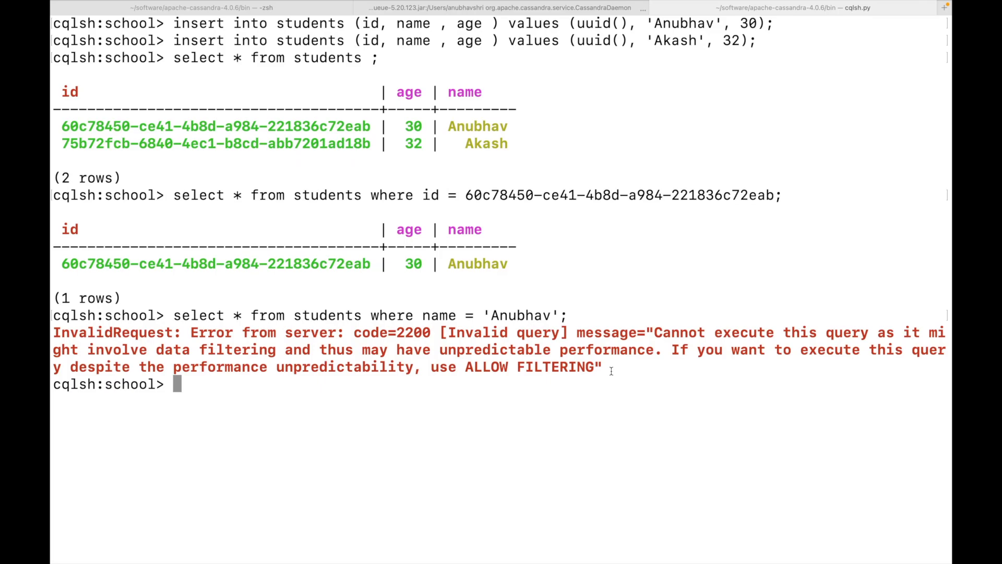
# Step: Rerun the name = 'Anubhav' query with ALLOW FILTERING, returning his age-30 row
pyautogui.write("select * from students where name = 'Anubhav'")
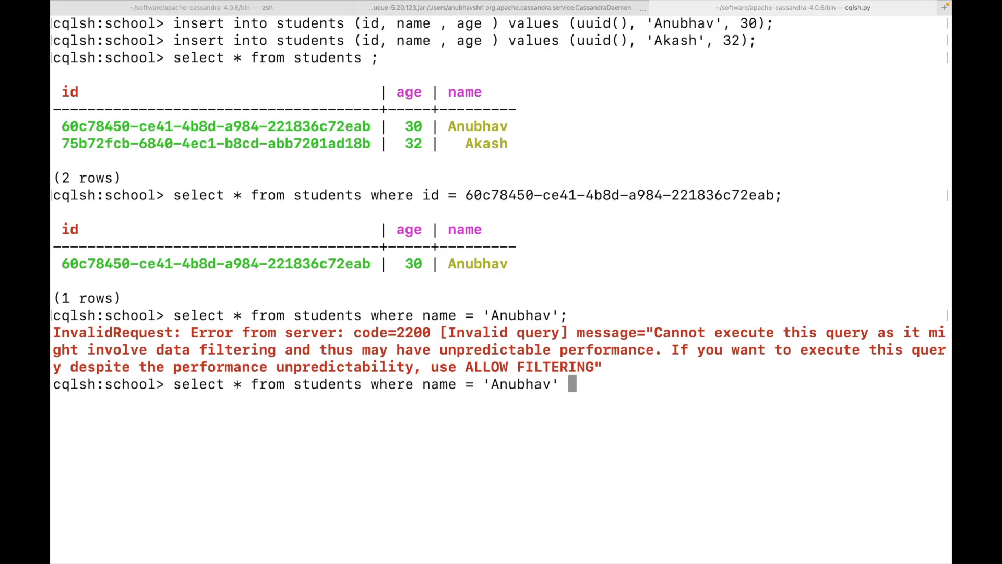
pyautogui.write('ALLOW FILTERING ;')
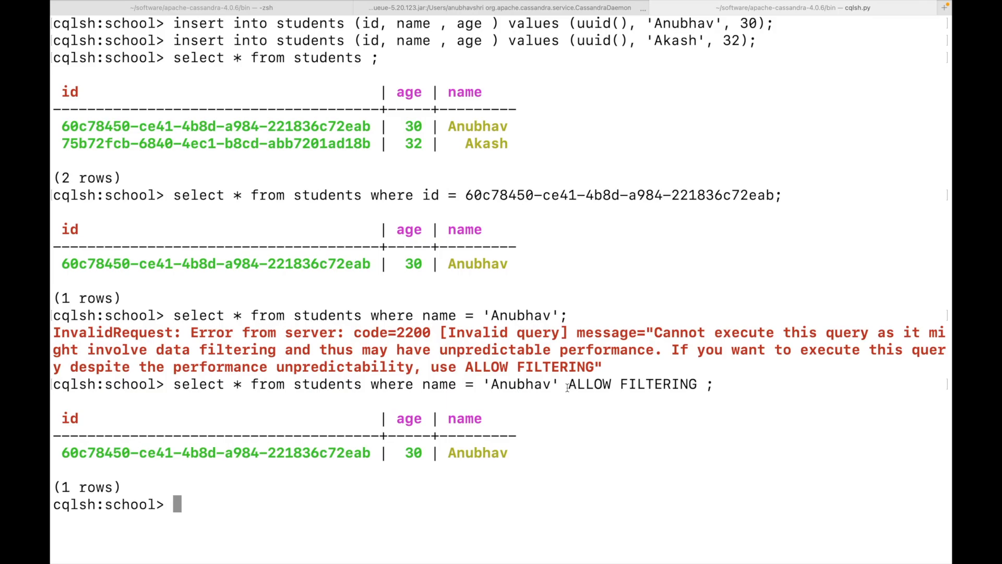
pyautogui.moveTo(458, 490)
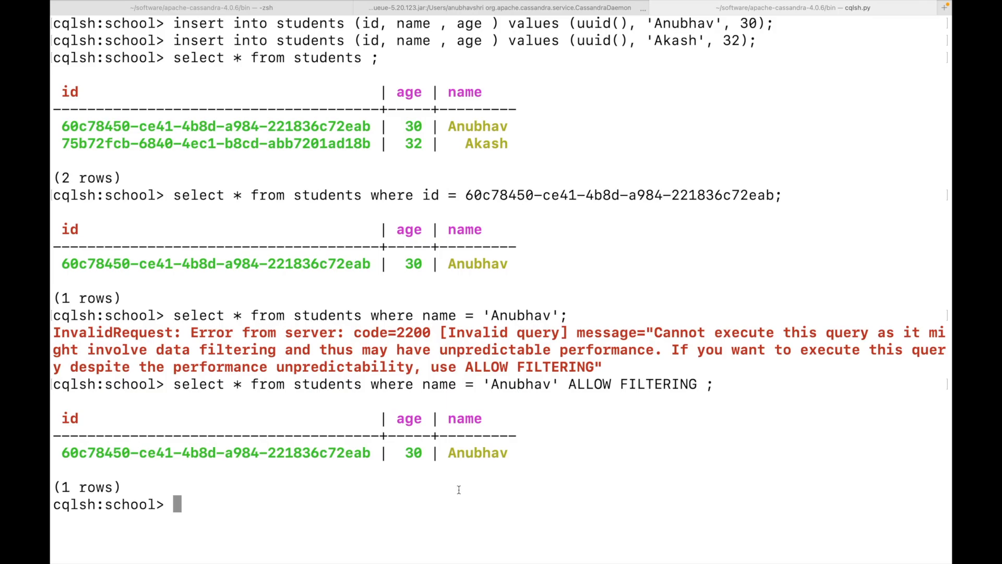
# Step: Rename Anubhav to 'Abhineet' via UPDATE by id, then attempt the update by age instead
pyautogui.write('UPDATE students set')
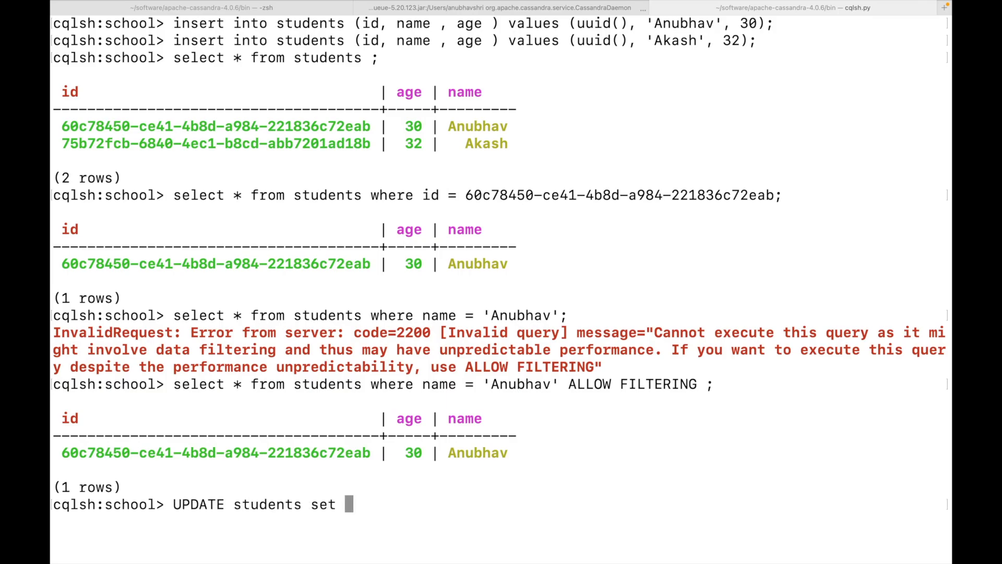
pyautogui.write("name = 'Abhineet' wher")
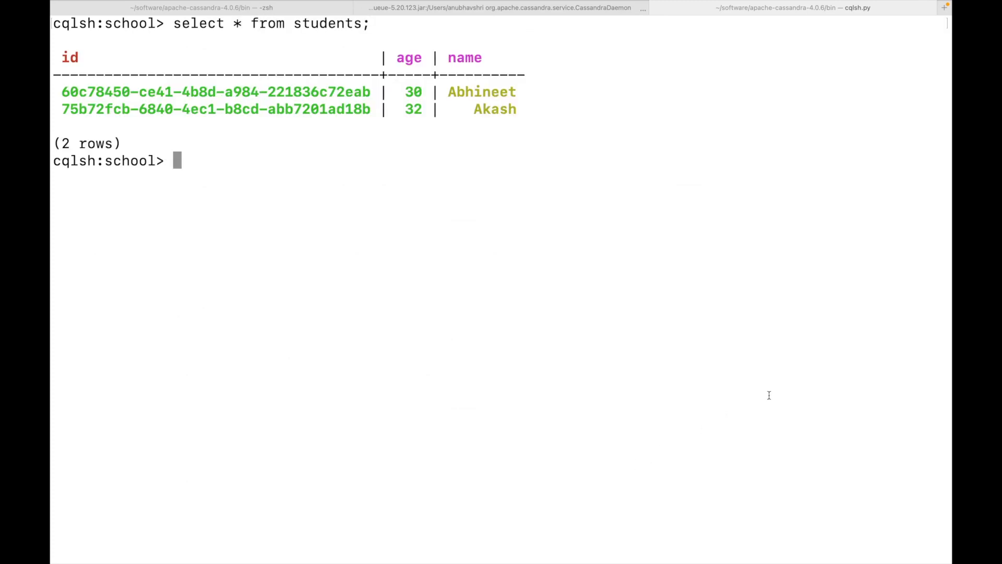
pyautogui.moveTo(357, 171)
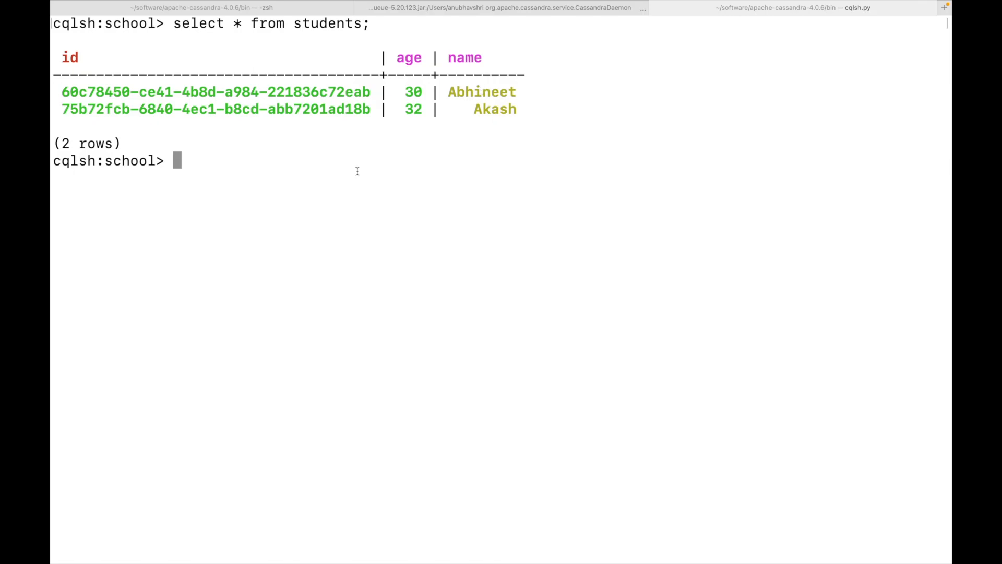
pyautogui.write('clear')
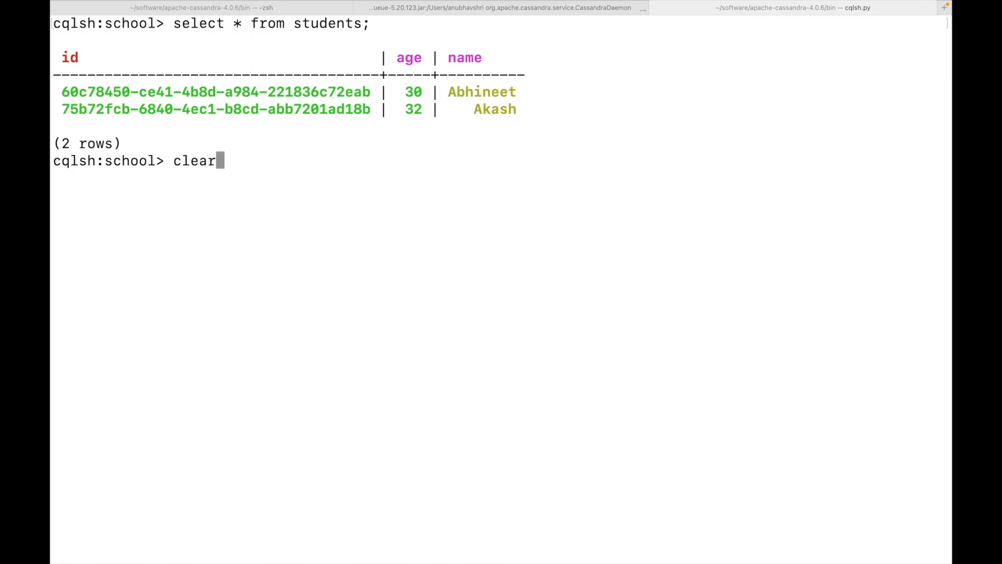
pyautogui.write("UPDATE students set name = 'Abhineet' where id = 60c78450-ce41-4b8d-a984-221836c72eab ;")
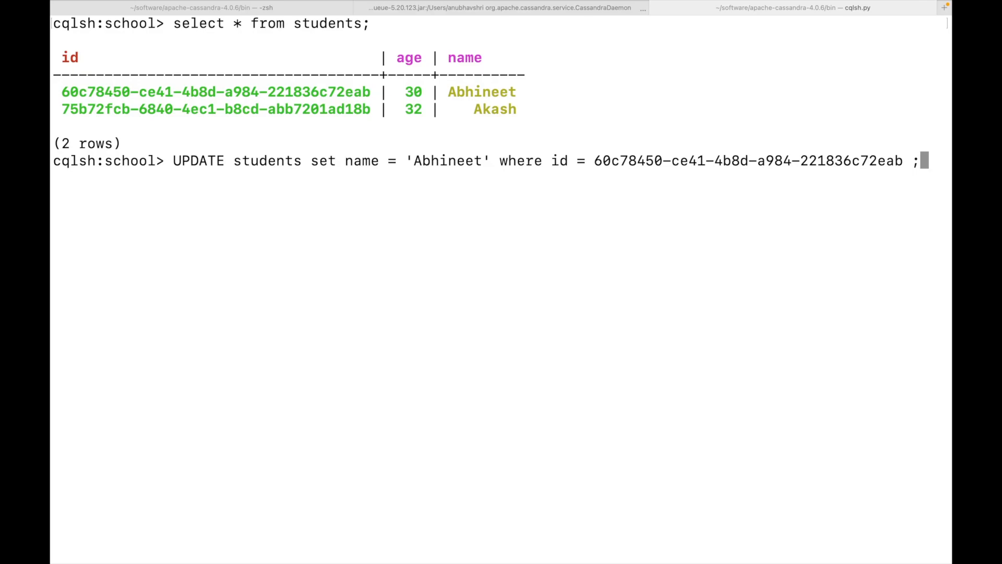
pyautogui.press('Backspace')
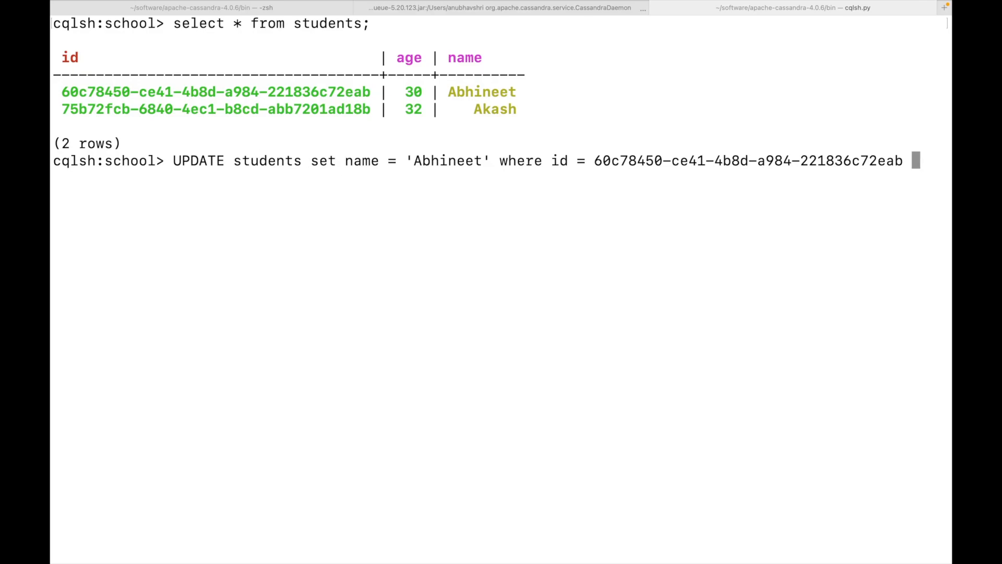
pyautogui.press('Backspace')
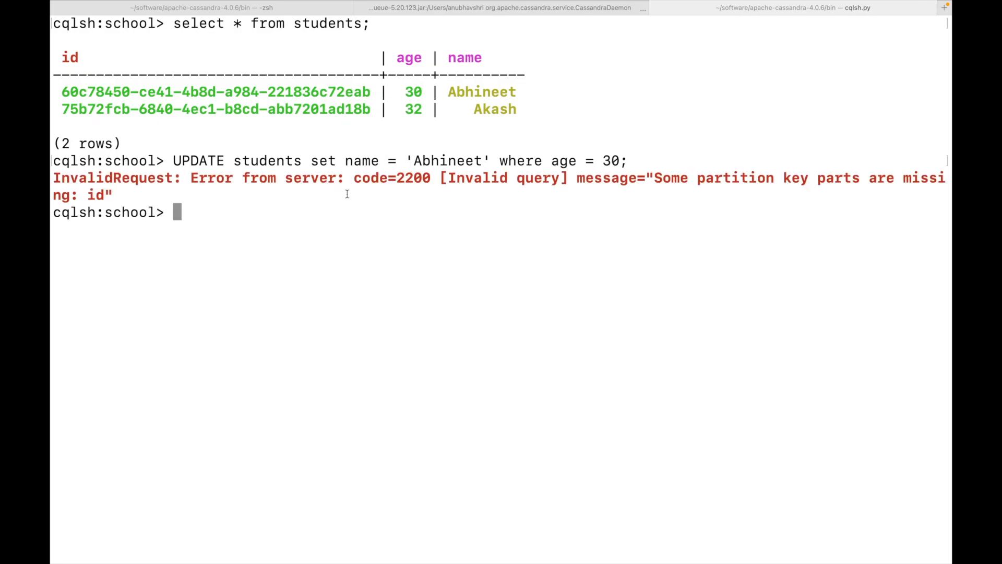
pyautogui.moveTo(358, 179)
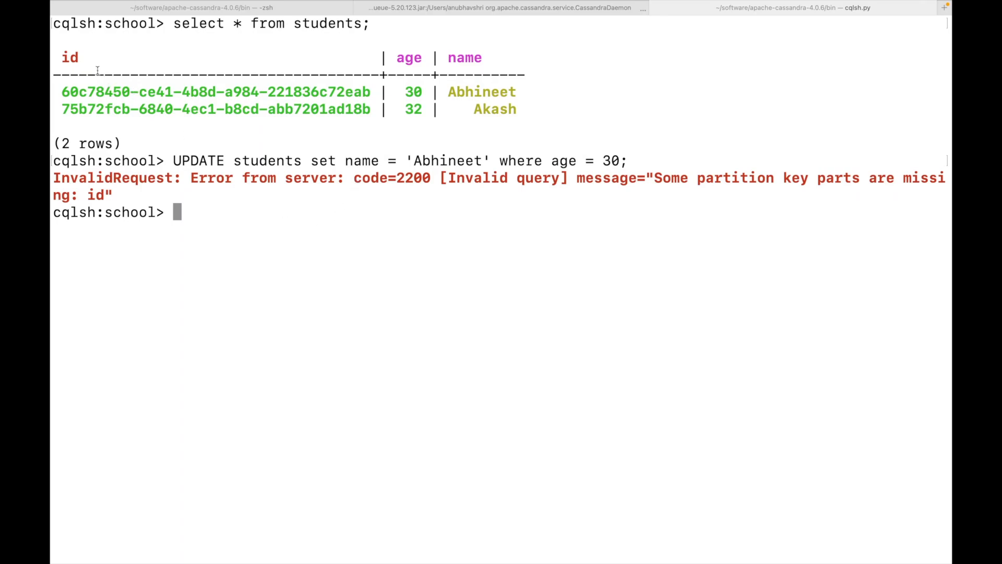
pyautogui.moveTo(202, 216)
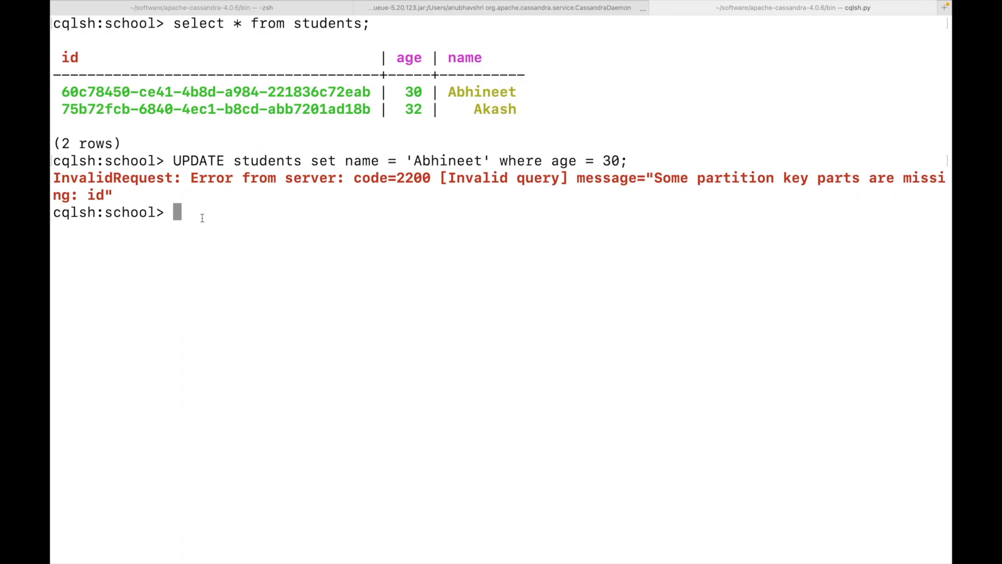
# Step: Truncate the students table and confirm SELECT * FROM students returns 0 rows
pyautogui.write('T')
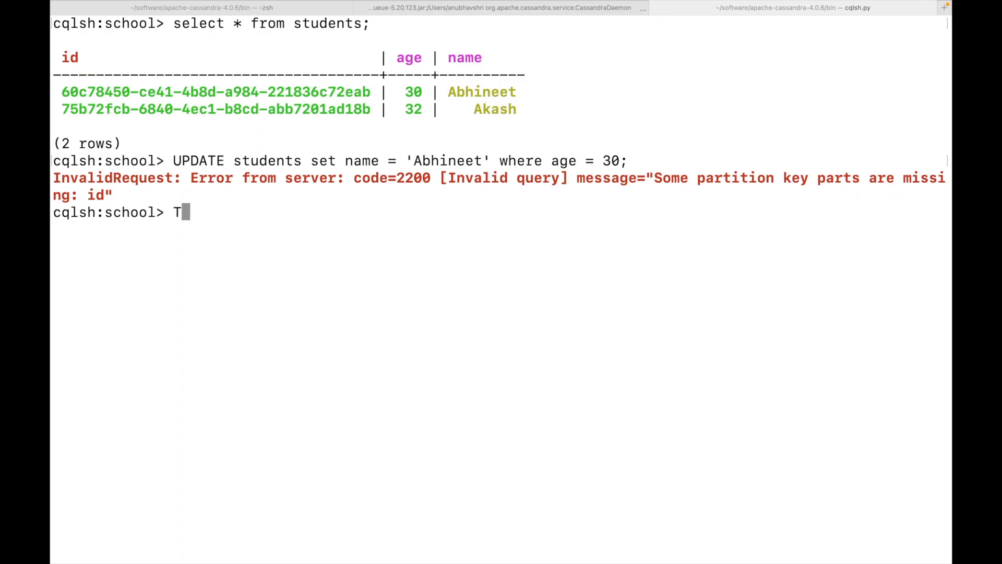
pyautogui.write('RUNCATE students ;')
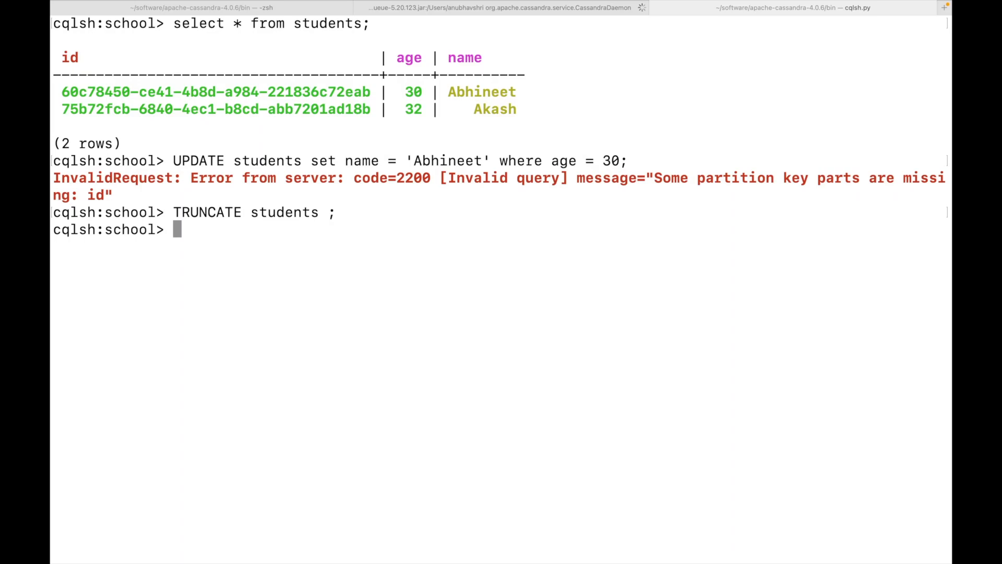
pyautogui.write('select * from students;')
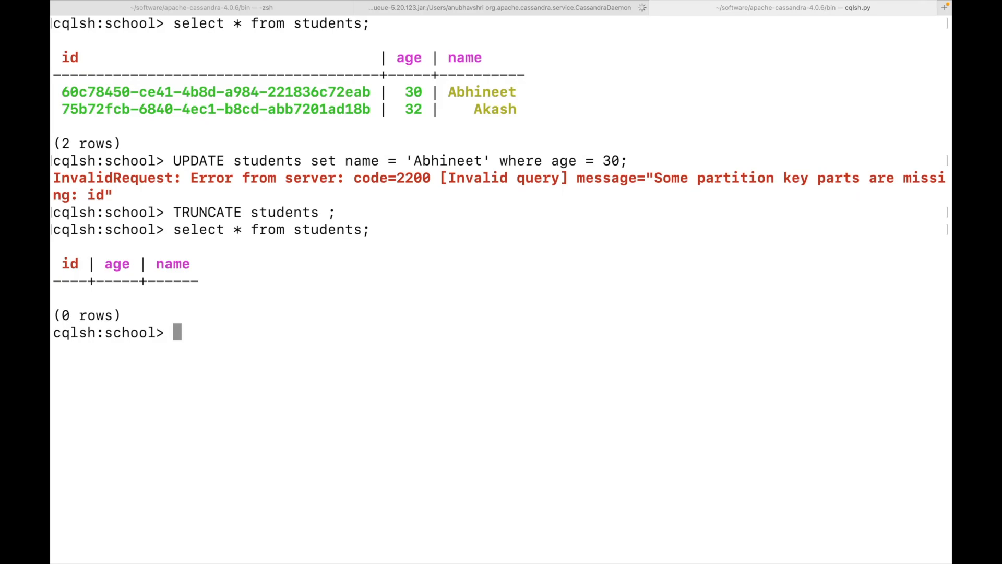
# Step: Drop the students table with DROP TABLE students; after a bare DROP fails, then describe tables
pyautogui.write('D')
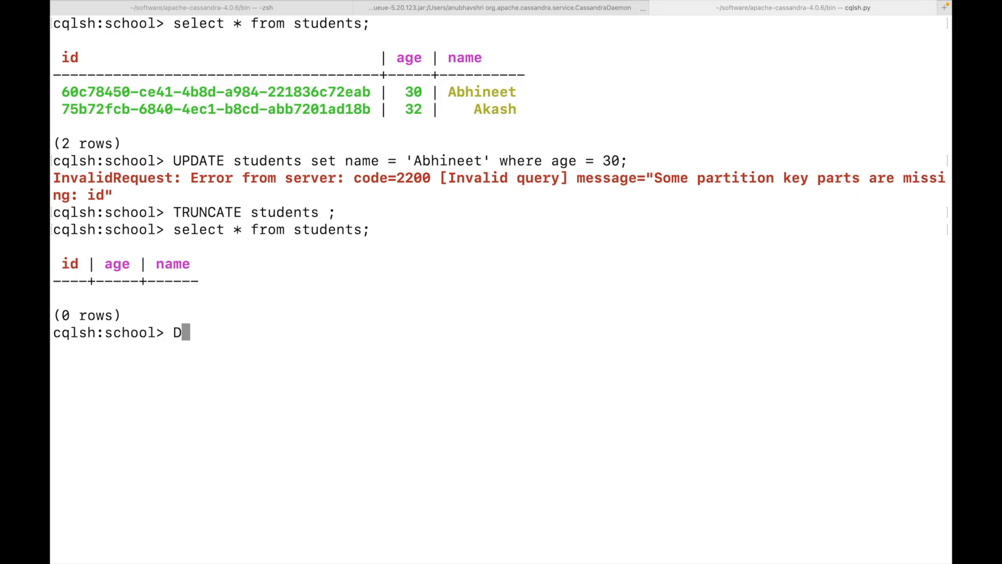
pyautogui.write('ROP students ;')
pyautogui.write('DROP')
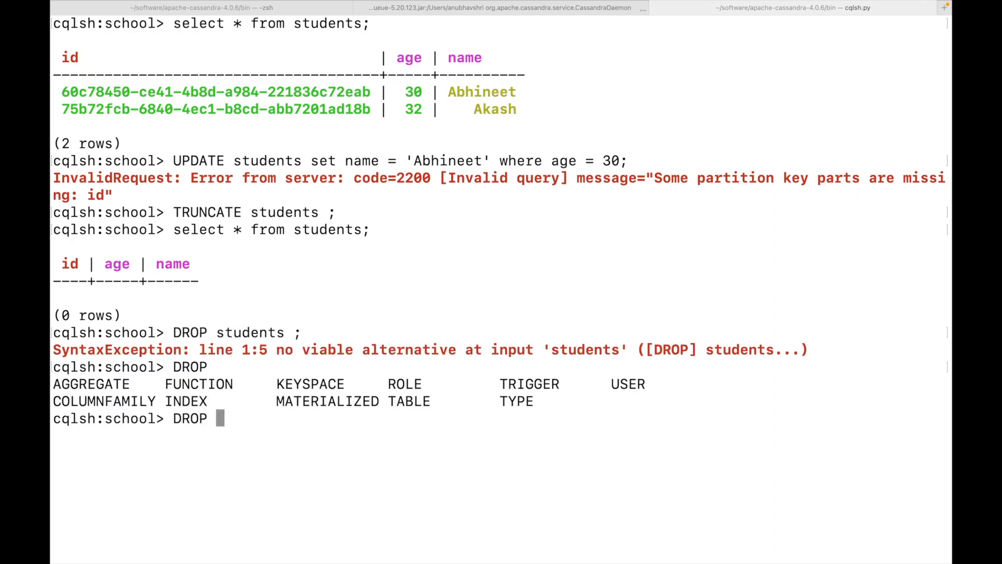
pyautogui.write('TABLE students ;')
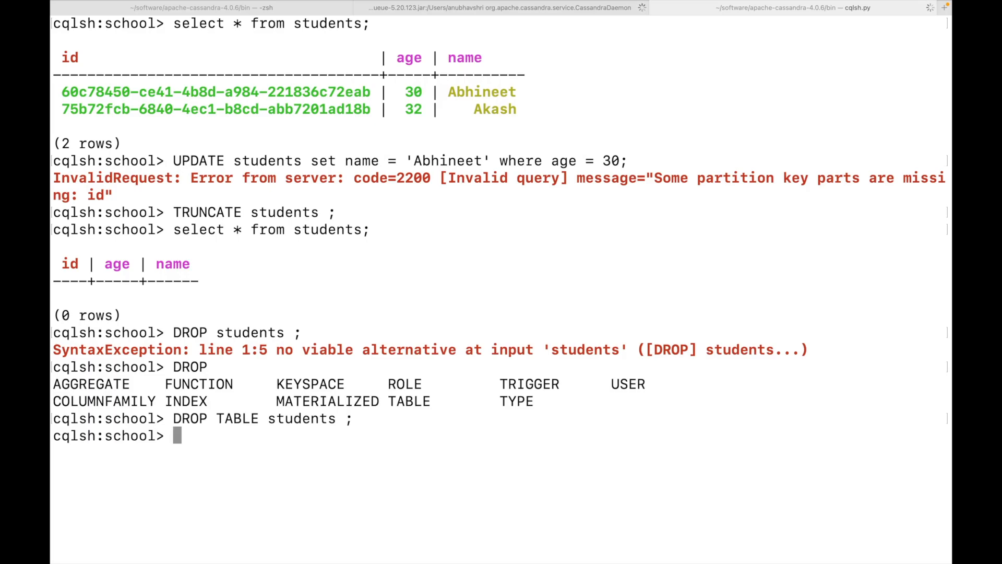
pyautogui.write('describe TABLES;')
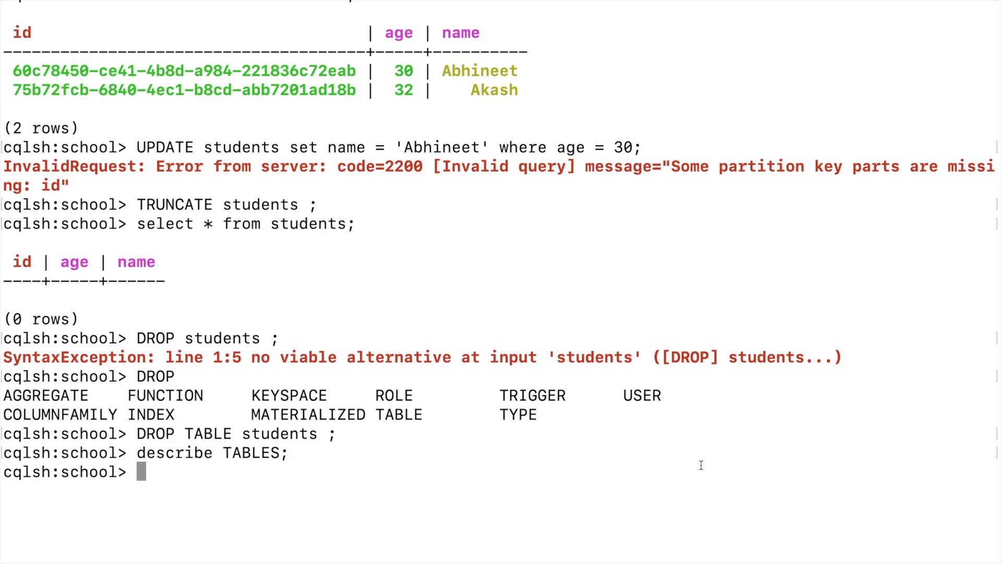
pyautogui.moveTo(593, 340)
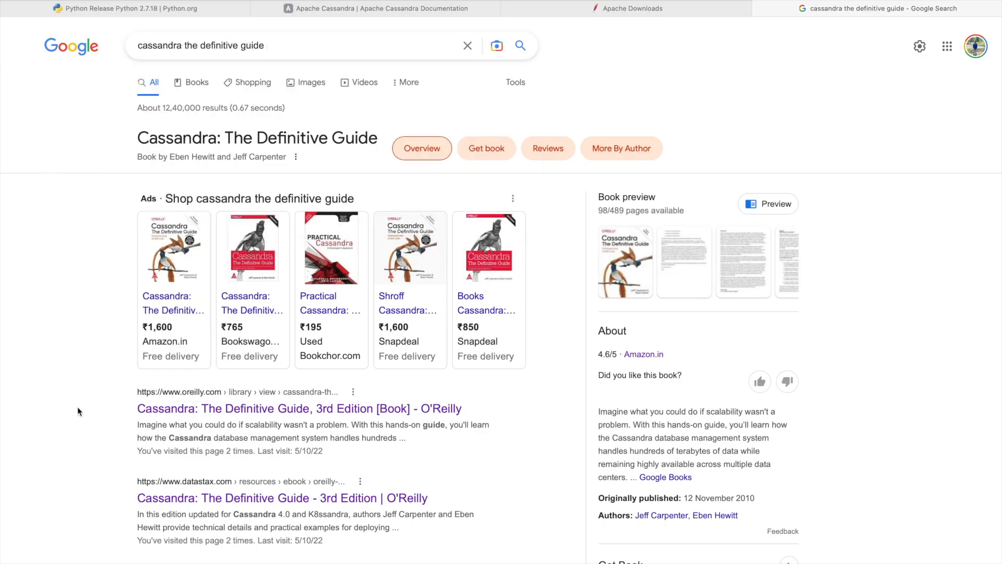
pyautogui.moveTo(78, 417)
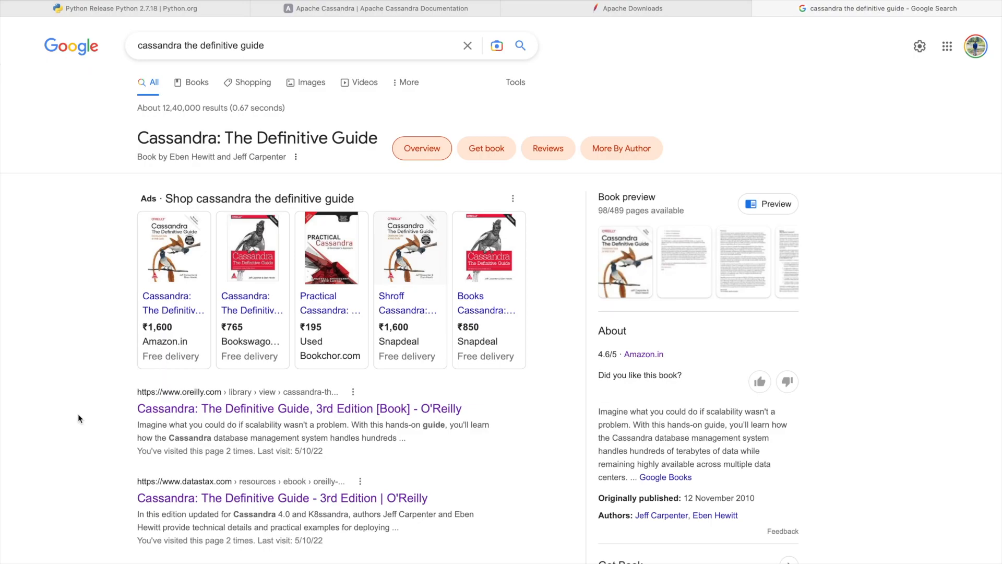
# Step: Open the datastax.com result for Cassandra: The Definitive Guide, 3rd Edition
pyautogui.scroll(-3)
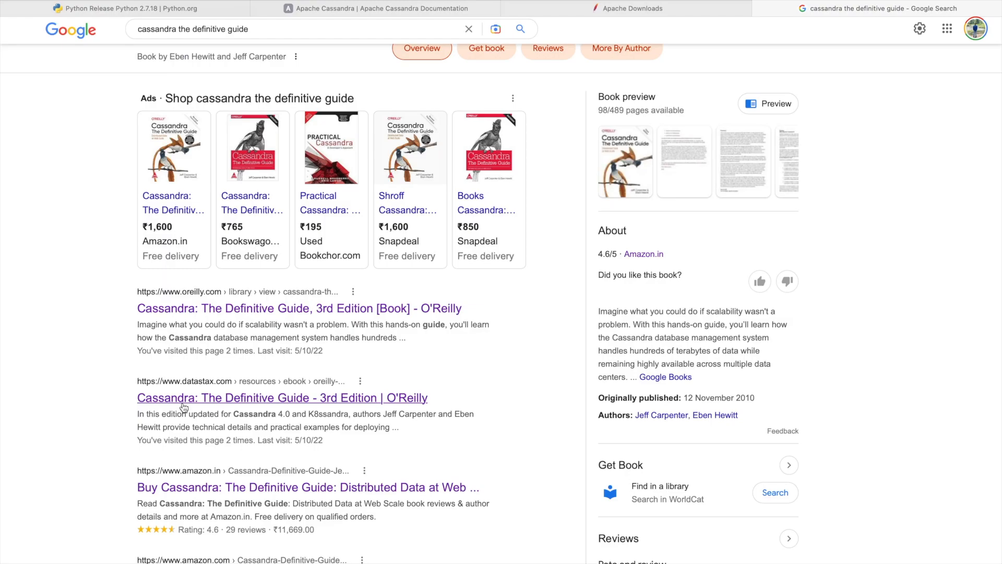
pyautogui.click(186, 397)
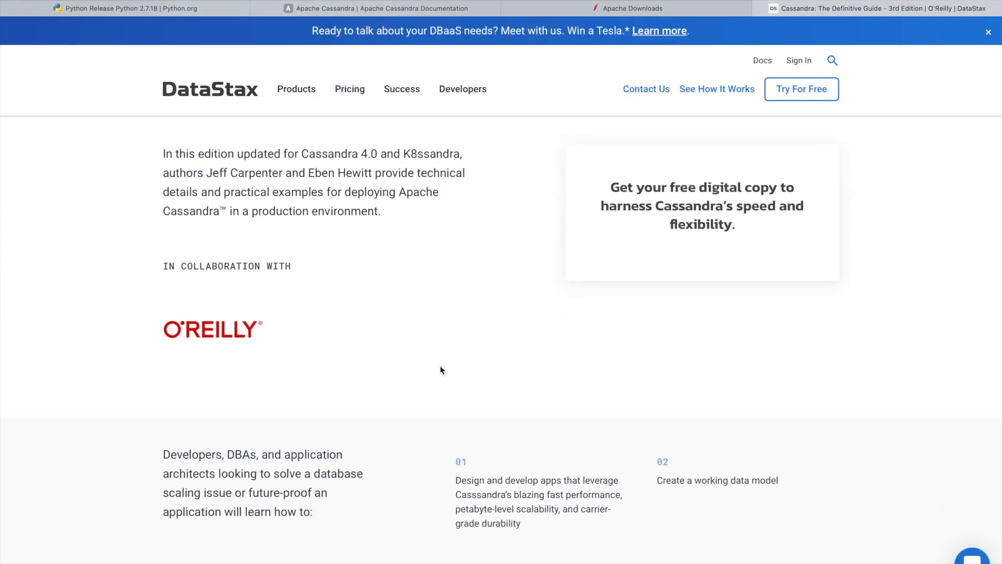
# Step: Scroll down to the Email Address and First Name registration form for the free ebook
pyautogui.scroll(-3)
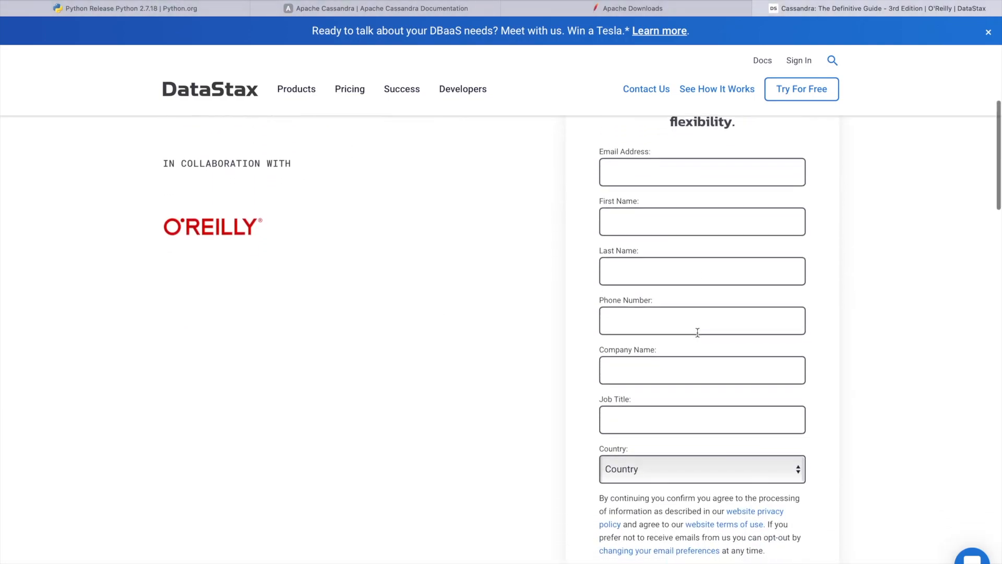
pyautogui.moveTo(697, 333)
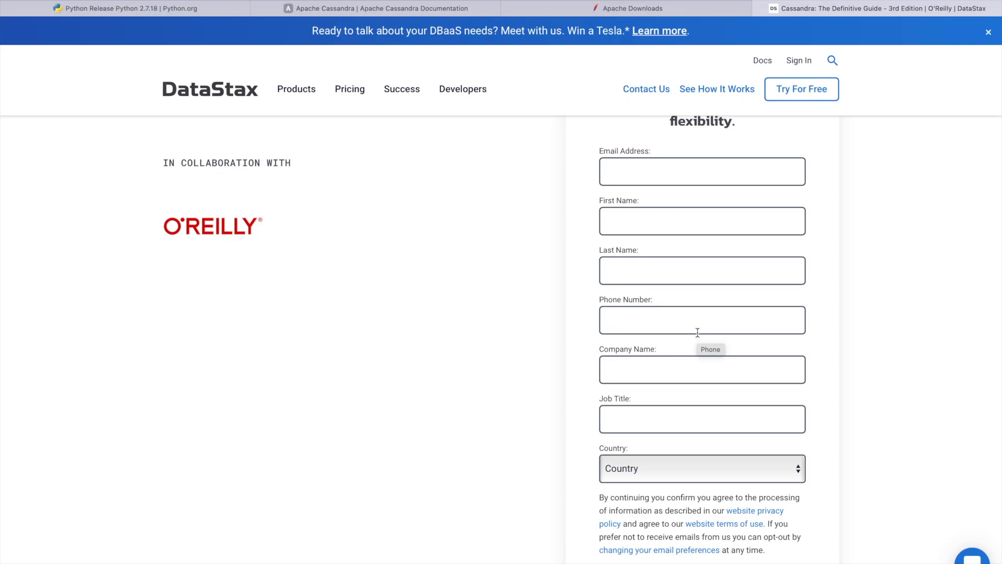
pyautogui.moveTo(724, 214)
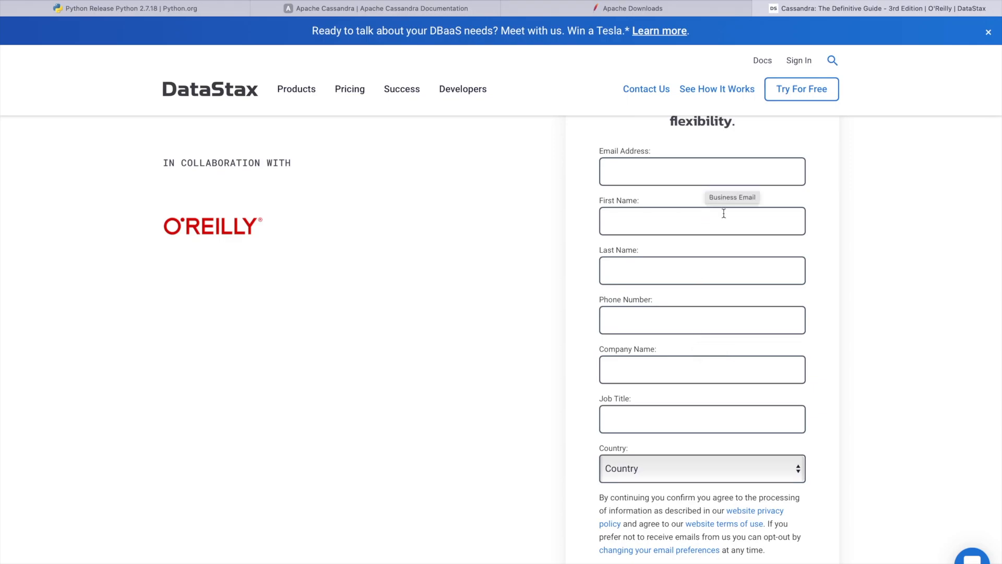
pyautogui.moveTo(558, 198)
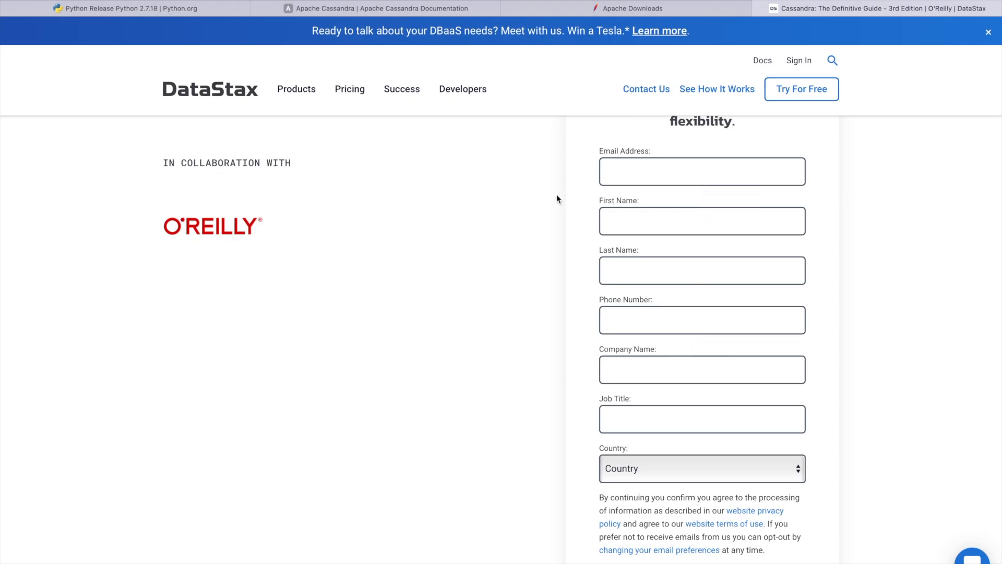